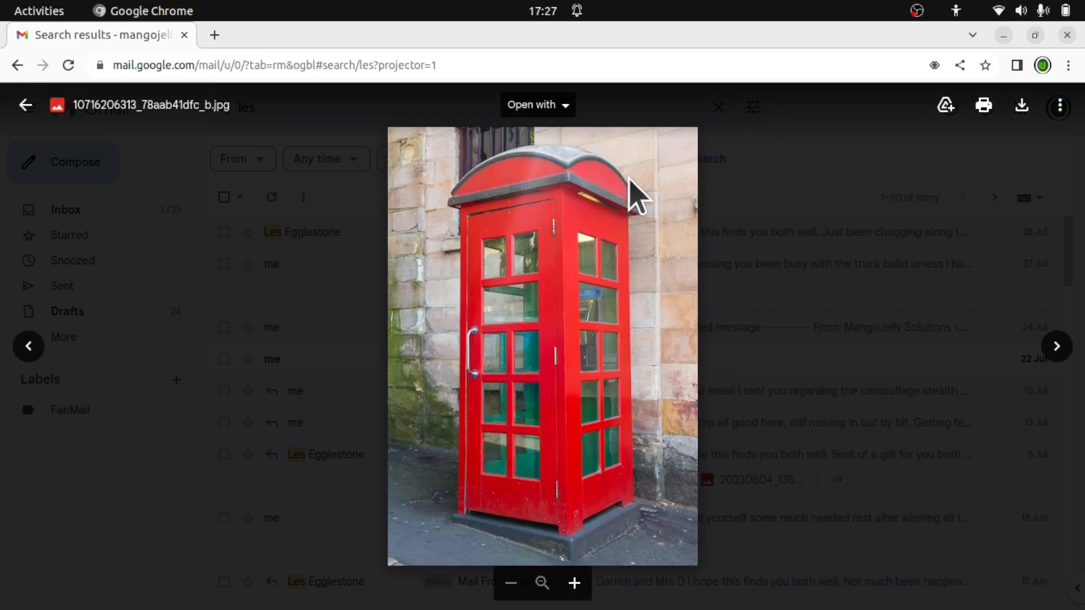
{"action": "mouse_move", "coordinate": [571, 201]}
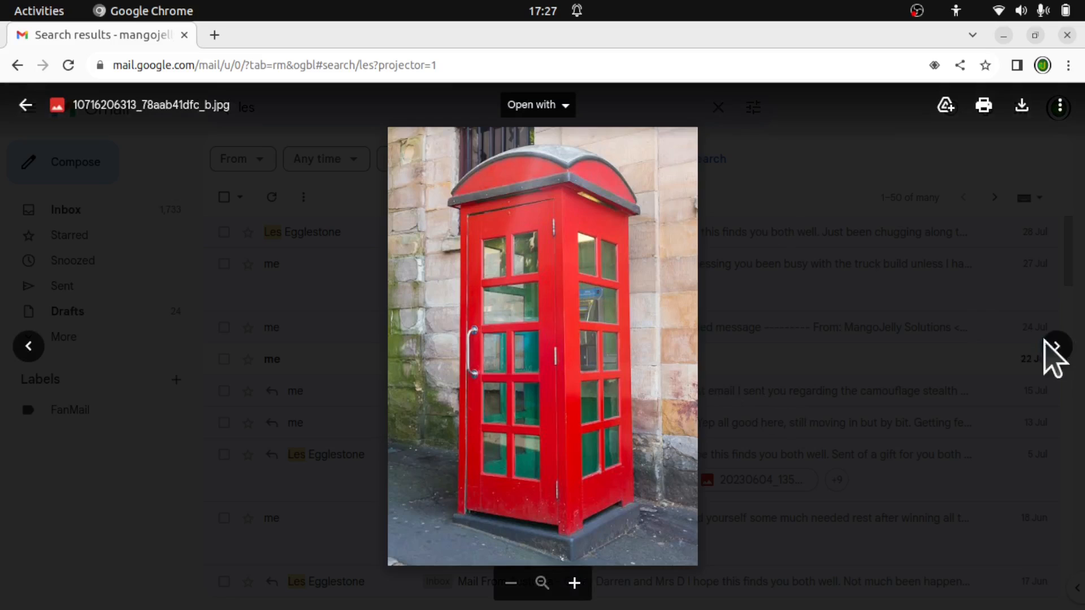
Browse the kiosk photos and drawing in Gmail, then zoom in on the curved roof
{"action": "left_click", "coordinate": [1056, 345]}
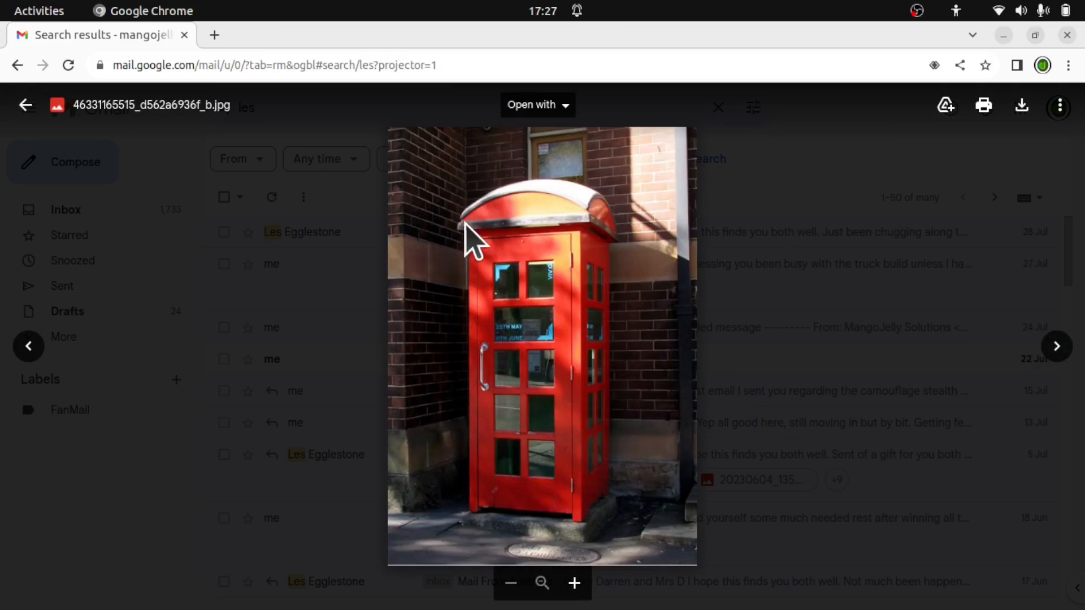
{"action": "mouse_move", "coordinate": [589, 222]}
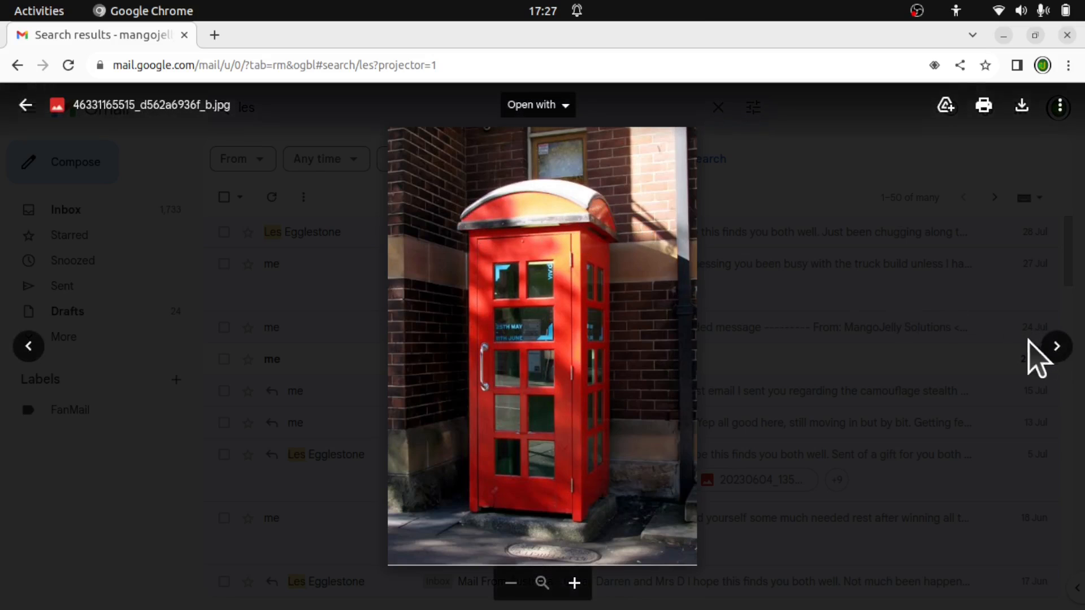
{"action": "left_click", "coordinate": [1054, 346]}
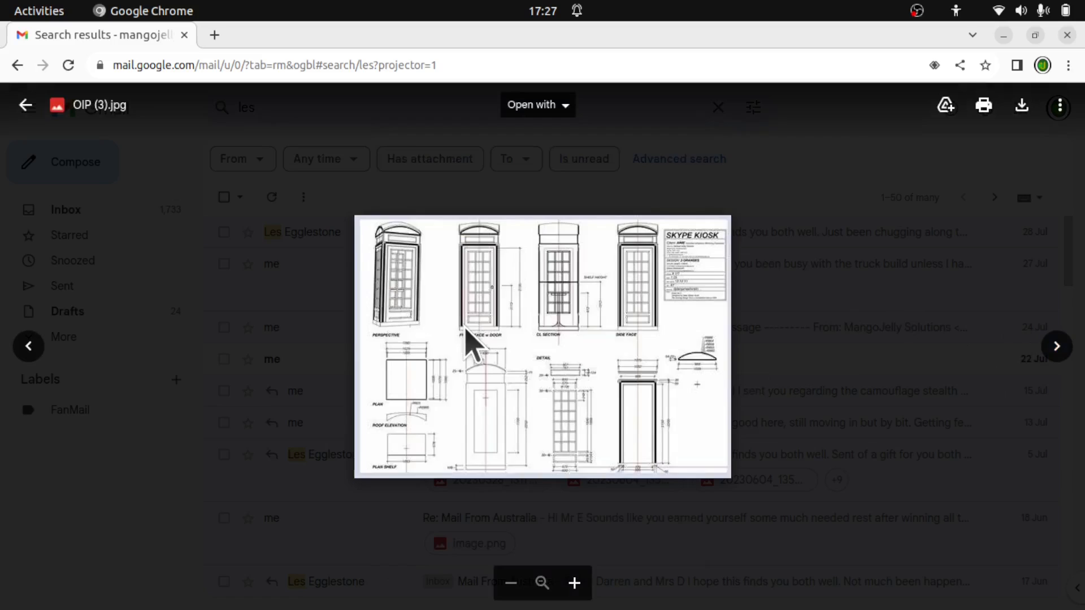
{"action": "left_click", "coordinate": [573, 583]}
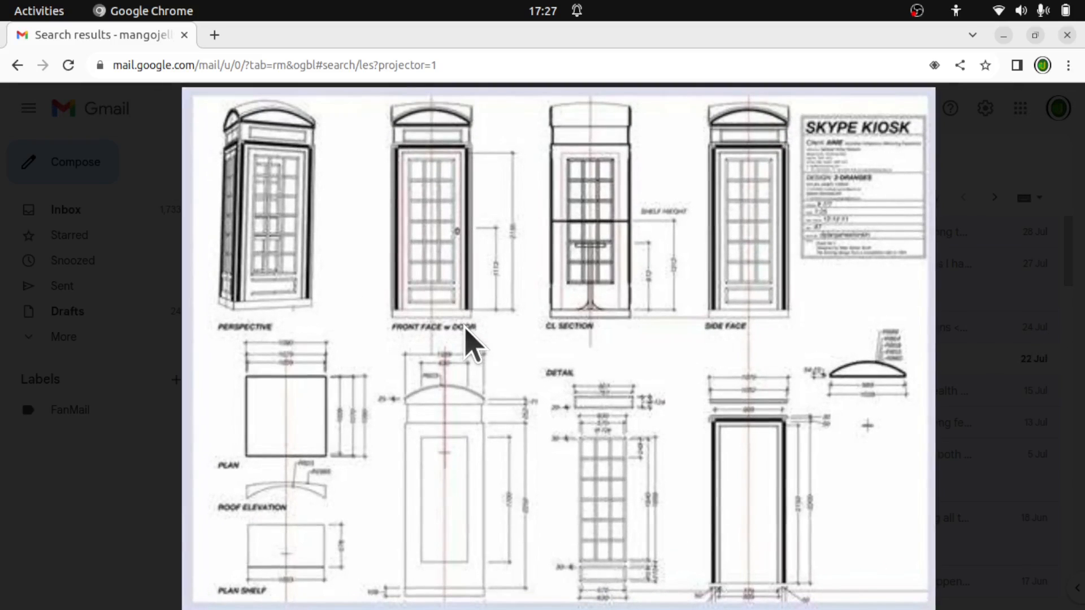
{"action": "mouse_move", "coordinate": [450, 333]}
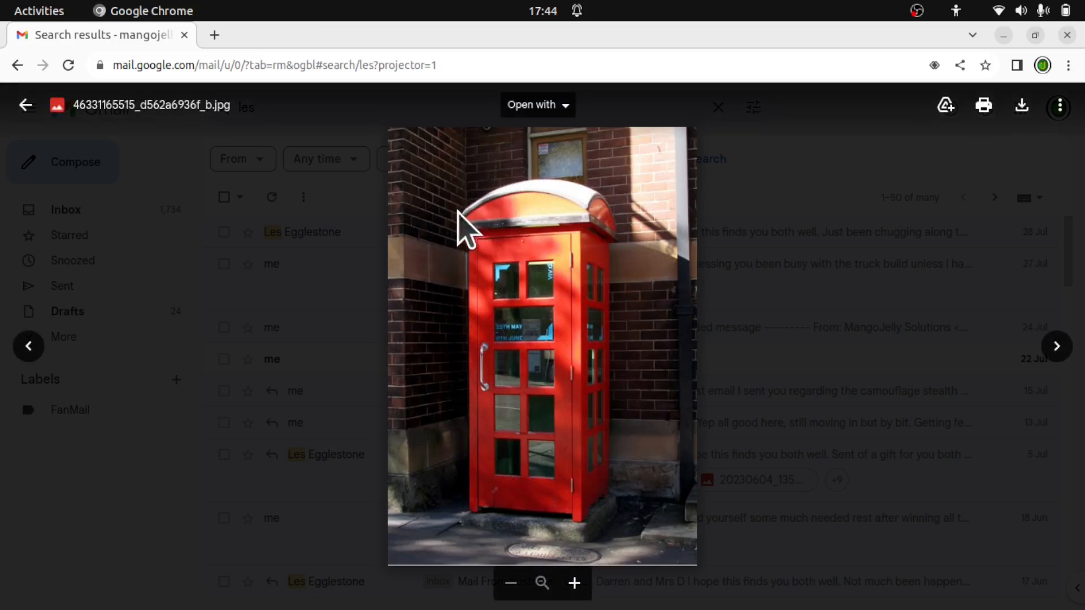
{"action": "left_click", "coordinate": [573, 583]}
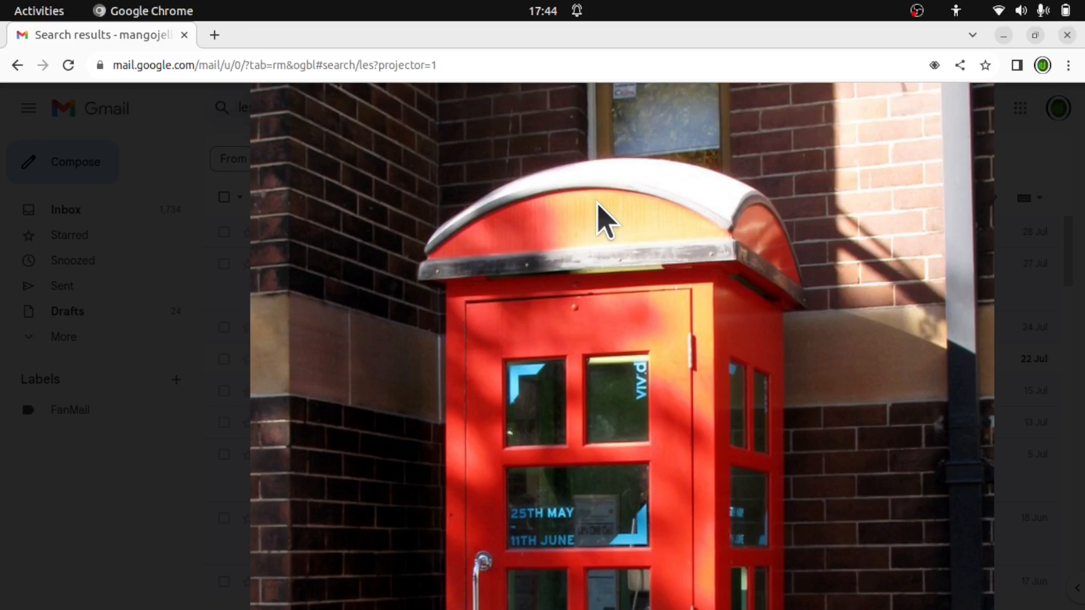
{"action": "mouse_move", "coordinate": [450, 242]}
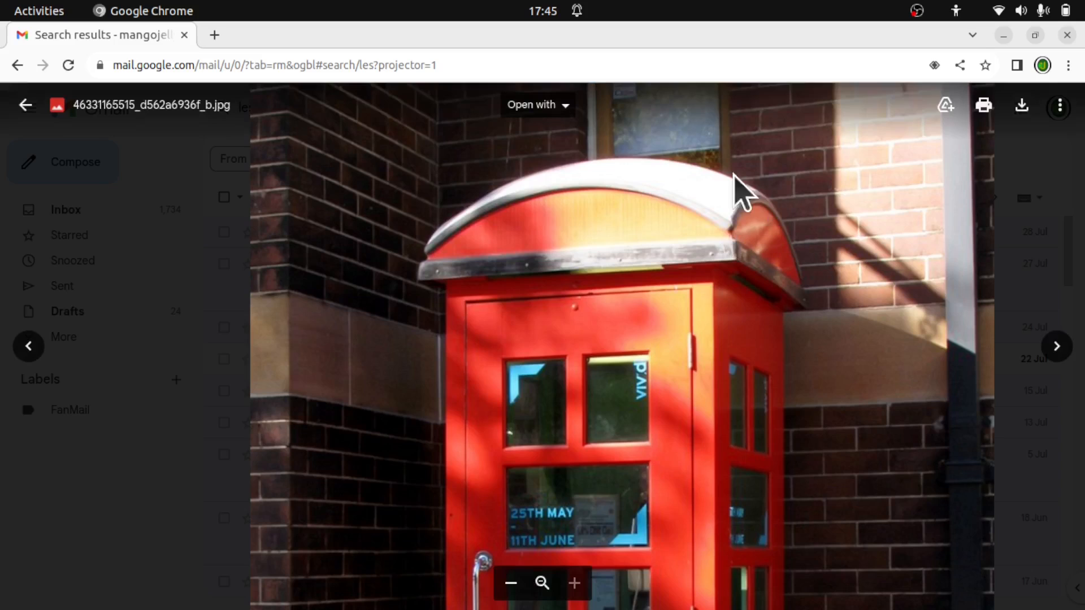
{"action": "mouse_move", "coordinate": [526, 250]}
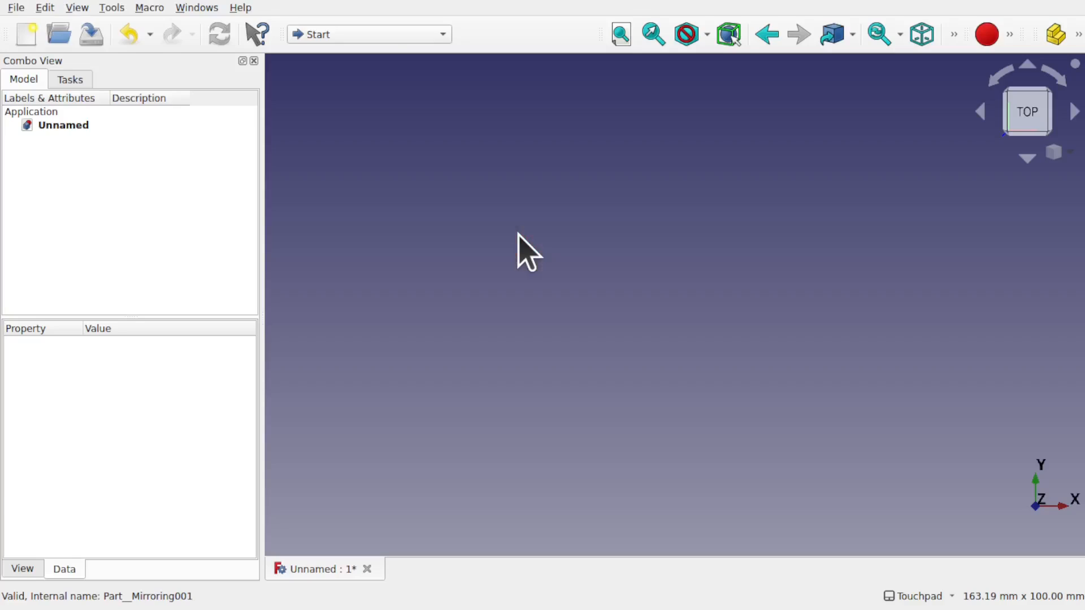
Switch to the Sketcher workbench and start a new sketch on the XZ plane
{"action": "left_click", "coordinate": [369, 34]}
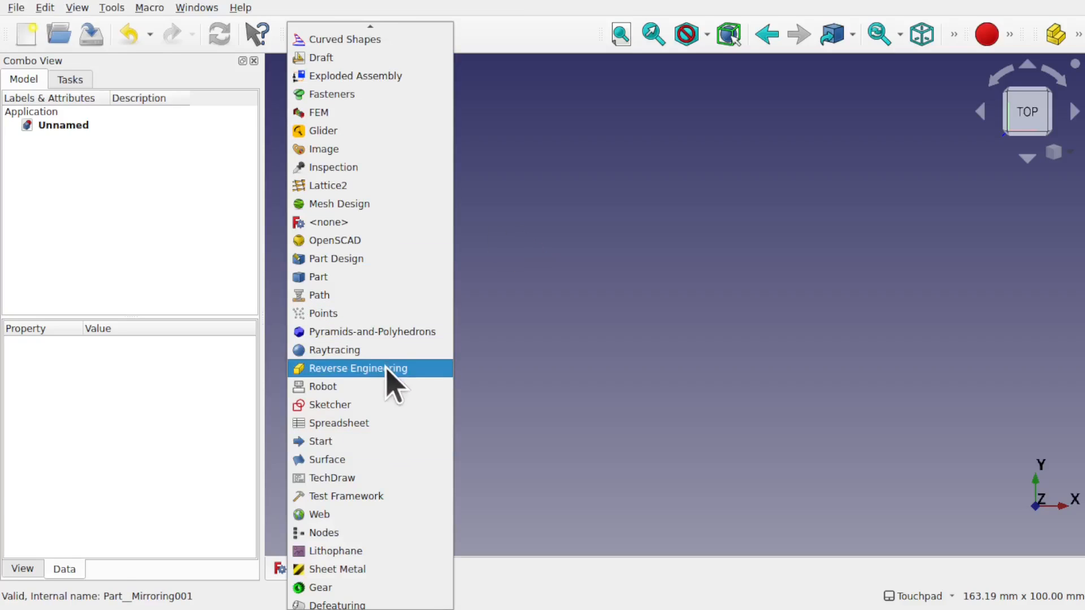
{"action": "left_click", "coordinate": [330, 404]}
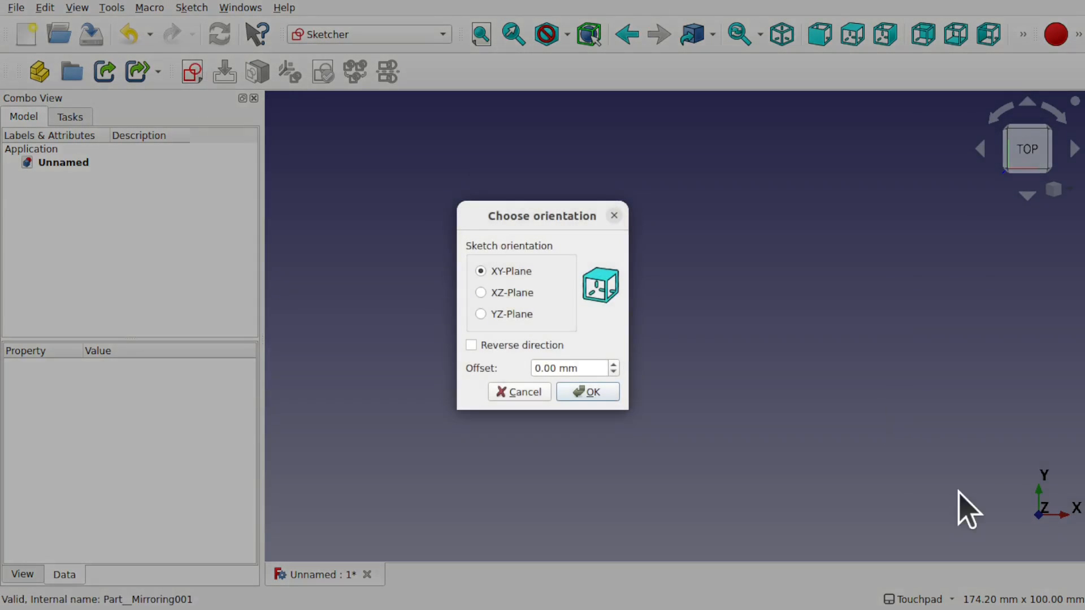
{"action": "mouse_move", "coordinate": [582, 352]}
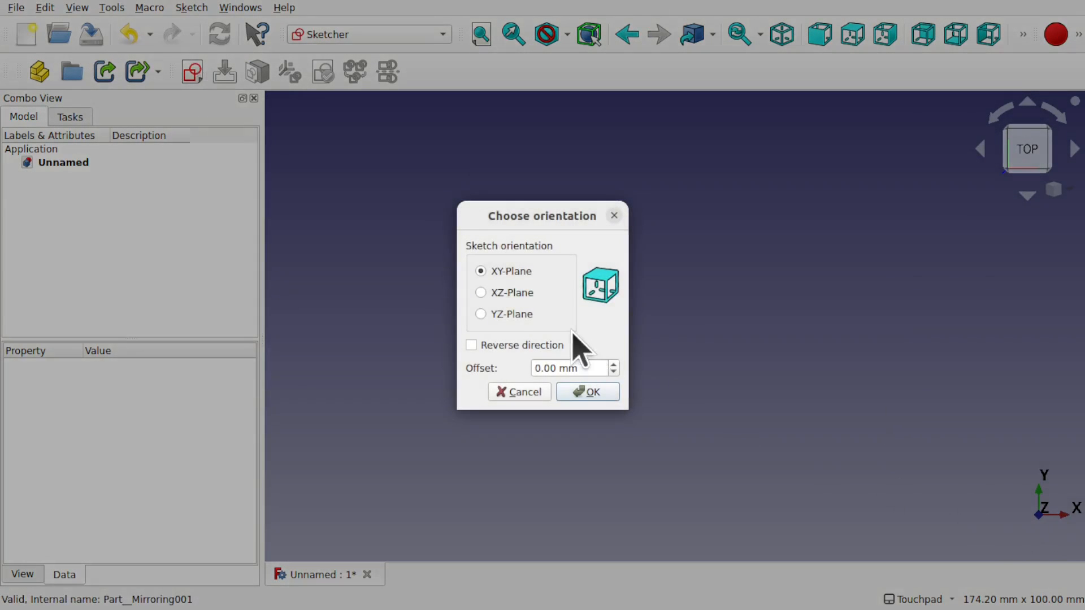
{"action": "left_click", "coordinate": [588, 392]}
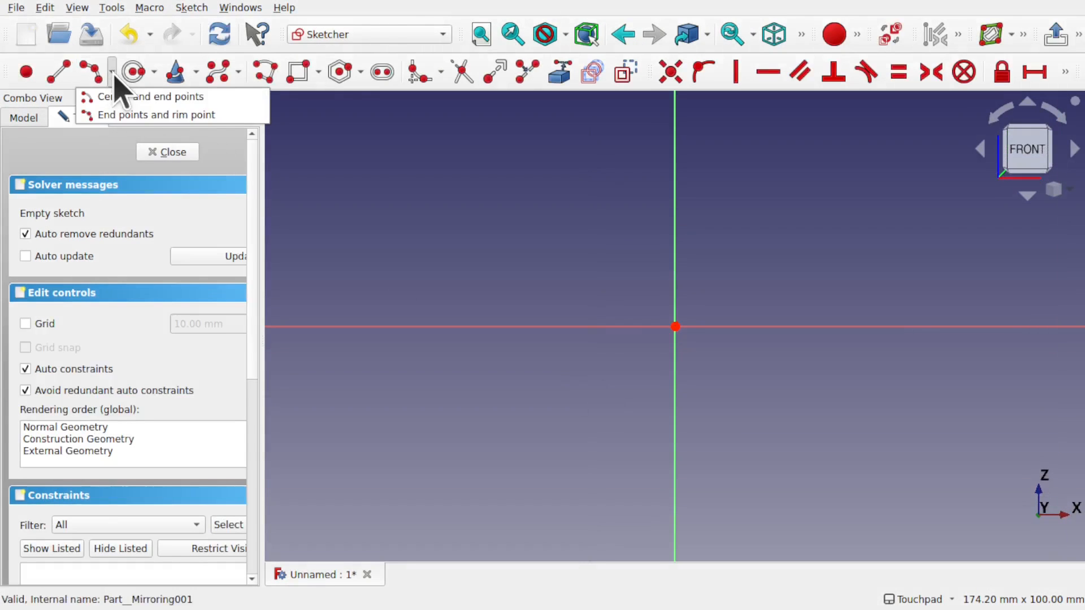
{"action": "mouse_move", "coordinate": [155, 114]}
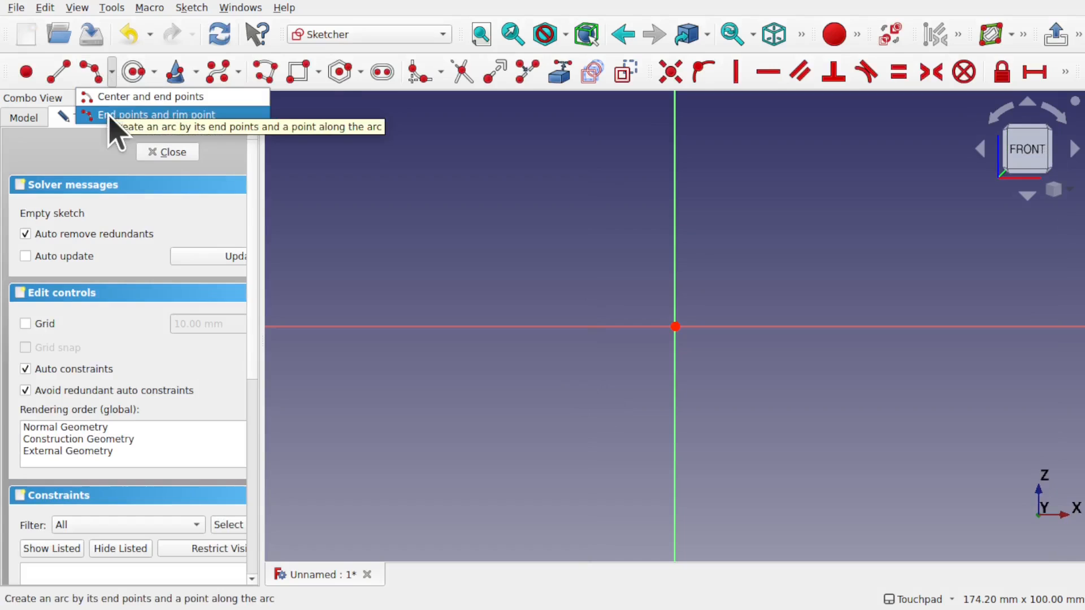
Draw two connected three-point arcs forming the kiosk roof curve
{"action": "left_click", "coordinate": [156, 114]}
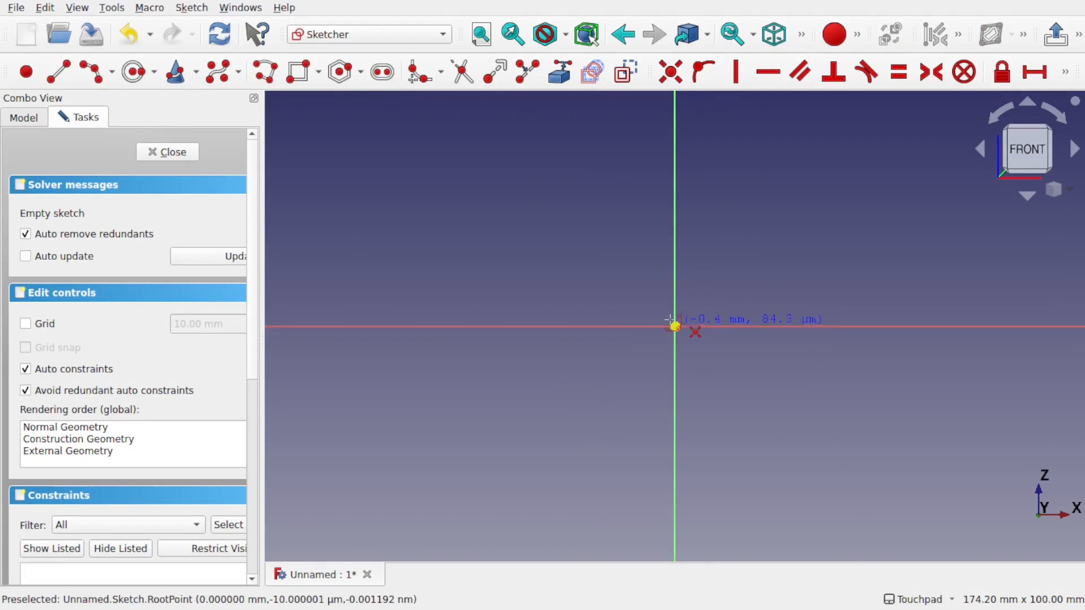
{"action": "mouse_move", "coordinate": [512, 328]}
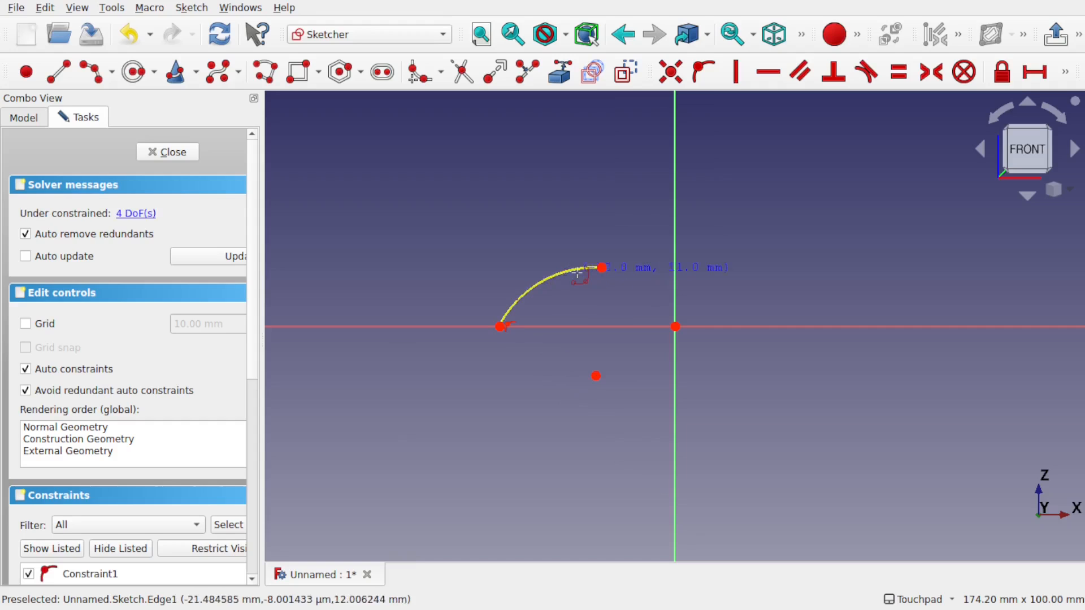
{"action": "left_click_drag", "start_coordinate": [602, 267], "coordinate": [775, 268]}
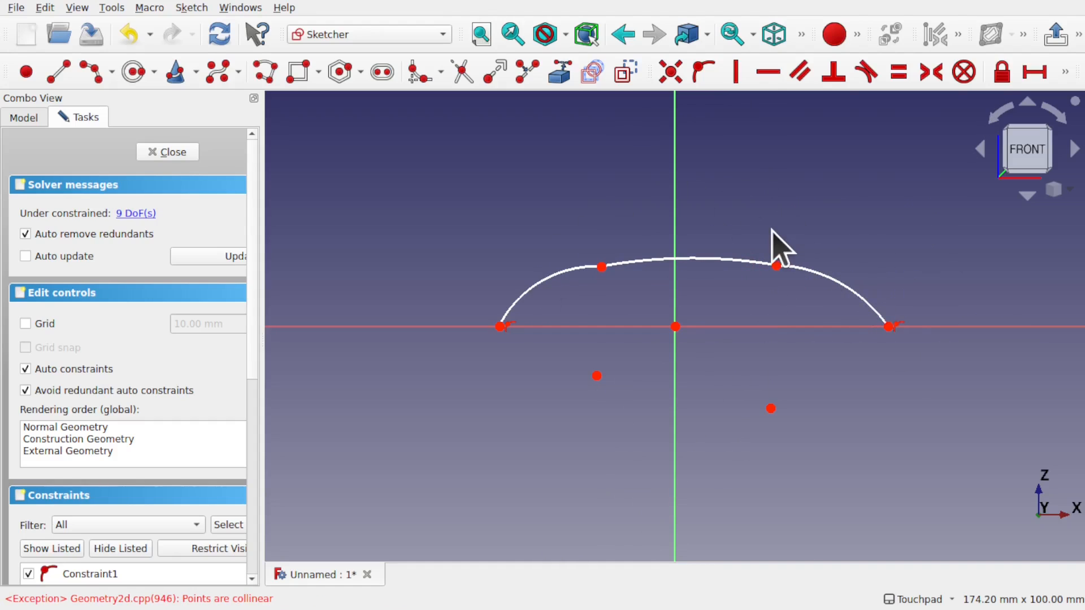
{"action": "mouse_move", "coordinate": [747, 128]}
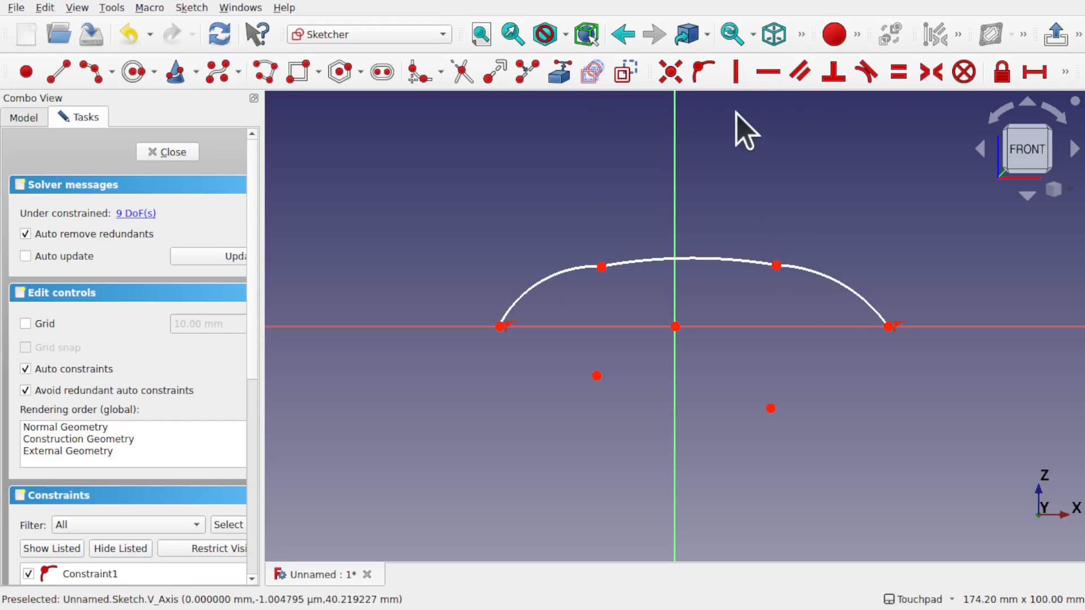
{"action": "mouse_move", "coordinate": [567, 287]}
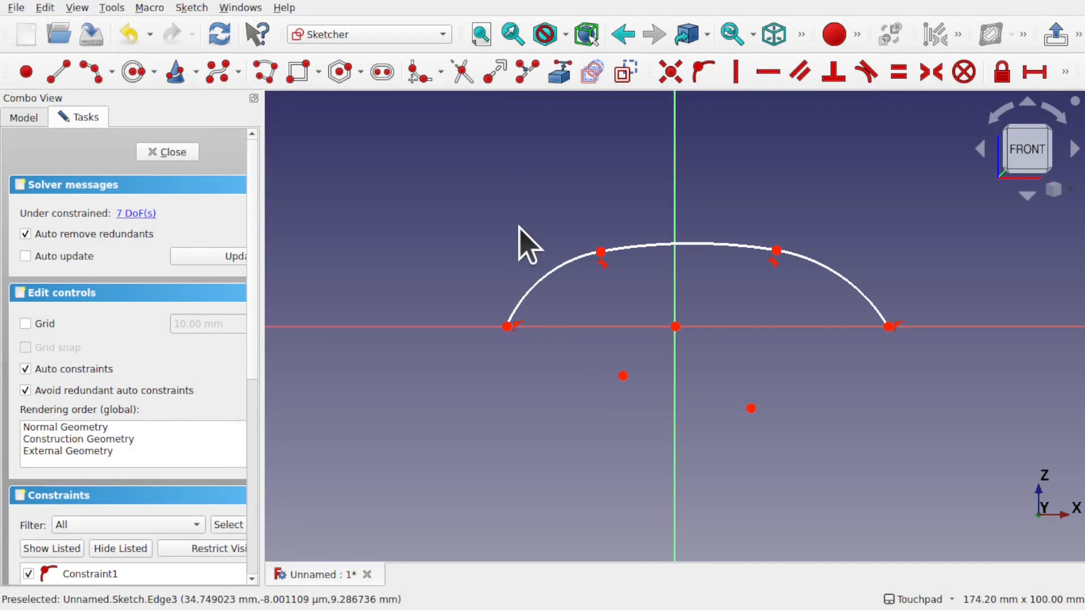
{"action": "mouse_move", "coordinate": [536, 149]}
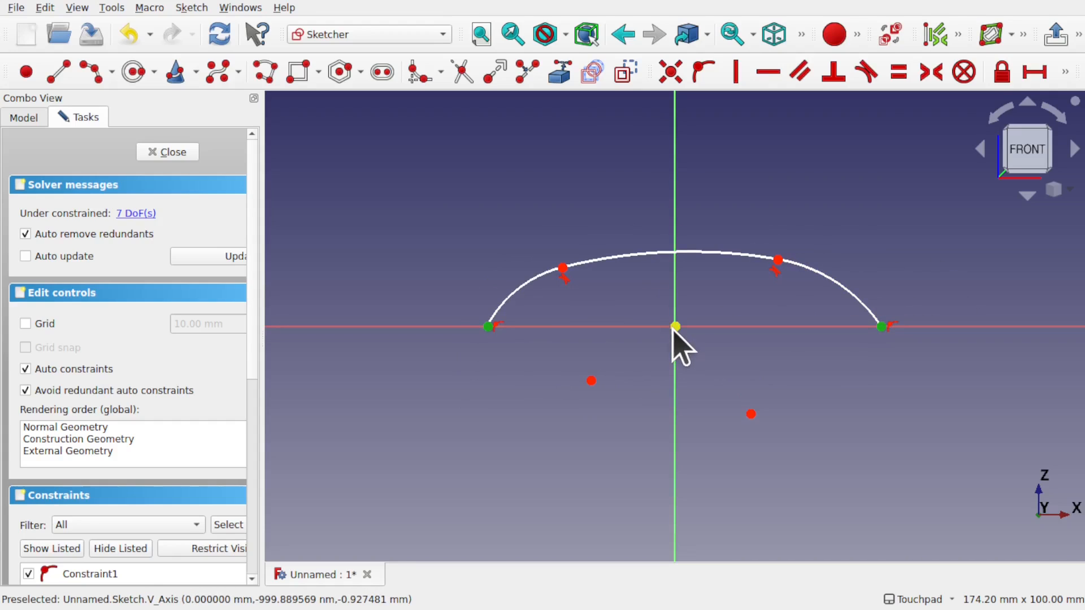
Make the roof arc end points symmetric about the origin
{"action": "left_click", "coordinate": [930, 72]}
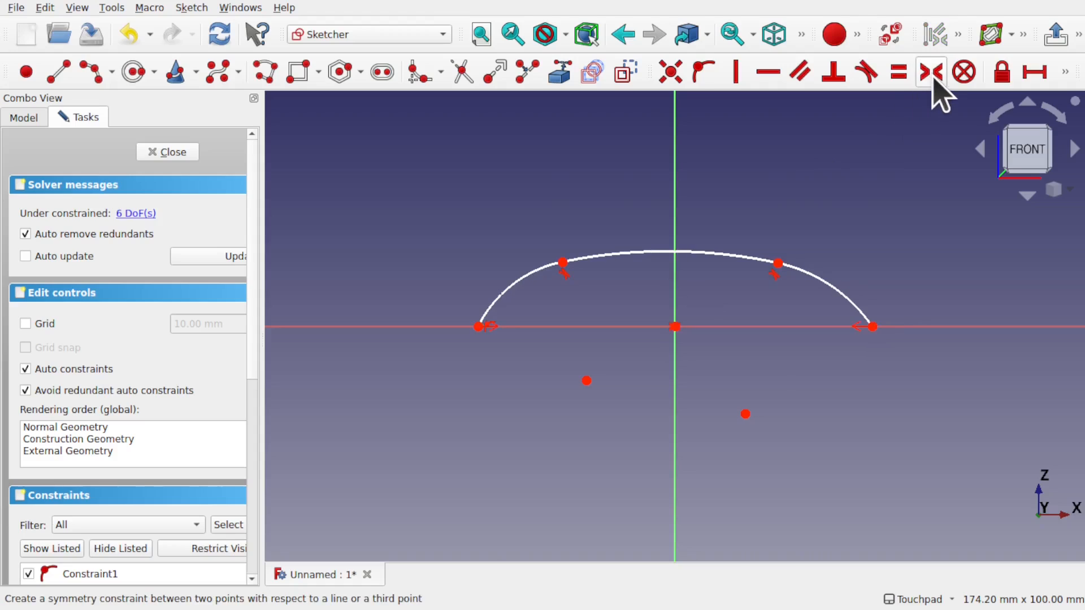
{"action": "mouse_move", "coordinate": [562, 263]}
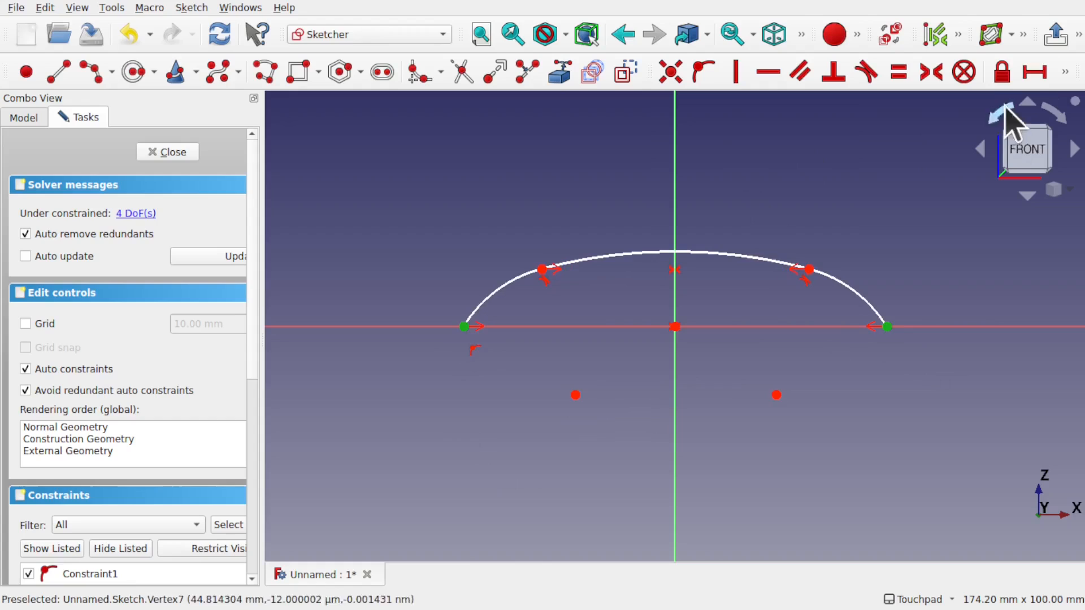
Set a 100 mm horizontal distance between the roof ends and close the sketch
{"action": "left_click", "coordinate": [1033, 72]}
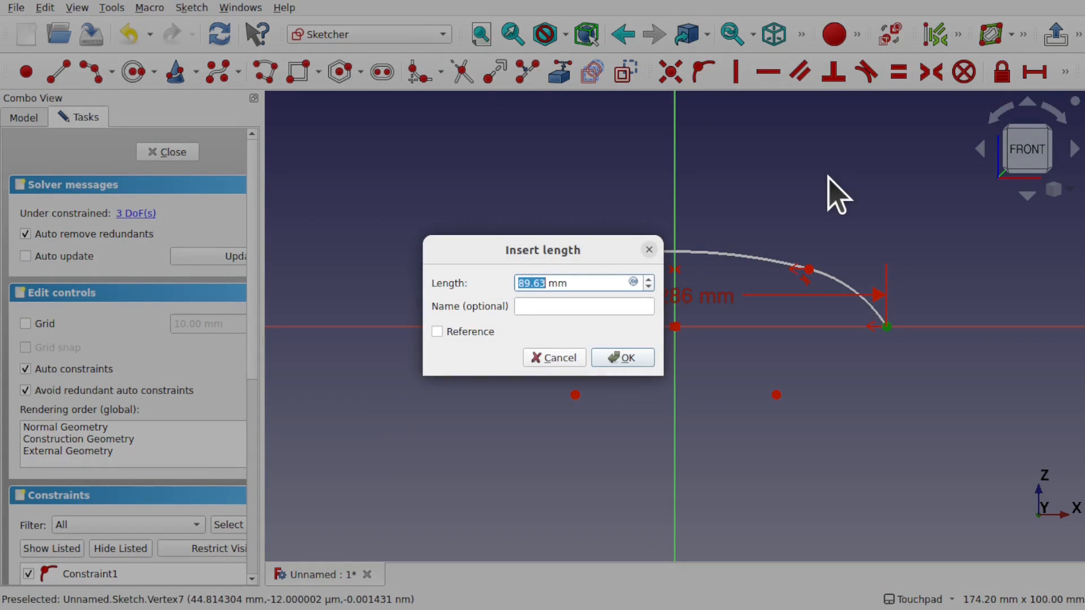
{"action": "left_click", "coordinate": [621, 357]}
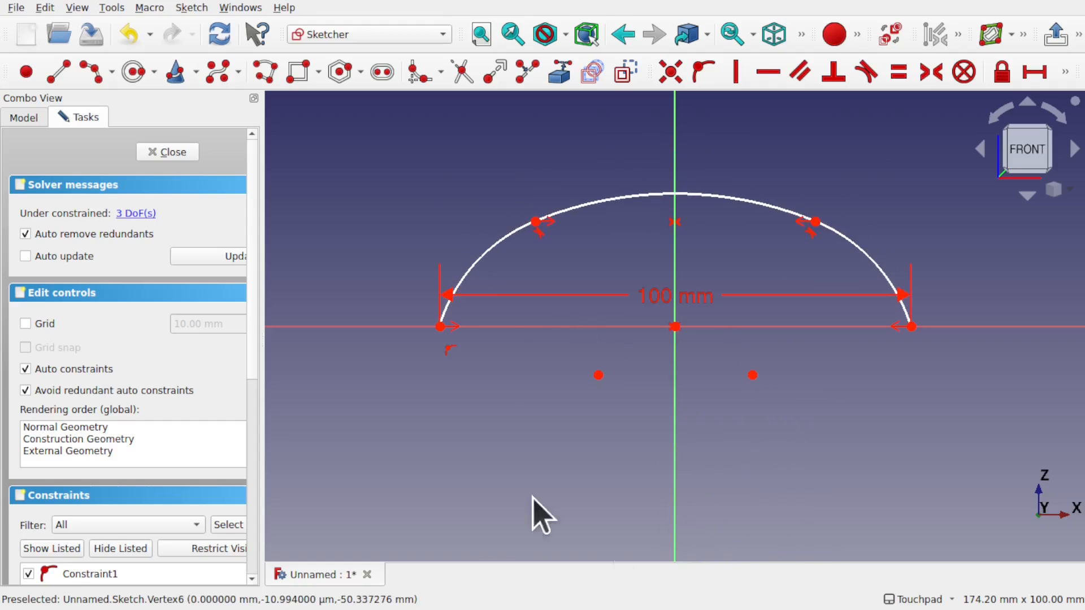
{"action": "left_click", "coordinate": [167, 152]}
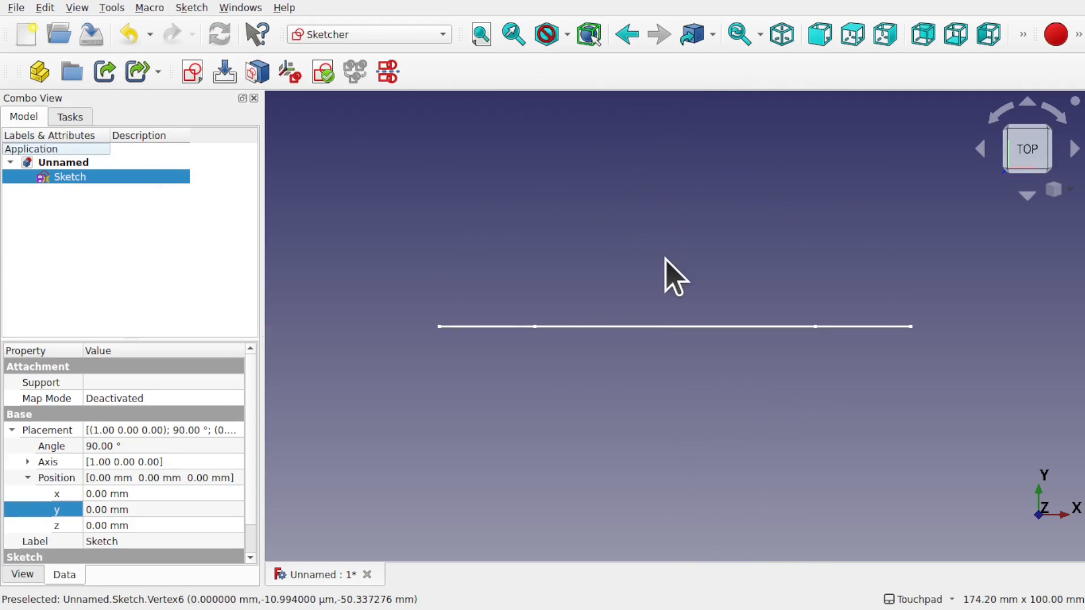
{"action": "left_click_drag", "start_coordinate": [675, 277], "coordinate": [611, 186]}
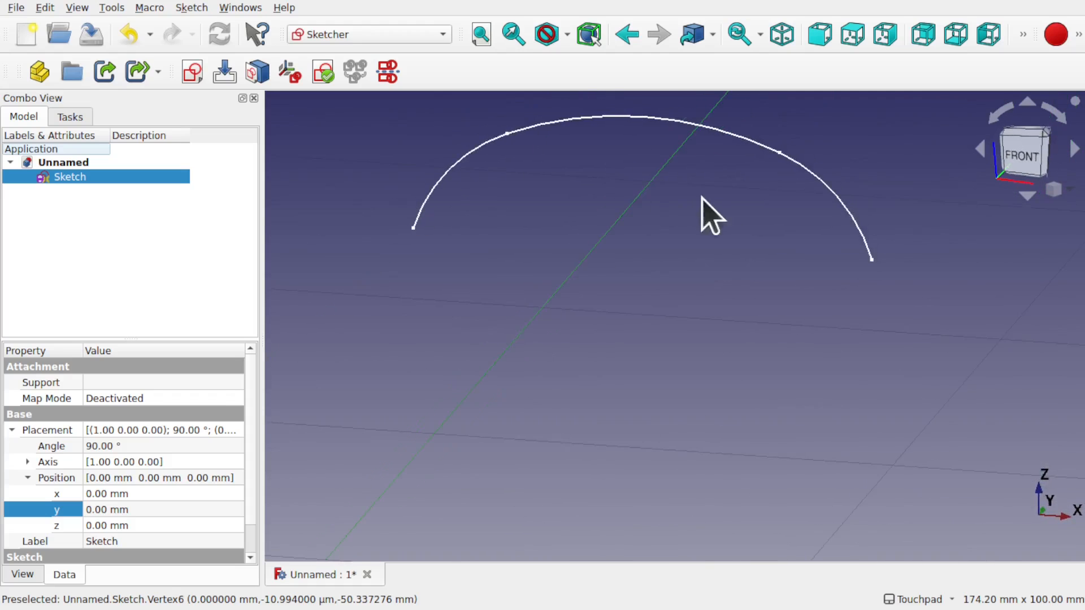
{"action": "left_click_drag", "start_coordinate": [712, 214], "coordinate": [719, 254]}
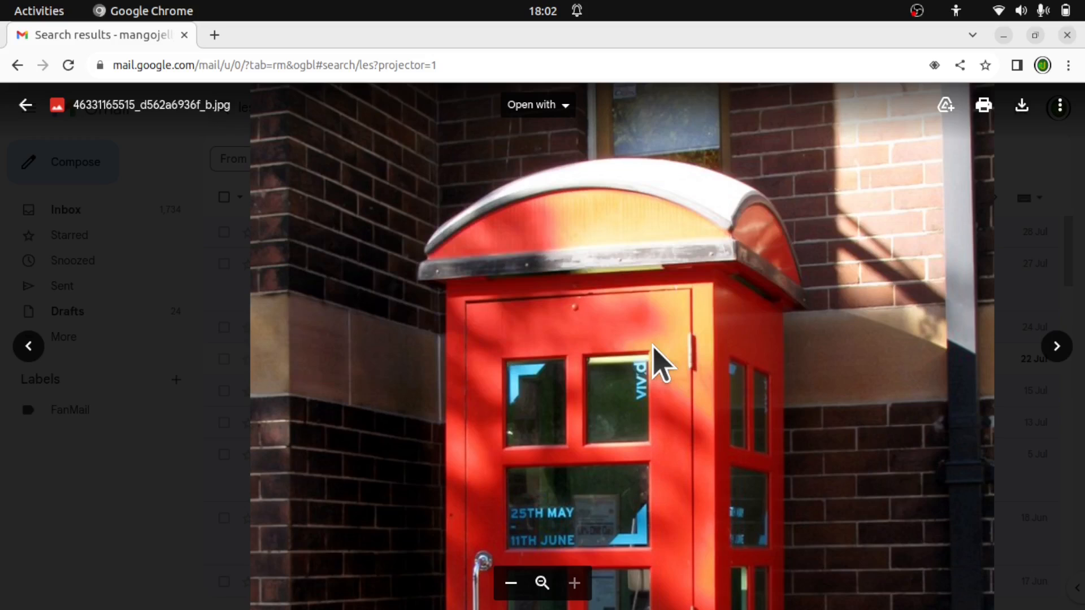
{"action": "mouse_move", "coordinate": [705, 246]}
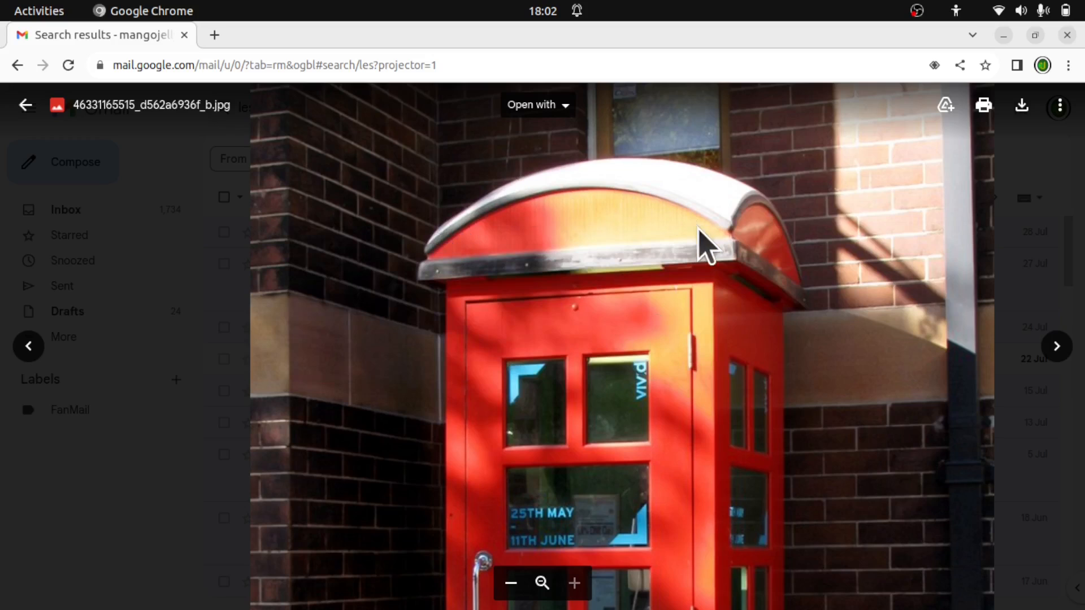
{"action": "mouse_move", "coordinate": [612, 201]}
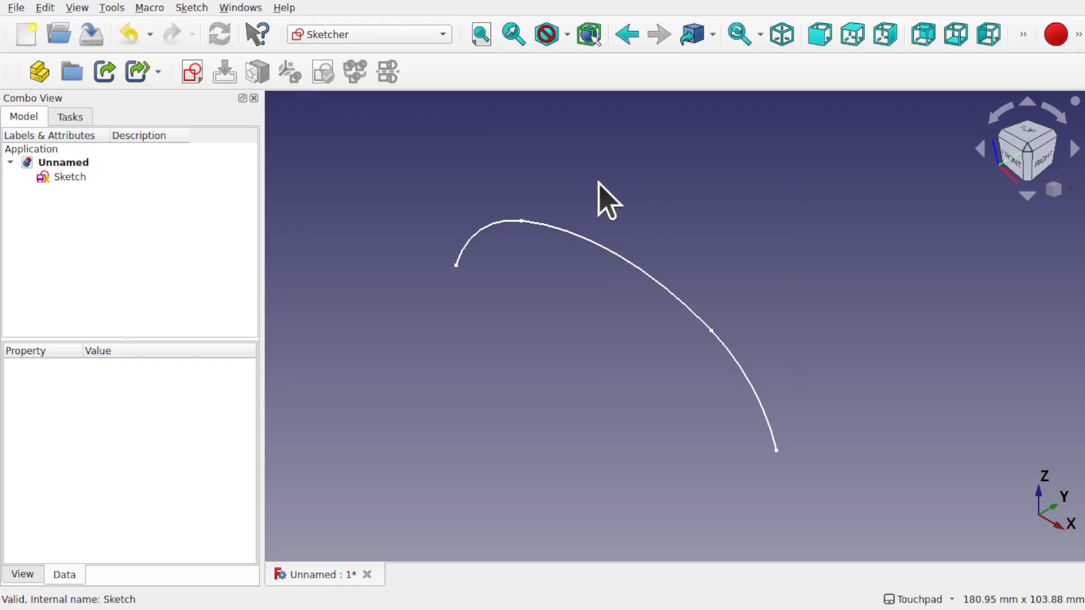
Filter the Addon Manager for 'curves' to check the Curves workbench is installed
{"action": "left_click", "coordinate": [111, 7]}
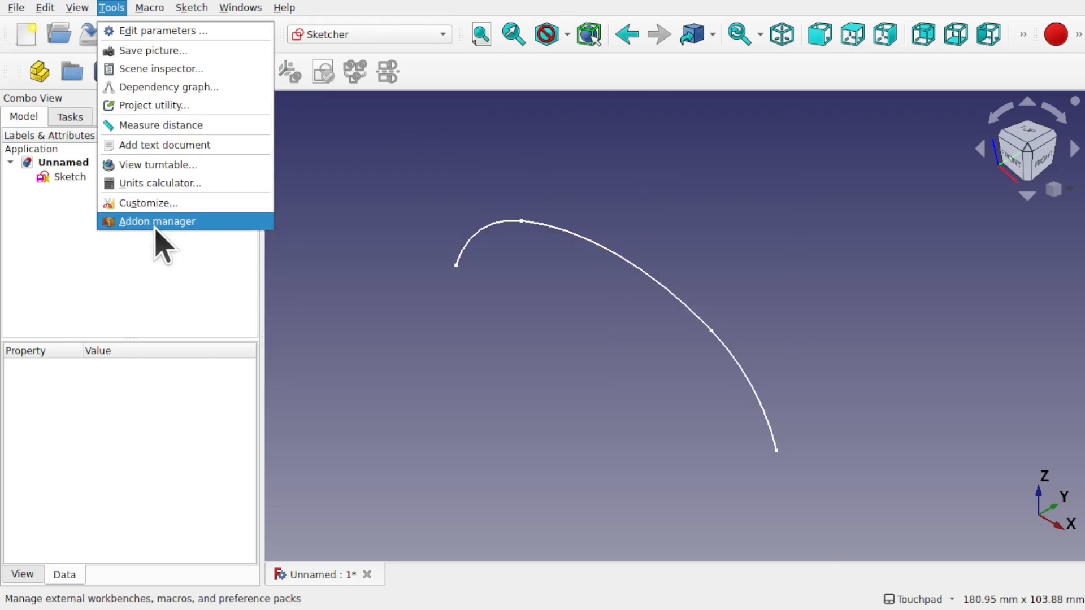
{"action": "left_click", "coordinate": [157, 221]}
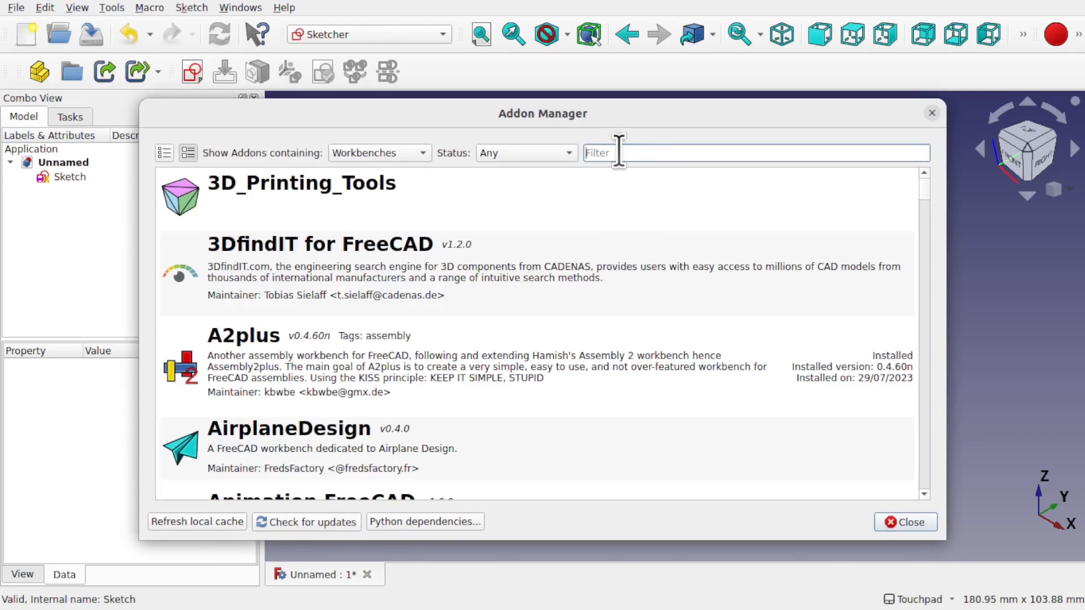
{"action": "type", "text": "curves"}
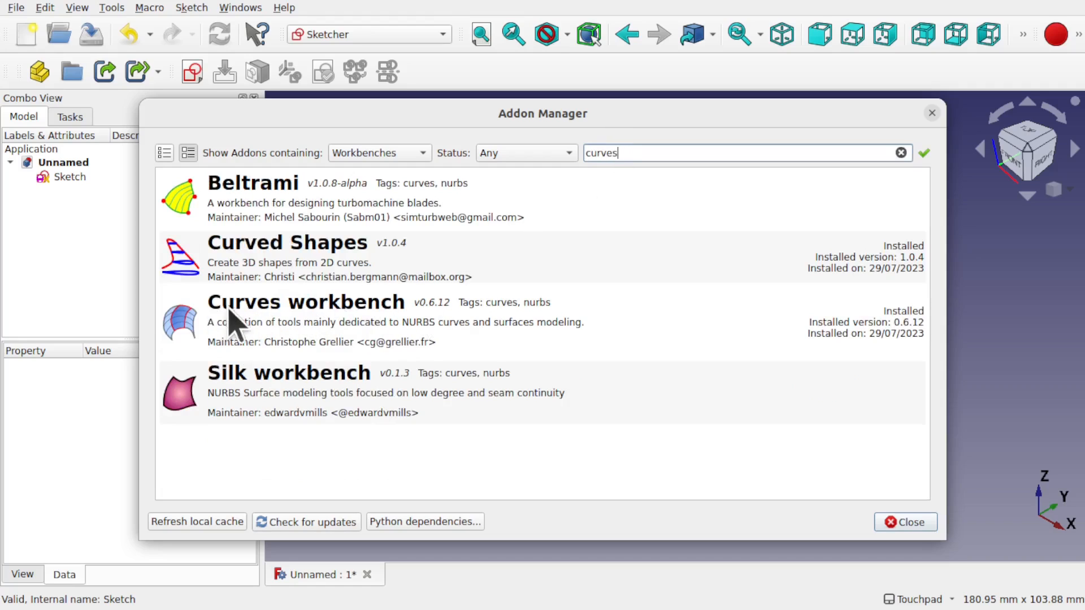
{"action": "mouse_move", "coordinate": [349, 349]}
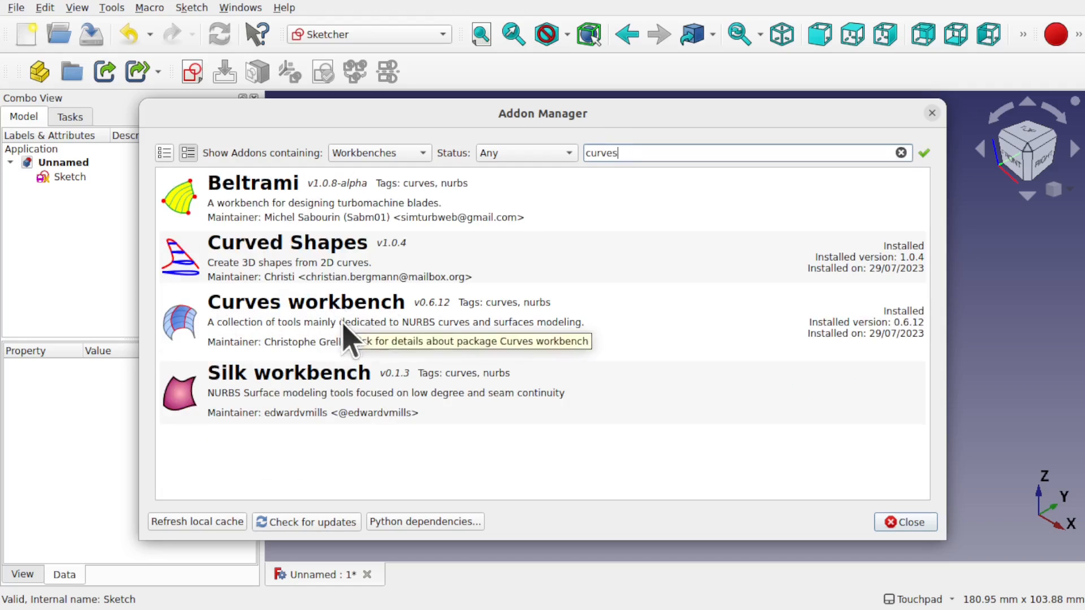
{"action": "mouse_move", "coordinate": [325, 339]}
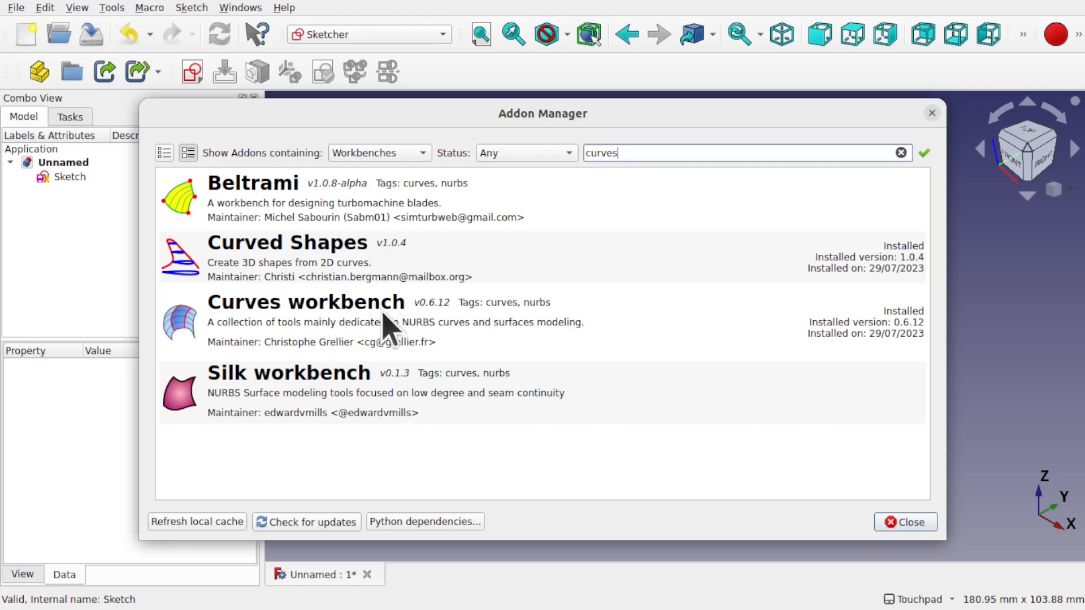
{"action": "mouse_move", "coordinate": [937, 131]}
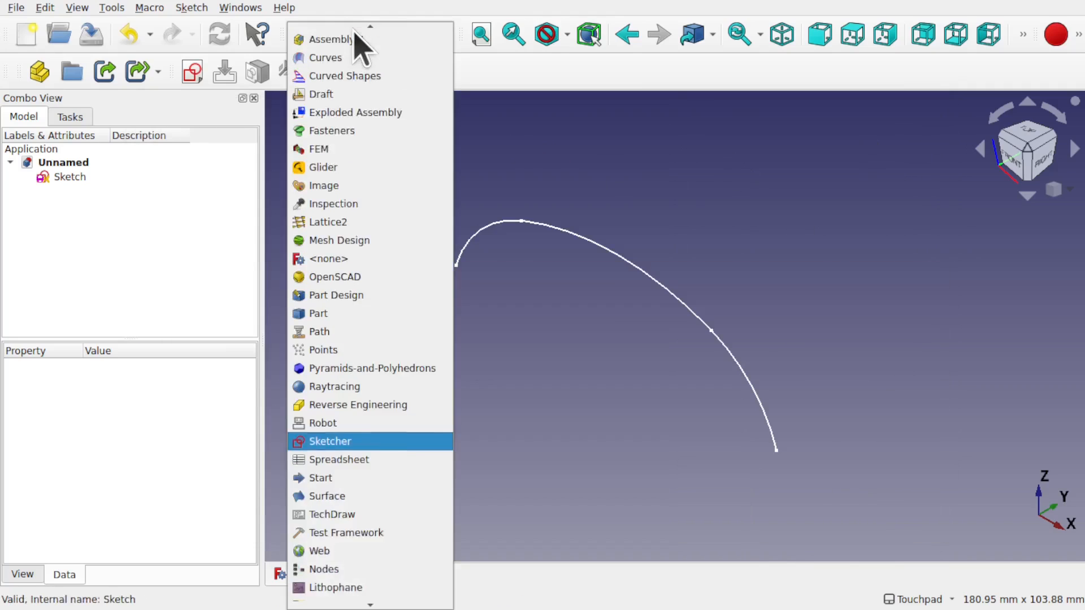
Join the Sketch edges into a single BSpline JoinCurve using the Curves workbench
{"action": "left_click", "coordinate": [326, 58]}
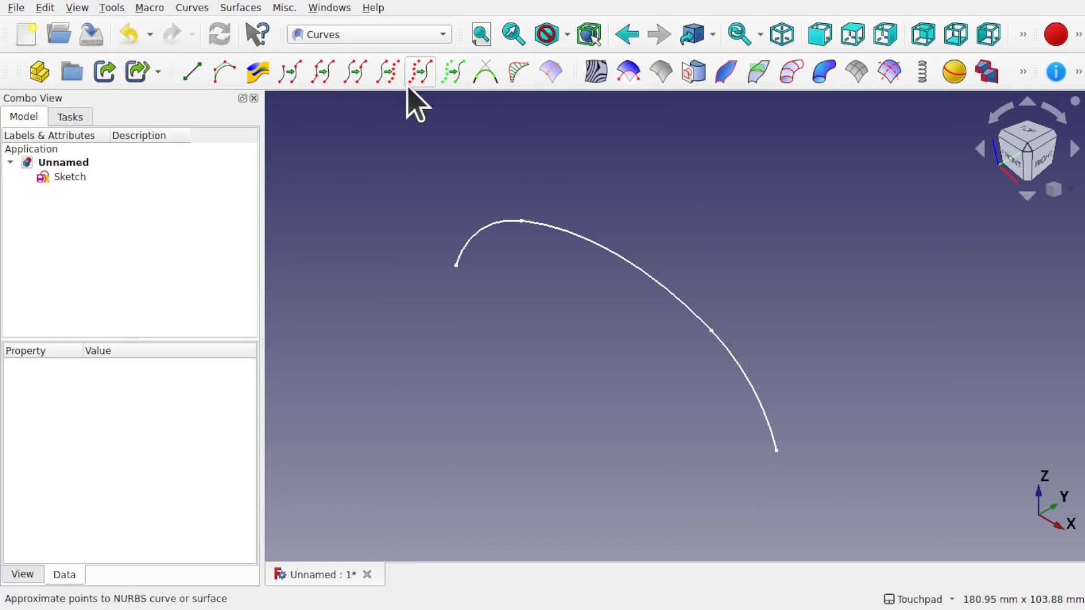
{"action": "left_click", "coordinate": [69, 177]}
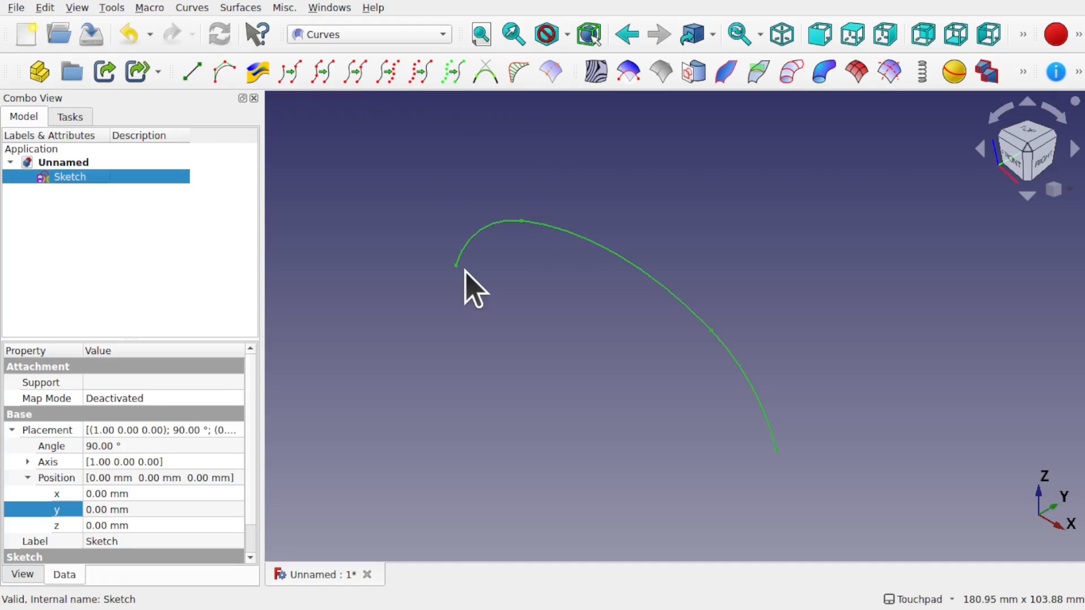
{"action": "mouse_move", "coordinate": [358, 261]}
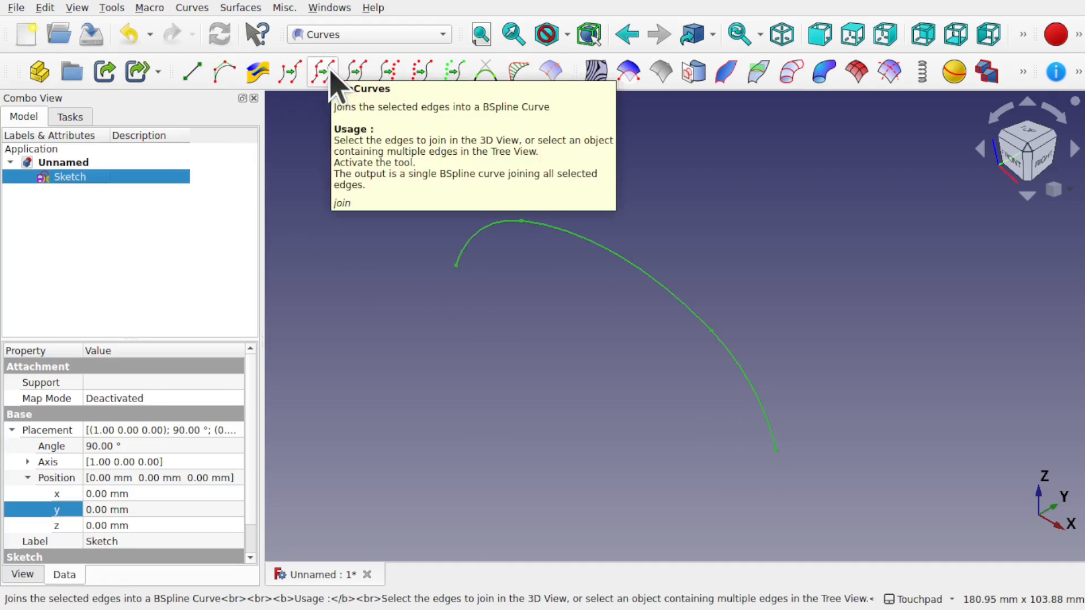
{"action": "left_click", "coordinate": [321, 71]}
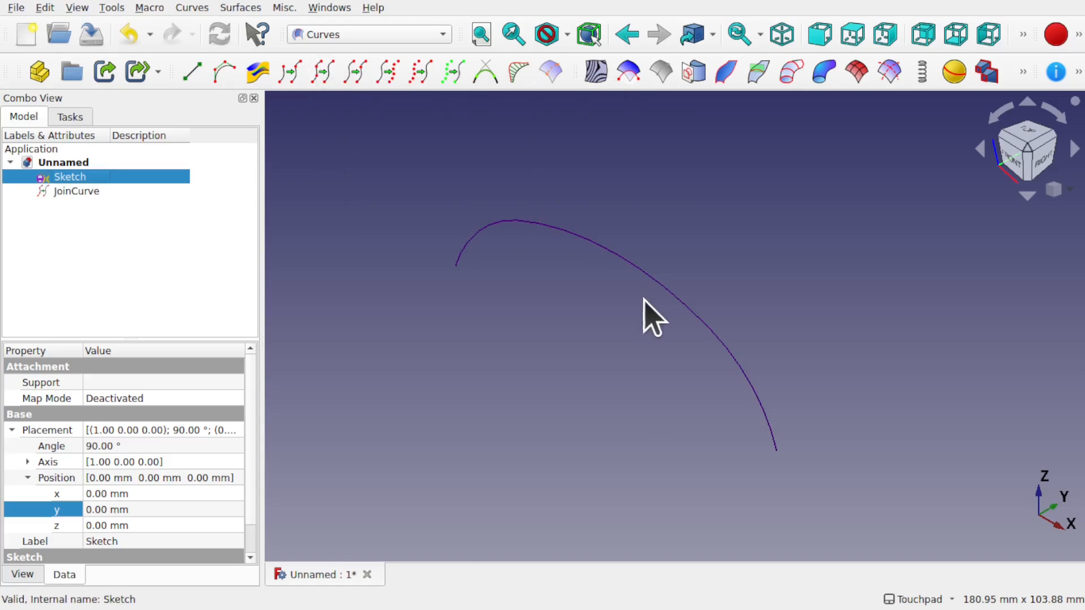
{"action": "mouse_move", "coordinate": [585, 405]}
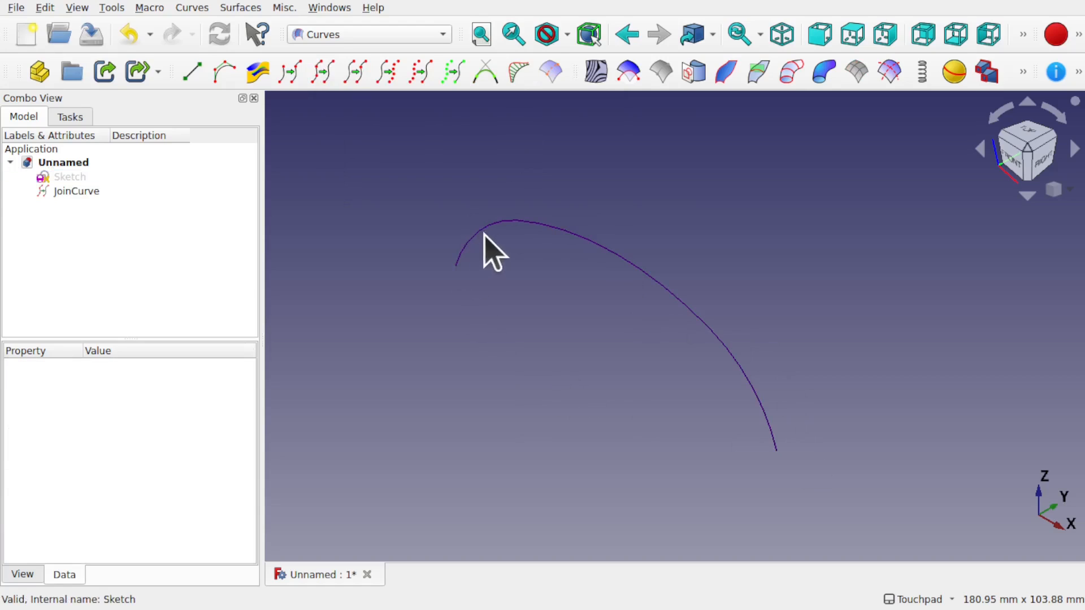
{"action": "mouse_move", "coordinate": [758, 457]}
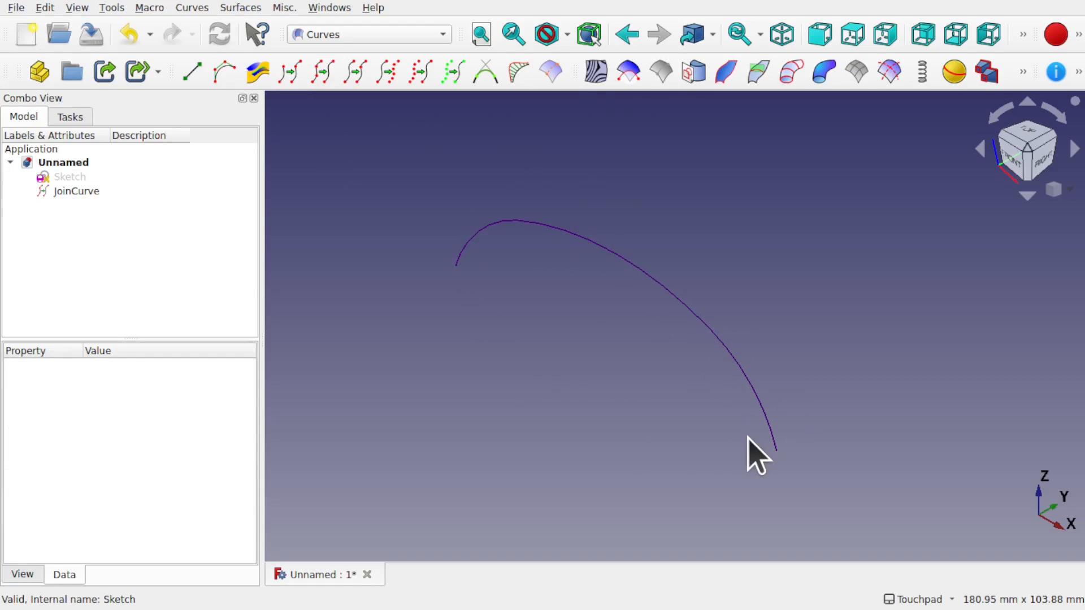
{"action": "mouse_move", "coordinate": [650, 404]}
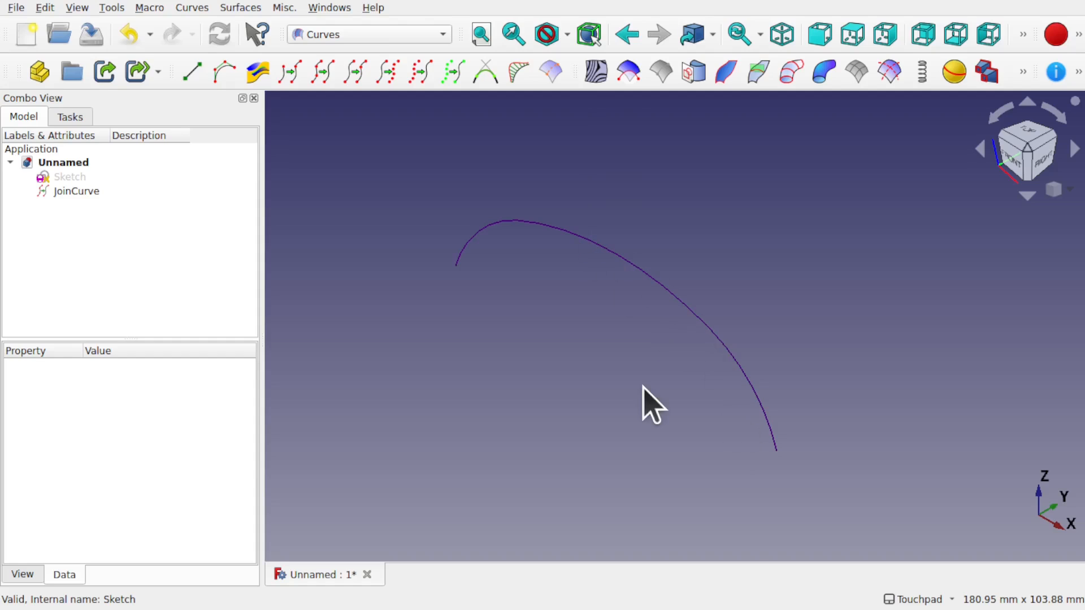
{"action": "left_click", "coordinate": [77, 191]}
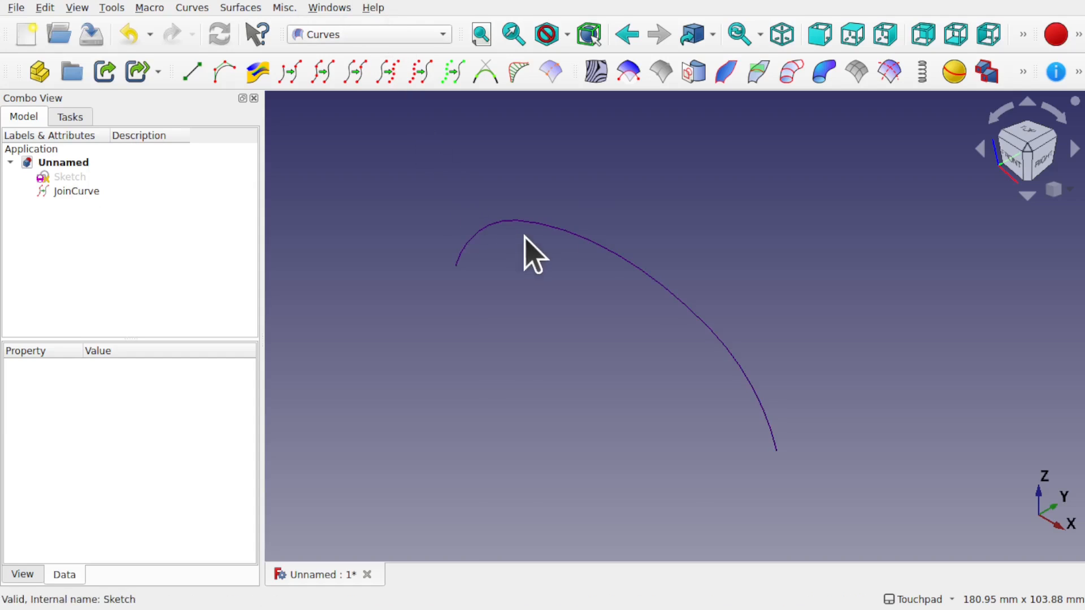
{"action": "mouse_move", "coordinate": [792, 488]}
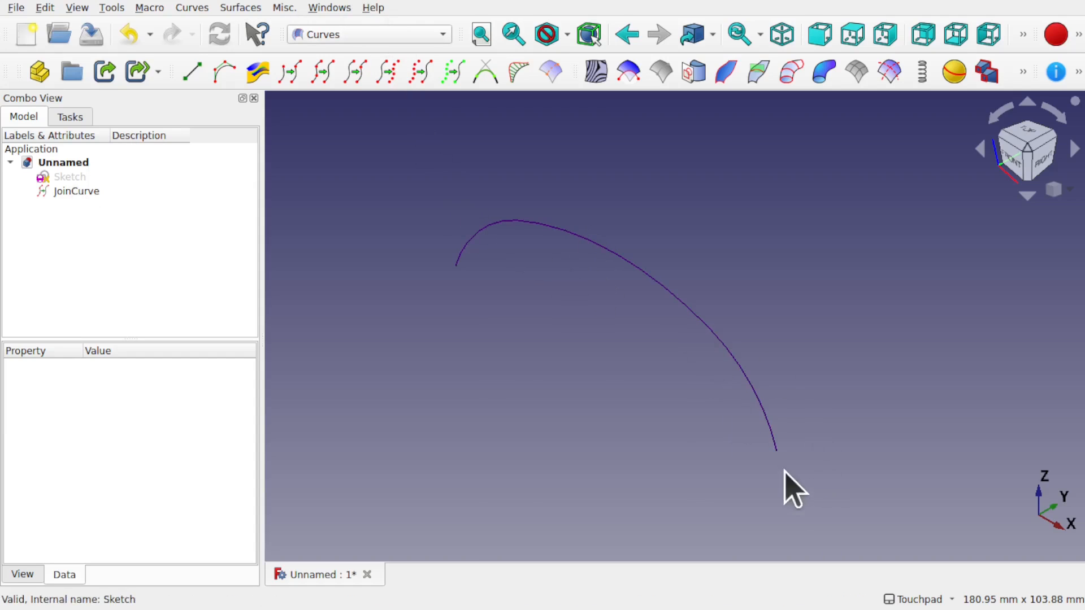
{"action": "mouse_move", "coordinate": [834, 180]}
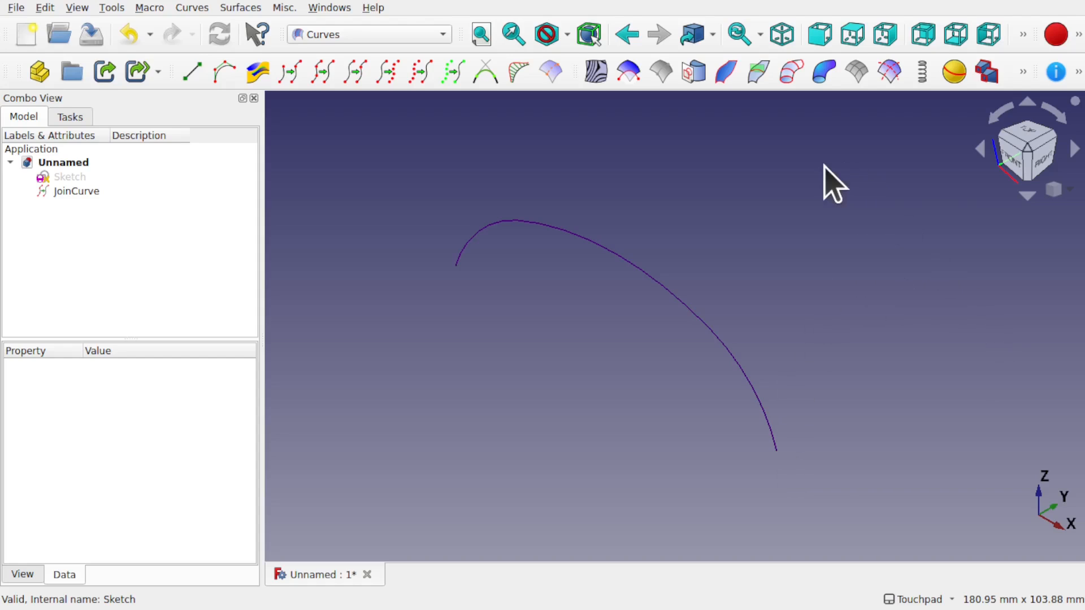
{"action": "mouse_move", "coordinate": [349, 52]}
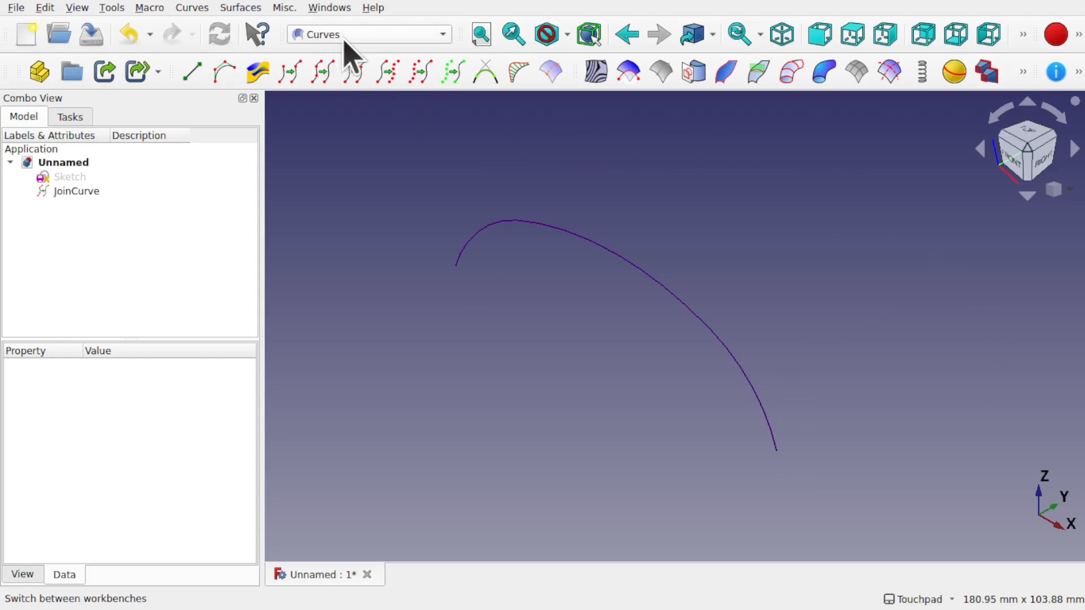
Switch to the Draft workbench
{"action": "left_click", "coordinate": [369, 34]}
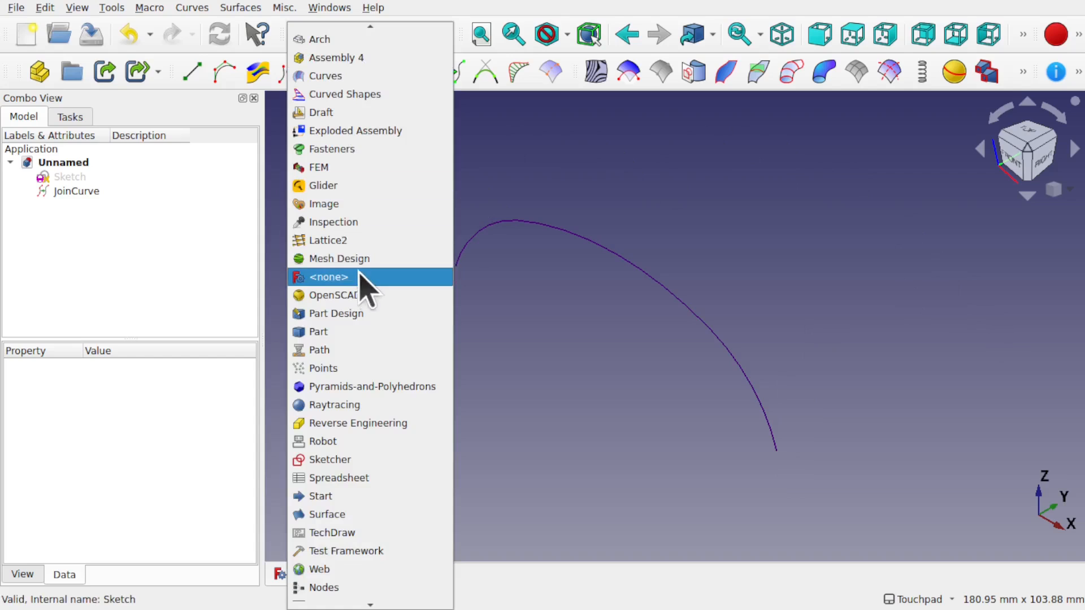
{"action": "left_click", "coordinate": [320, 112]}
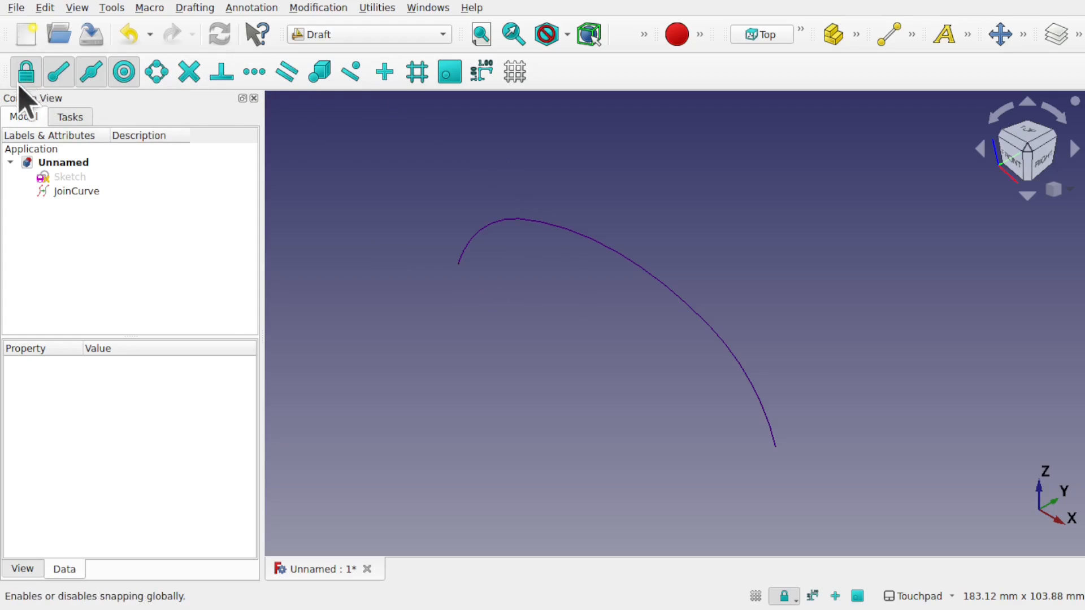
{"action": "mouse_move", "coordinate": [59, 71]}
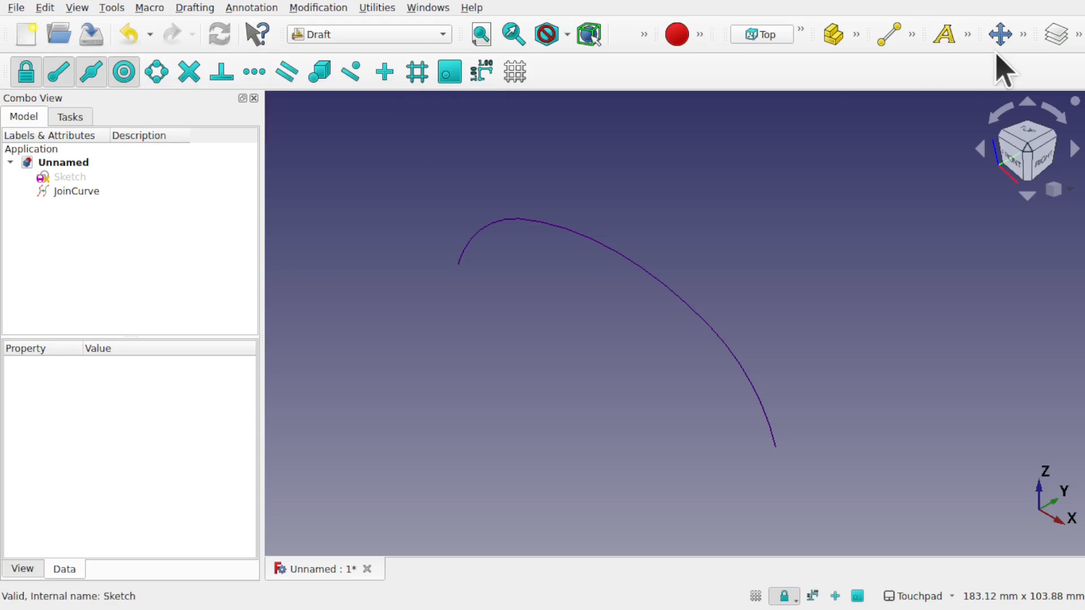
{"action": "mouse_move", "coordinate": [1027, 51]}
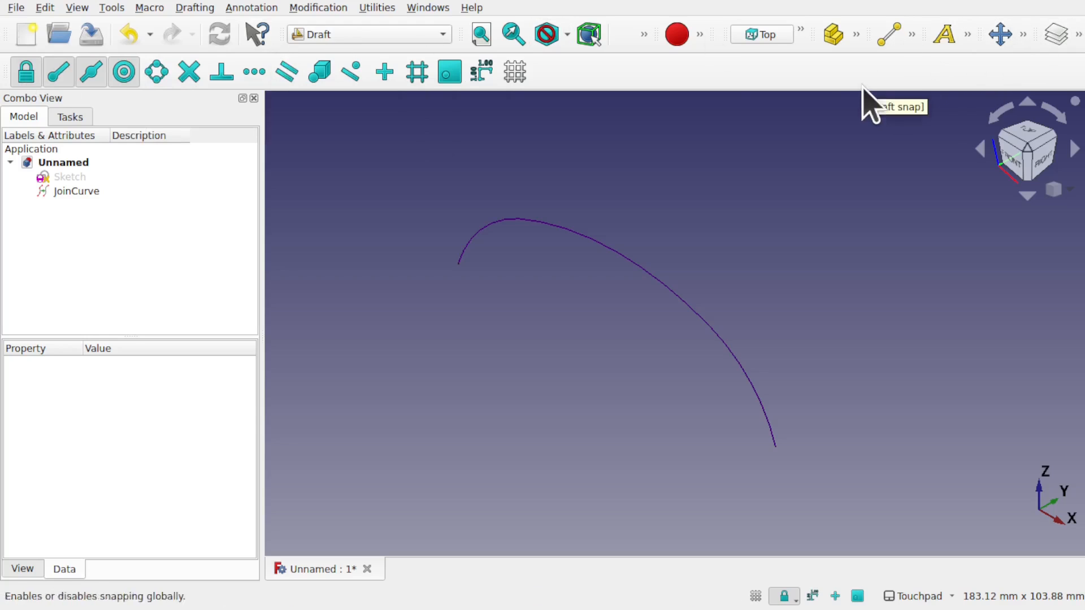
{"action": "mouse_move", "coordinate": [89, 34]}
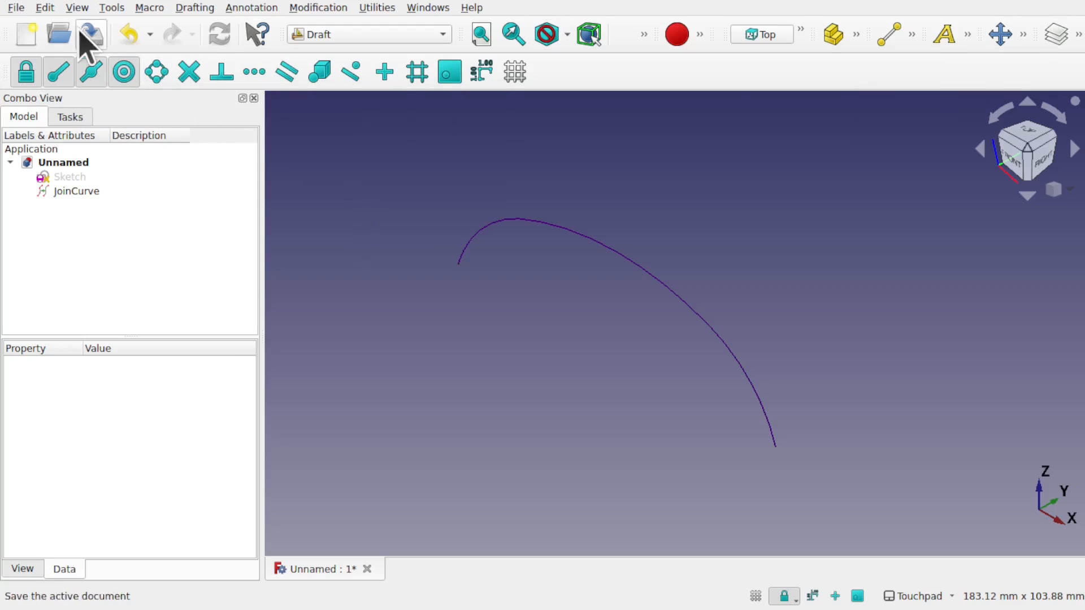
{"action": "left_click", "coordinate": [76, 7]}
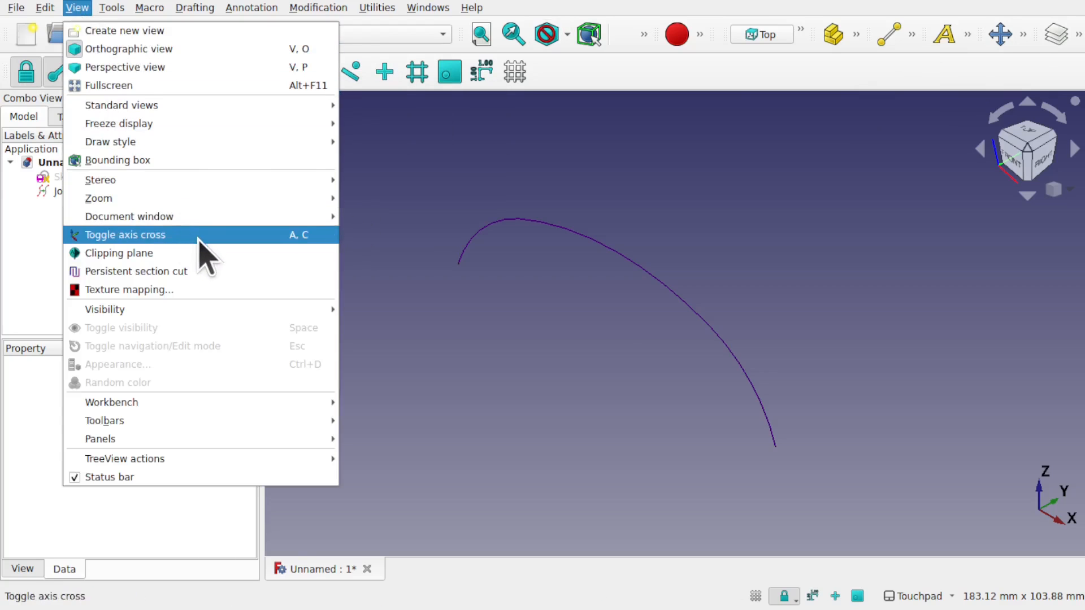
{"action": "left_click", "coordinate": [124, 234]}
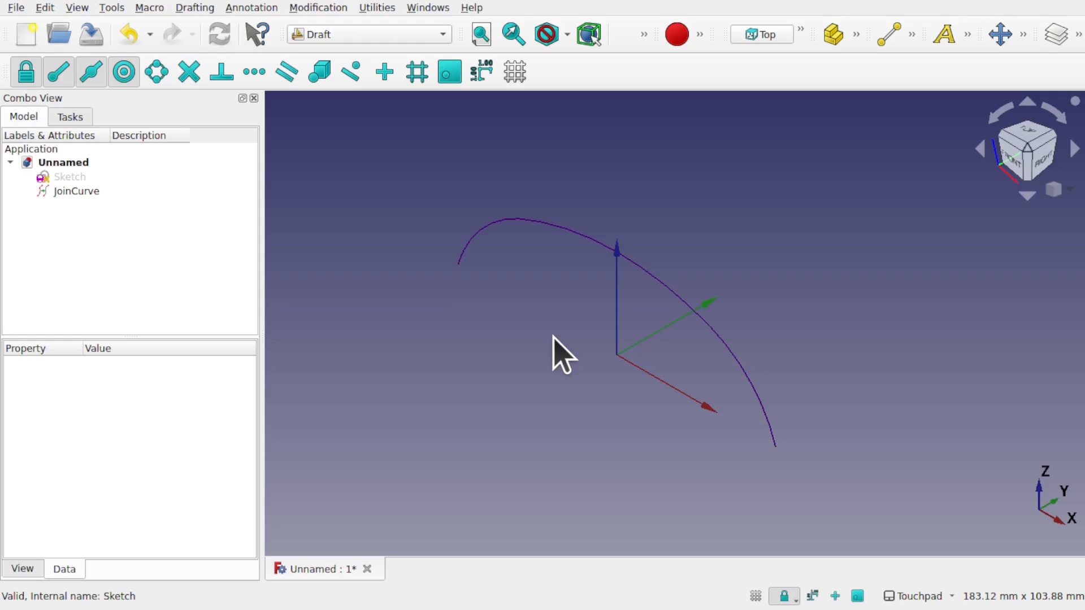
{"action": "mouse_move", "coordinate": [480, 191]}
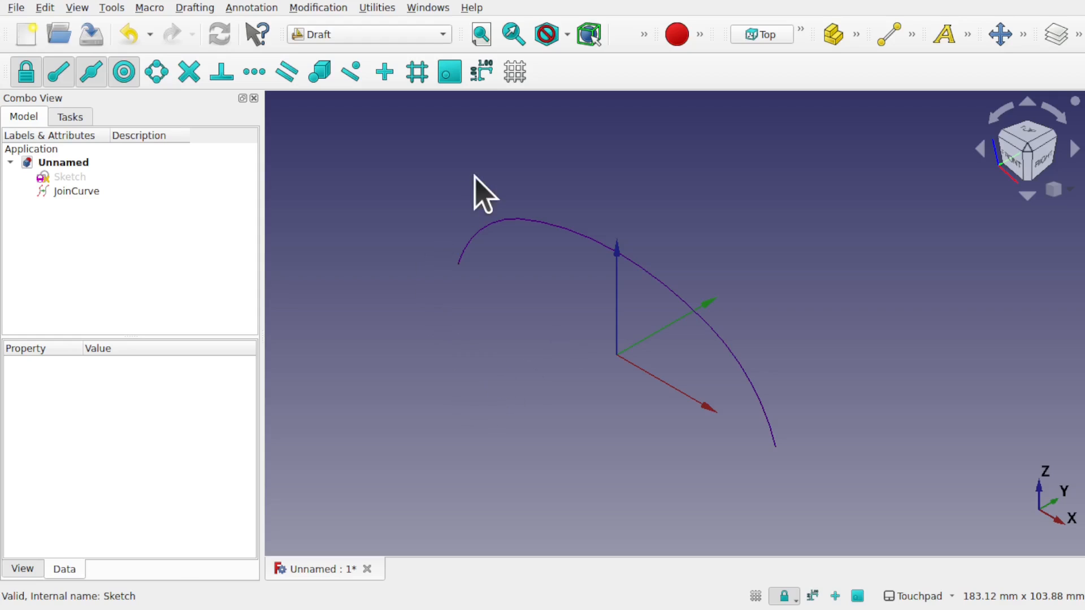
{"action": "mouse_move", "coordinate": [461, 235]}
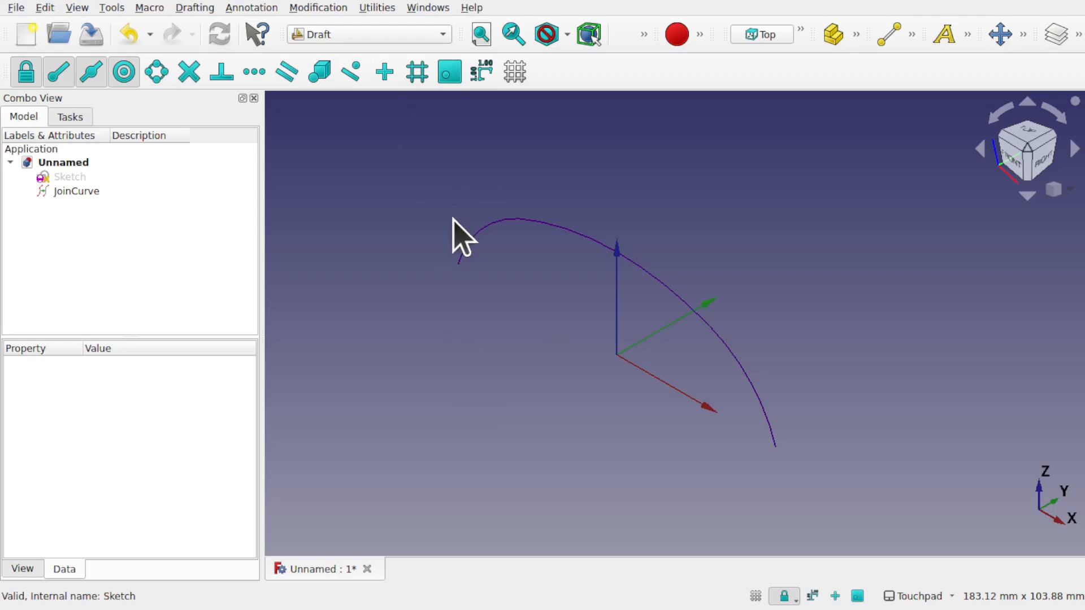
{"action": "mouse_move", "coordinate": [463, 287]}
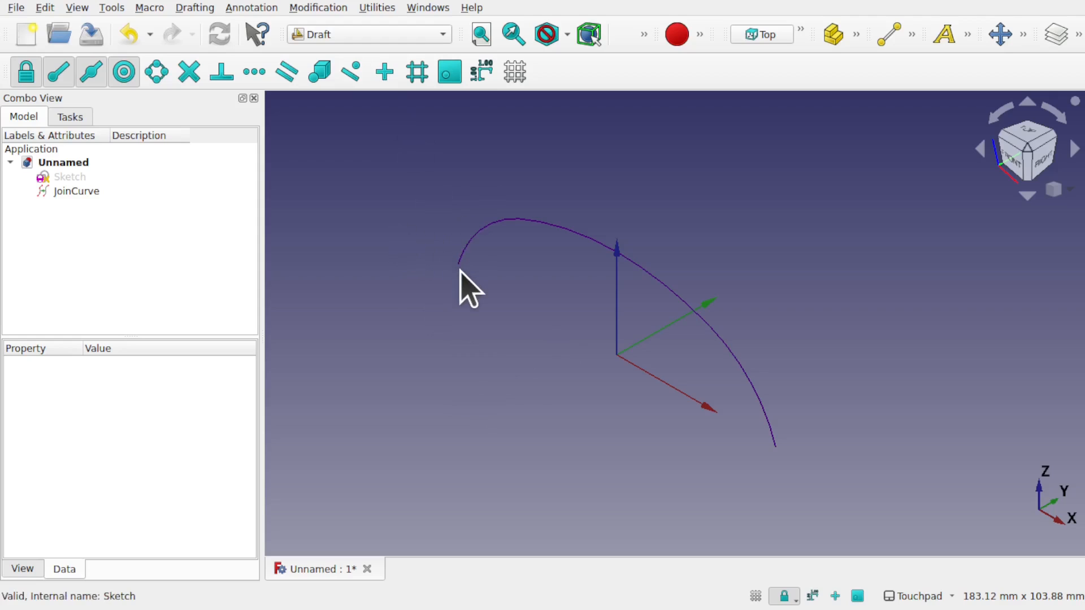
{"action": "left_click", "coordinate": [1026, 147]}
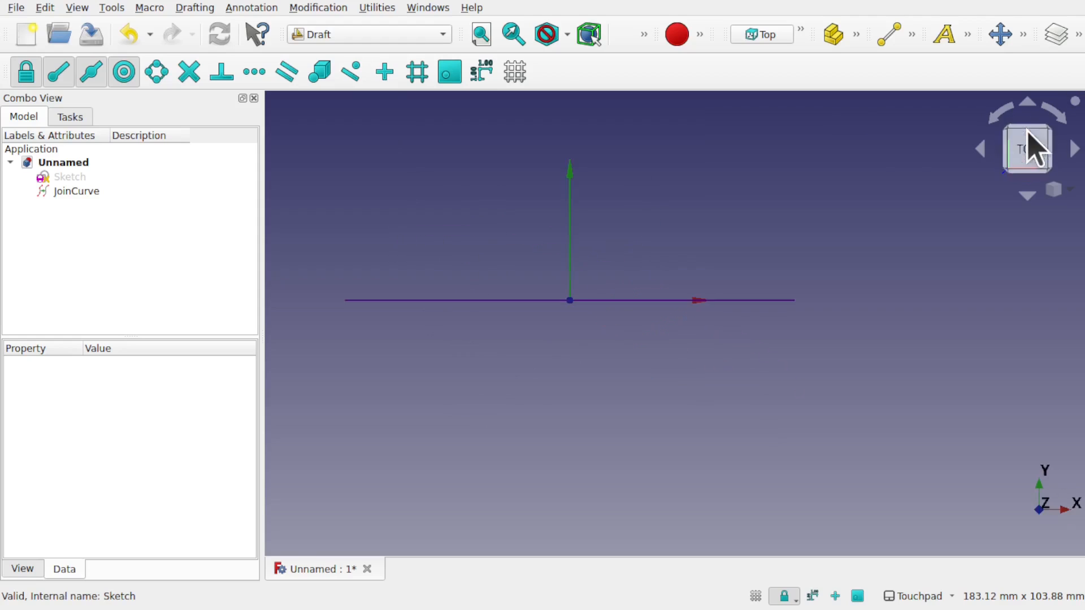
{"action": "mouse_move", "coordinate": [360, 321]}
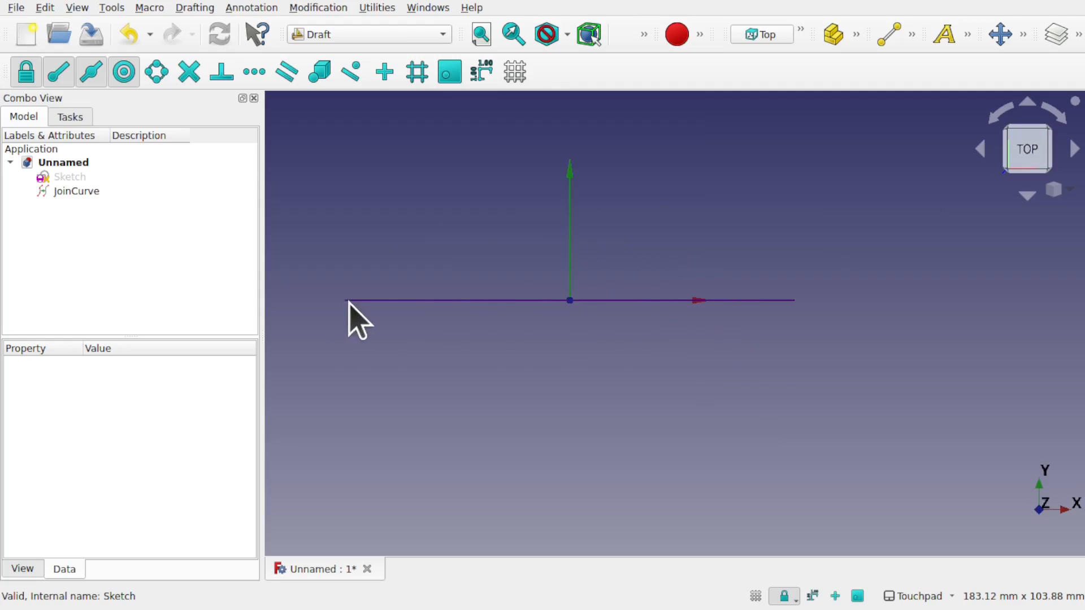
{"action": "mouse_move", "coordinate": [379, 196]}
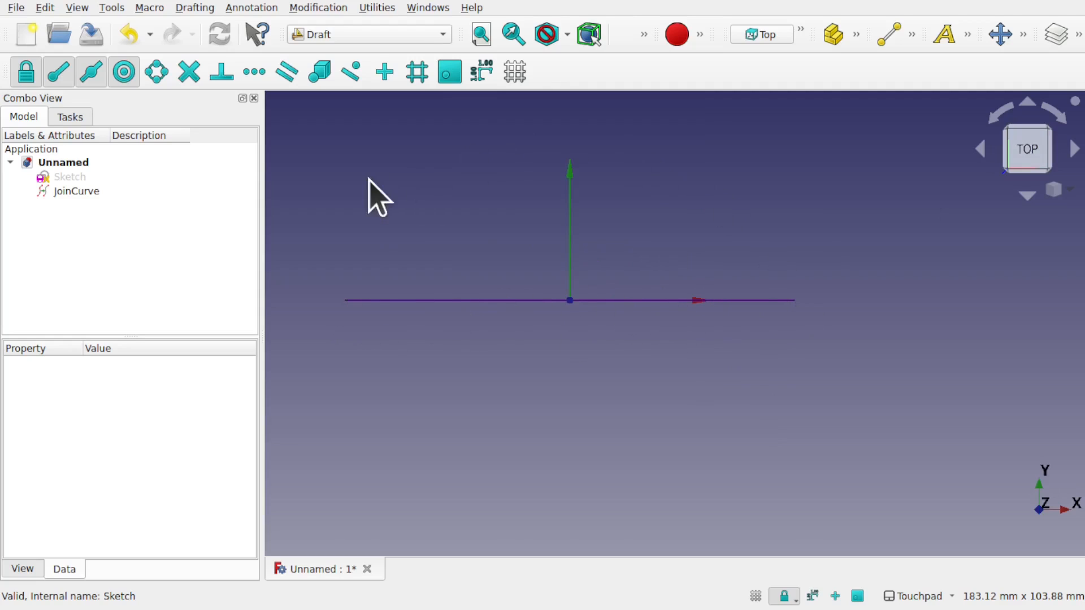
{"action": "mouse_move", "coordinate": [456, 238]}
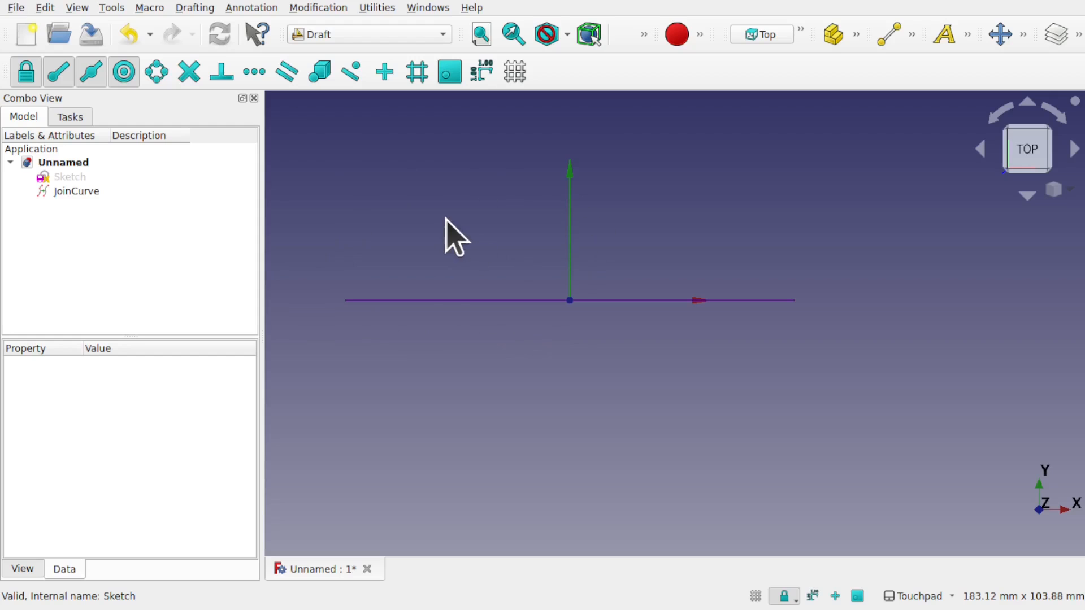
Set the Draft working plane to Top (XY) and select the JoinCurve
{"action": "left_click", "coordinate": [376, 8]}
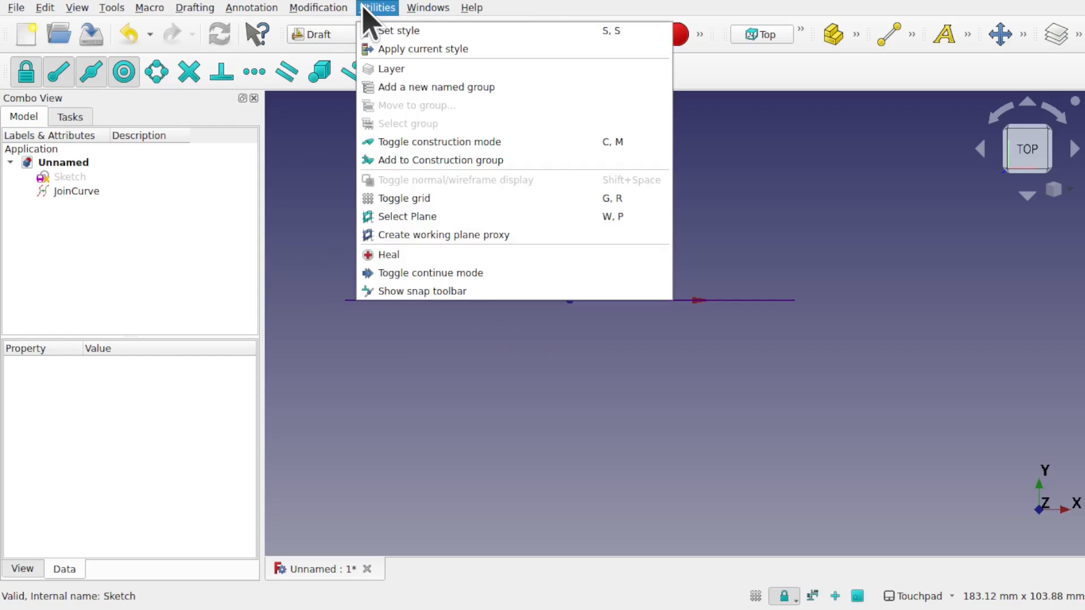
{"action": "left_click", "coordinate": [407, 216]}
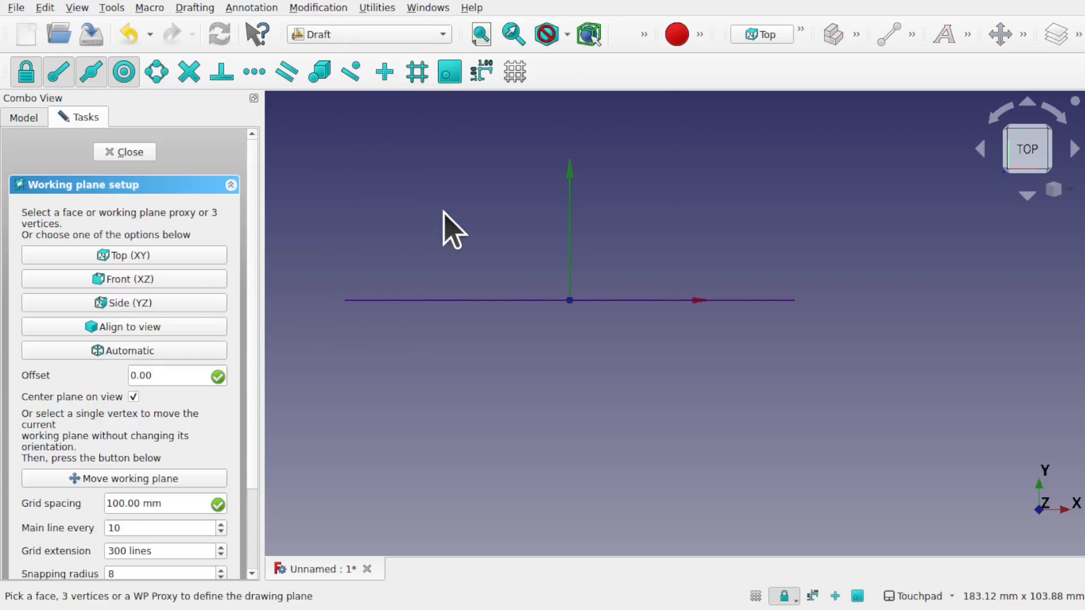
{"action": "left_click", "coordinate": [125, 151]}
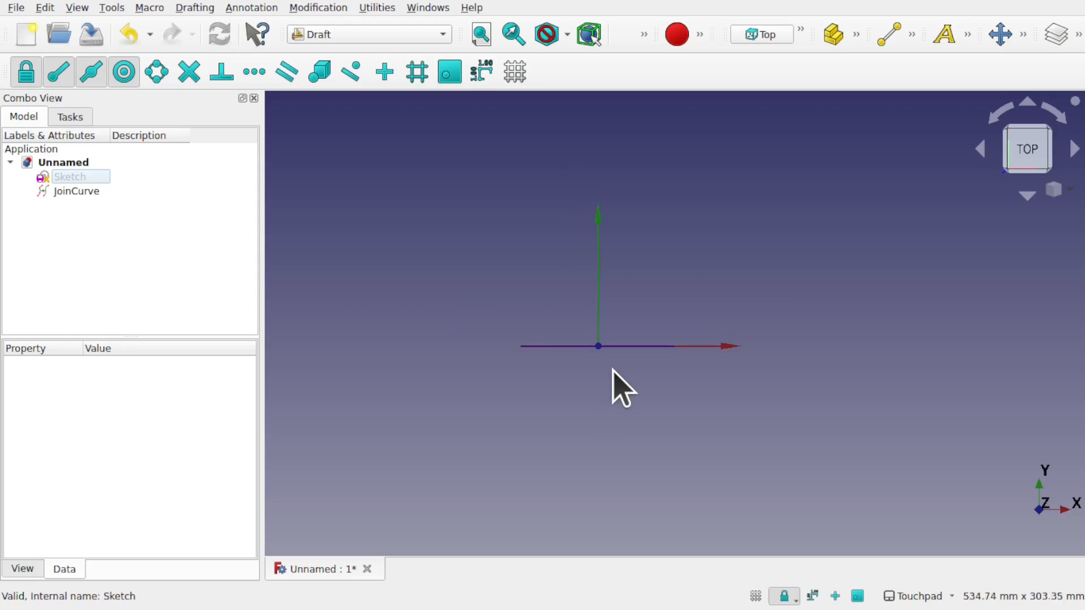
{"action": "left_click_drag", "start_coordinate": [623, 388], "coordinate": [642, 298]}
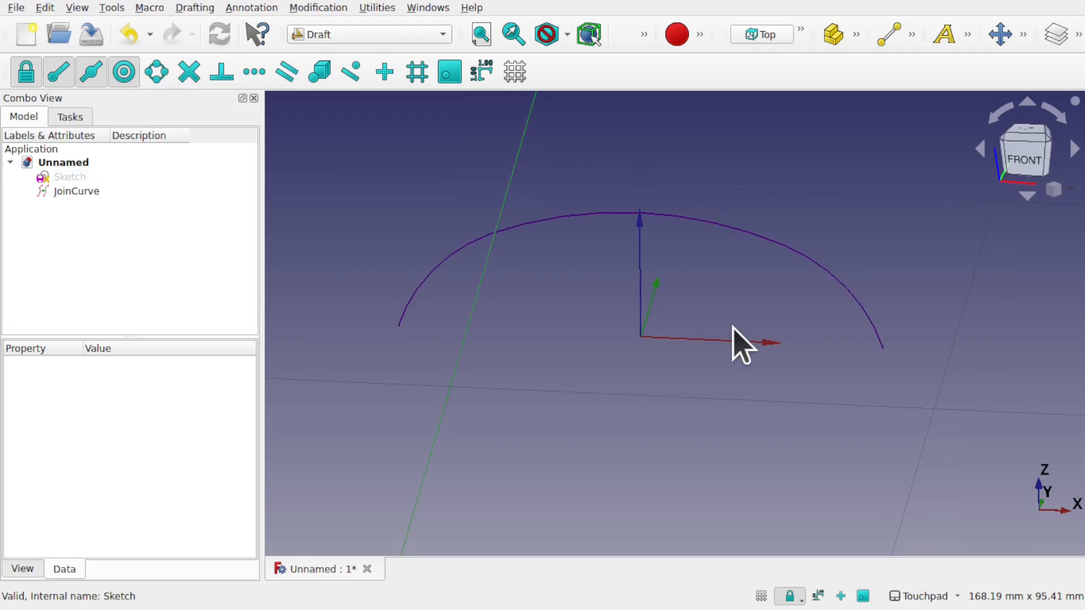
{"action": "left_click", "coordinate": [77, 191]}
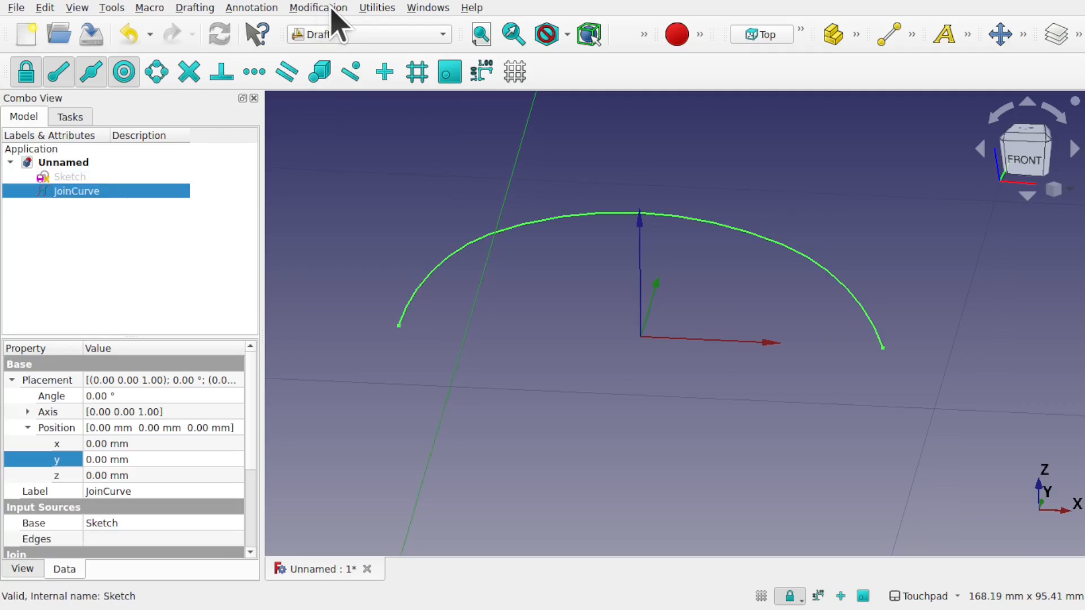
Rotate a copy of the joined curve 90° about its left end
{"action": "left_click", "coordinate": [318, 7]}
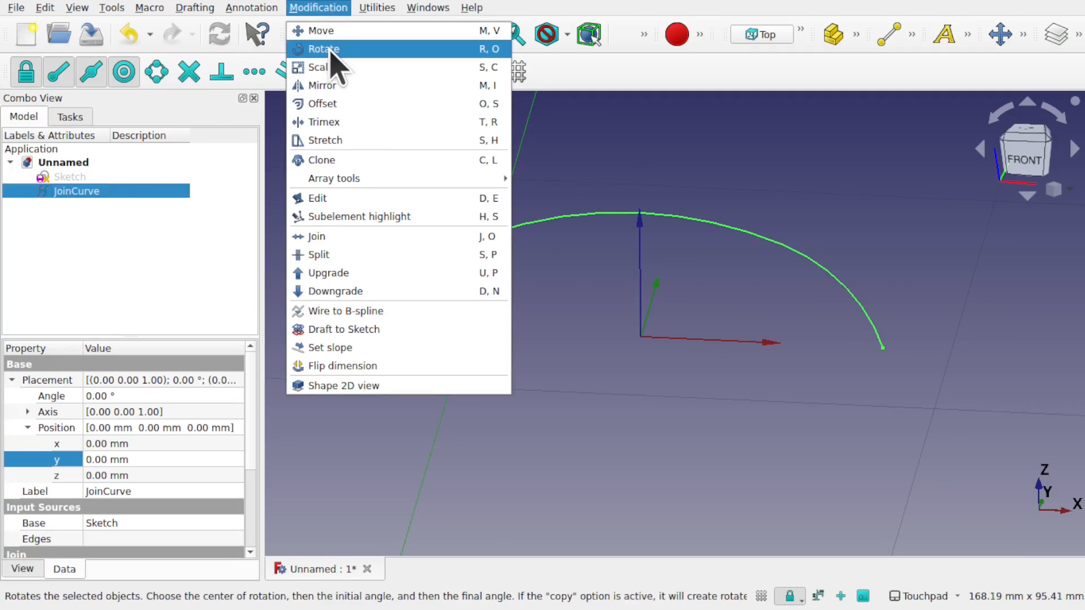
{"action": "left_click", "coordinate": [323, 48]}
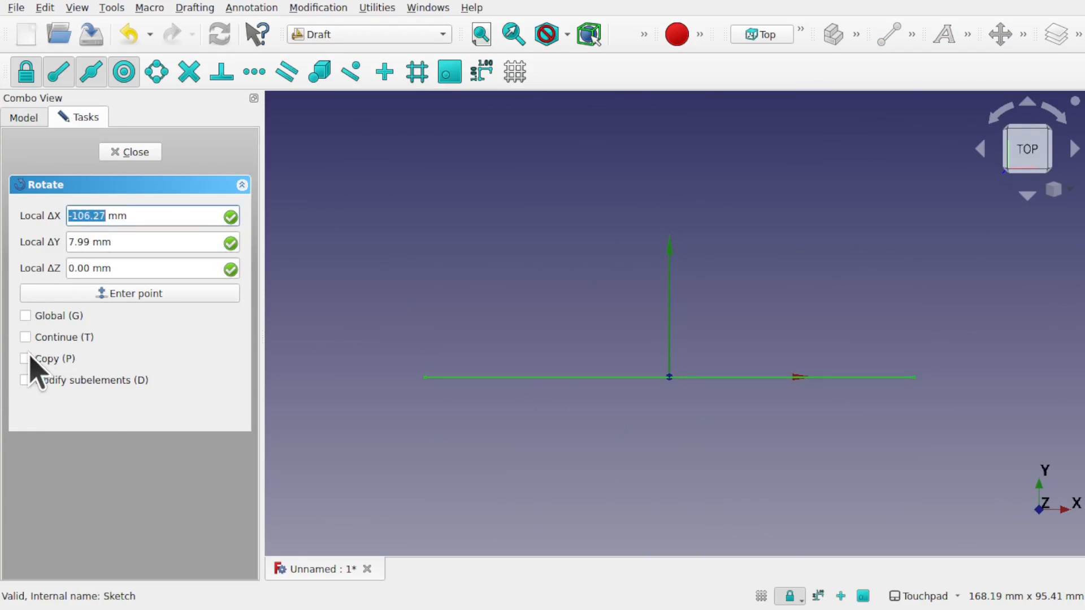
{"action": "left_click", "coordinate": [26, 358]}
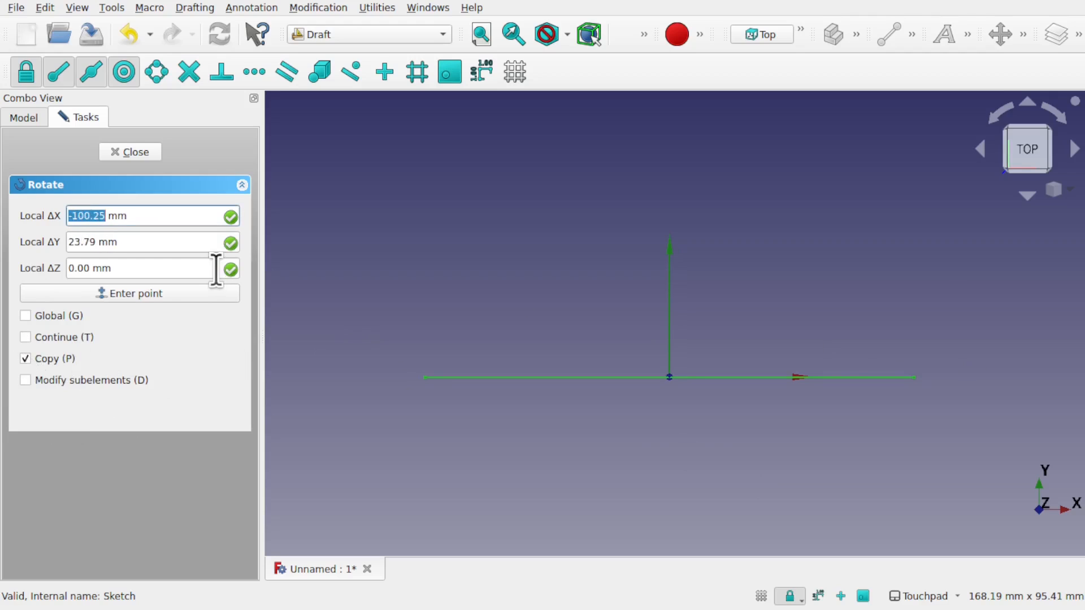
{"action": "mouse_move", "coordinate": [420, 262]}
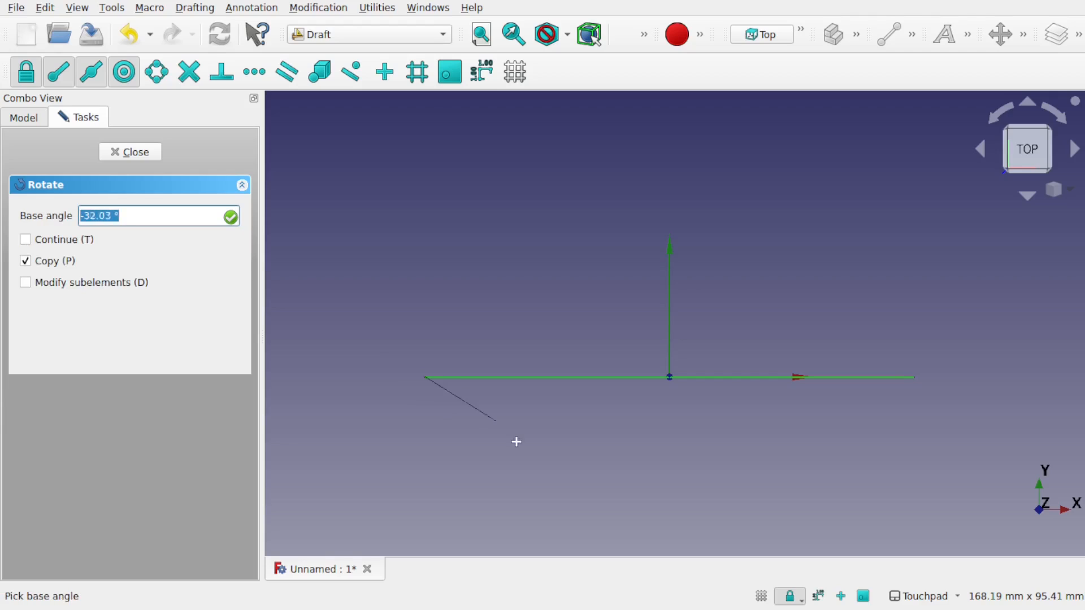
{"action": "mouse_move", "coordinate": [463, 417]}
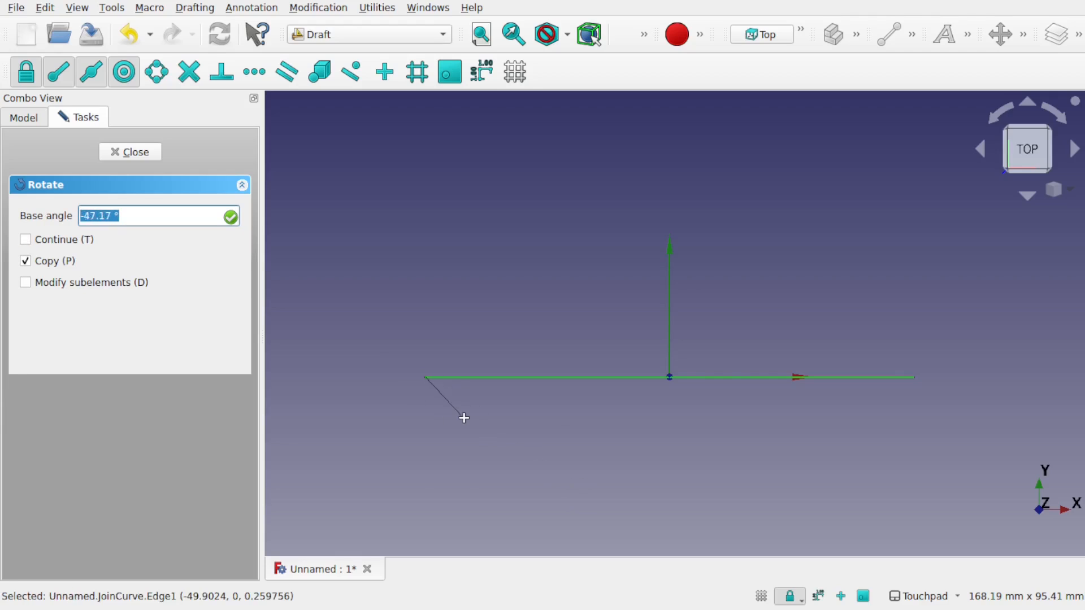
{"action": "mouse_move", "coordinate": [897, 340]}
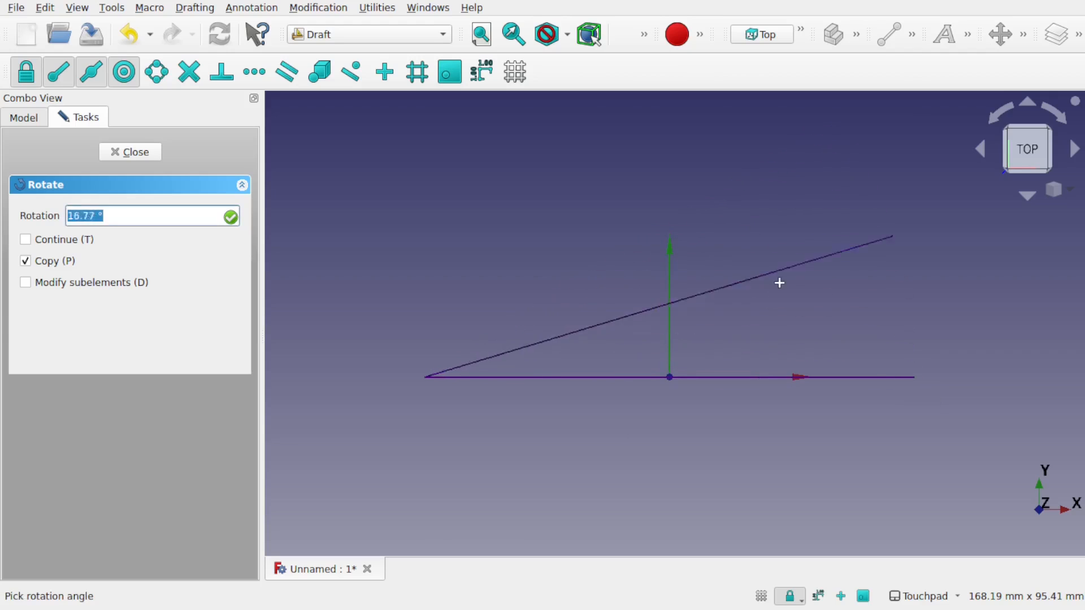
{"action": "mouse_move", "coordinate": [595, 237]}
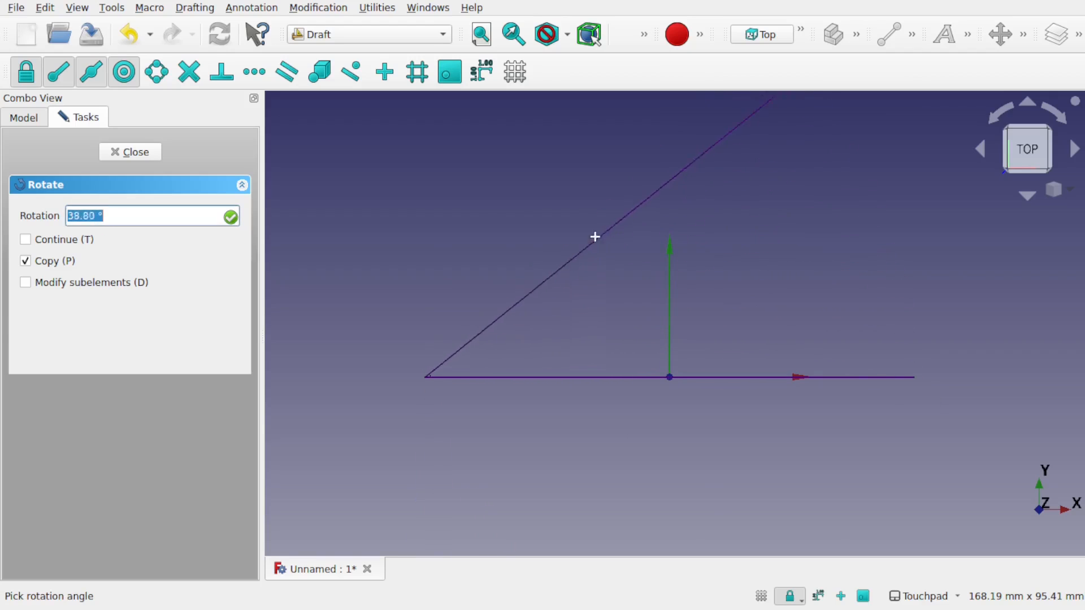
{"action": "mouse_move", "coordinate": [458, 237]}
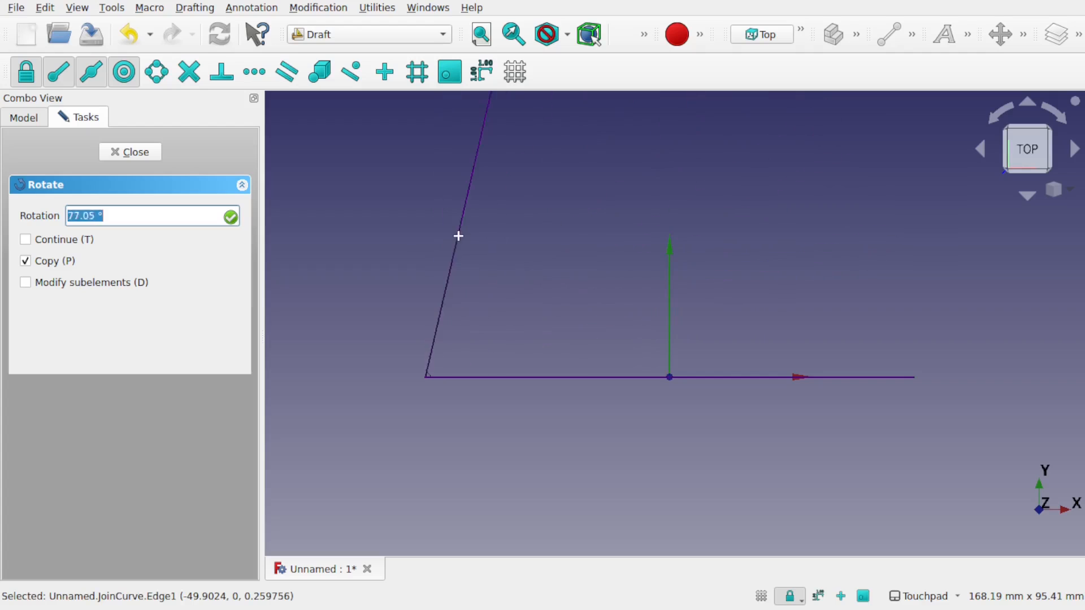
{"action": "mouse_move", "coordinate": [507, 243]}
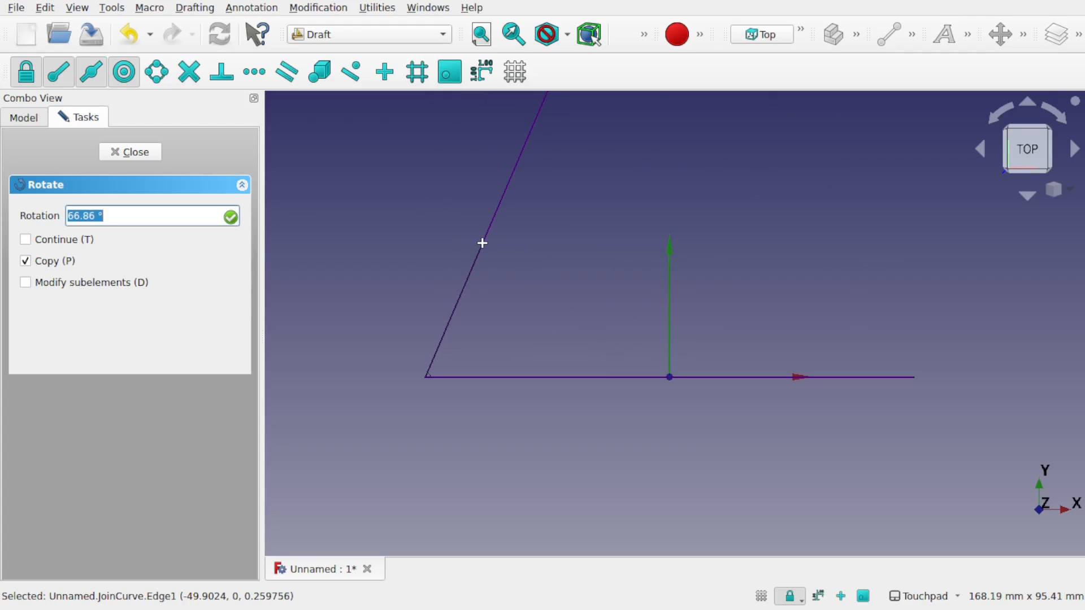
{"action": "type", "text": "90"}
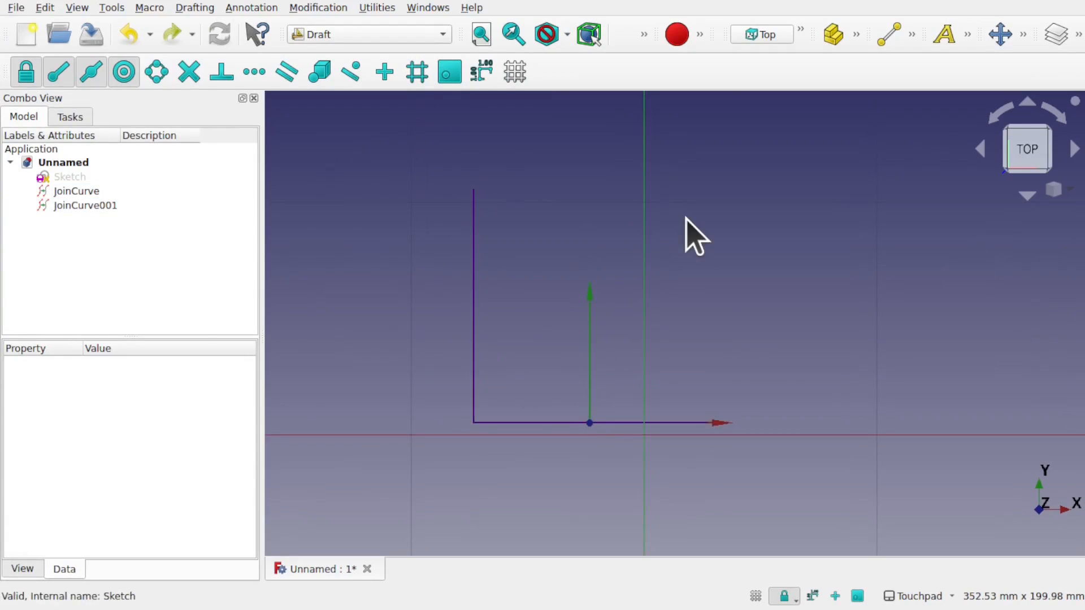
{"action": "mouse_move", "coordinate": [546, 356]}
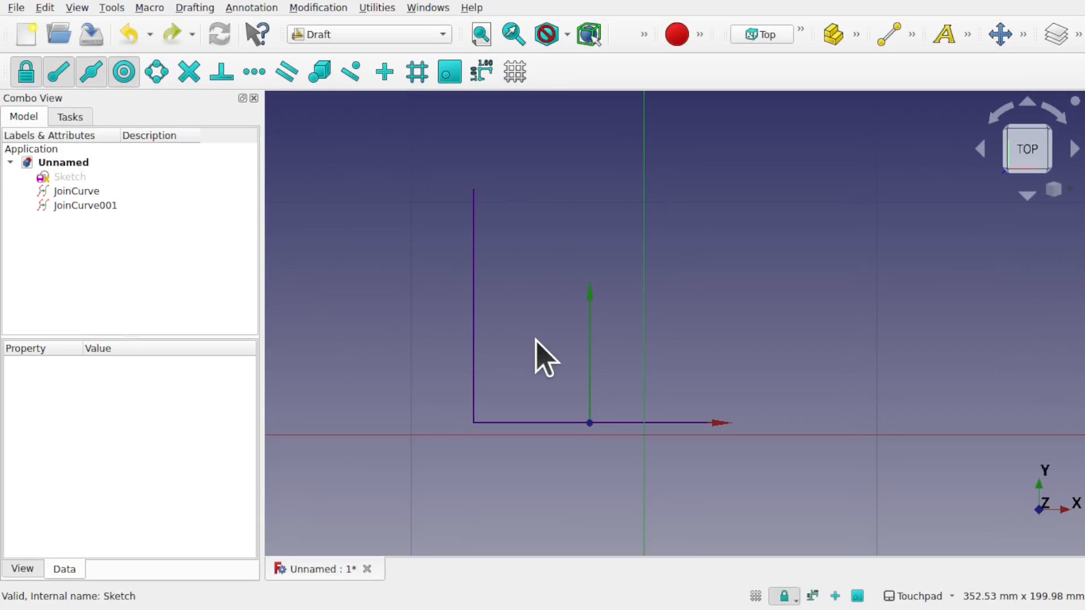
Rotate a copy of JoinCurve001 by 90° about its top end, creating JoinCurve002
{"action": "left_click", "coordinate": [84, 205]}
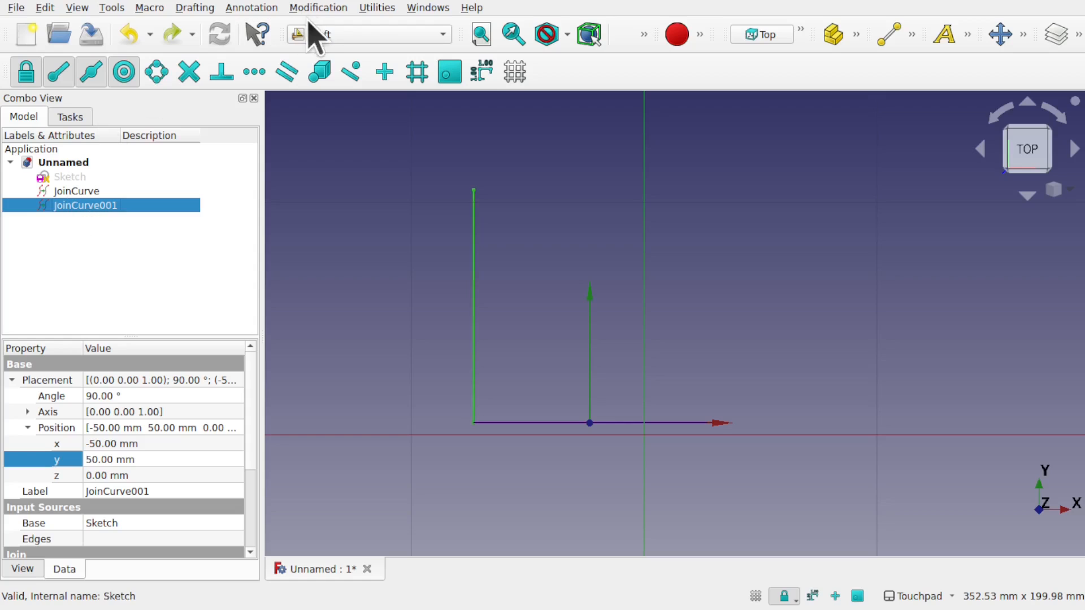
{"action": "left_click", "coordinate": [317, 8]}
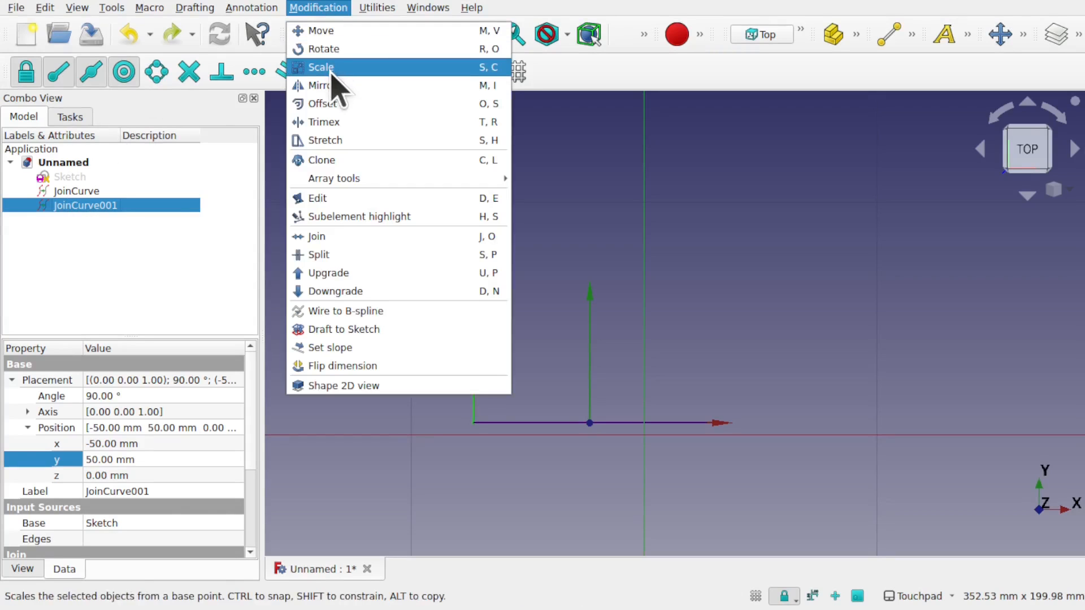
{"action": "left_click", "coordinate": [323, 48]}
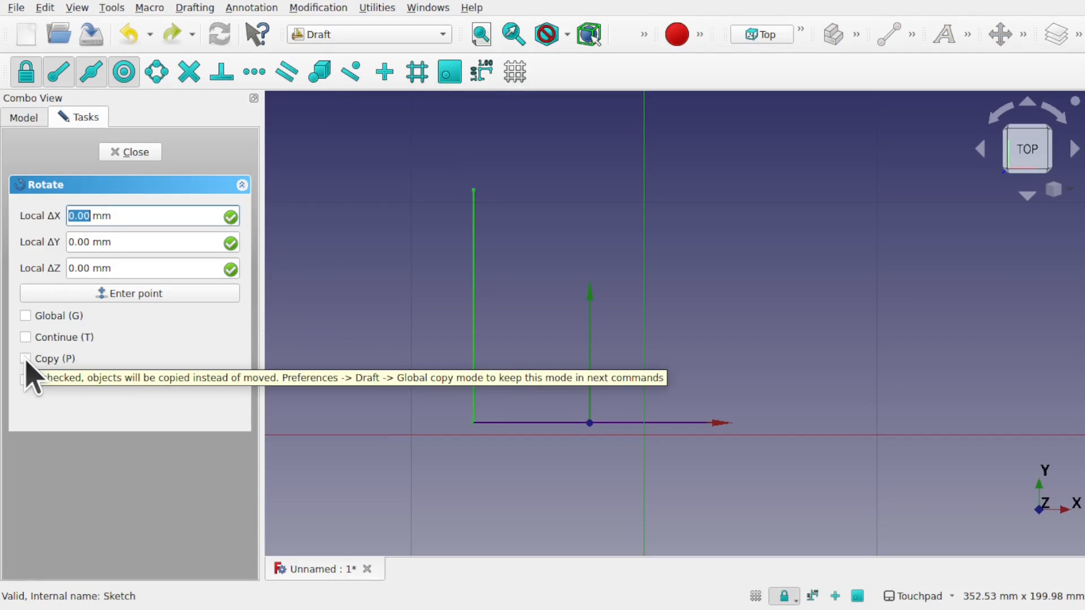
{"action": "left_click", "coordinate": [26, 358]}
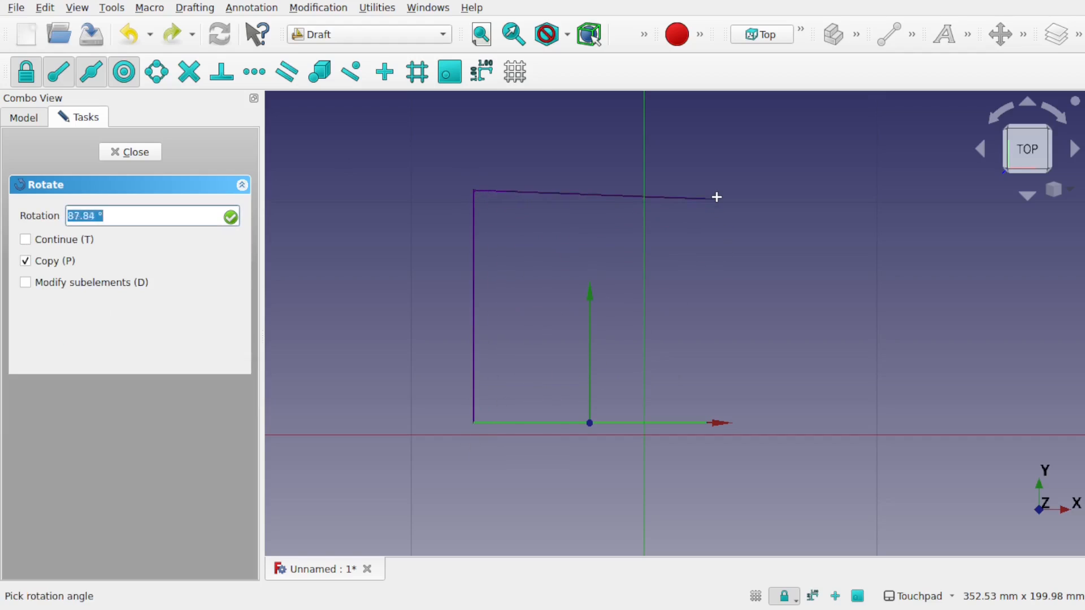
{"action": "type", "text": "90"}
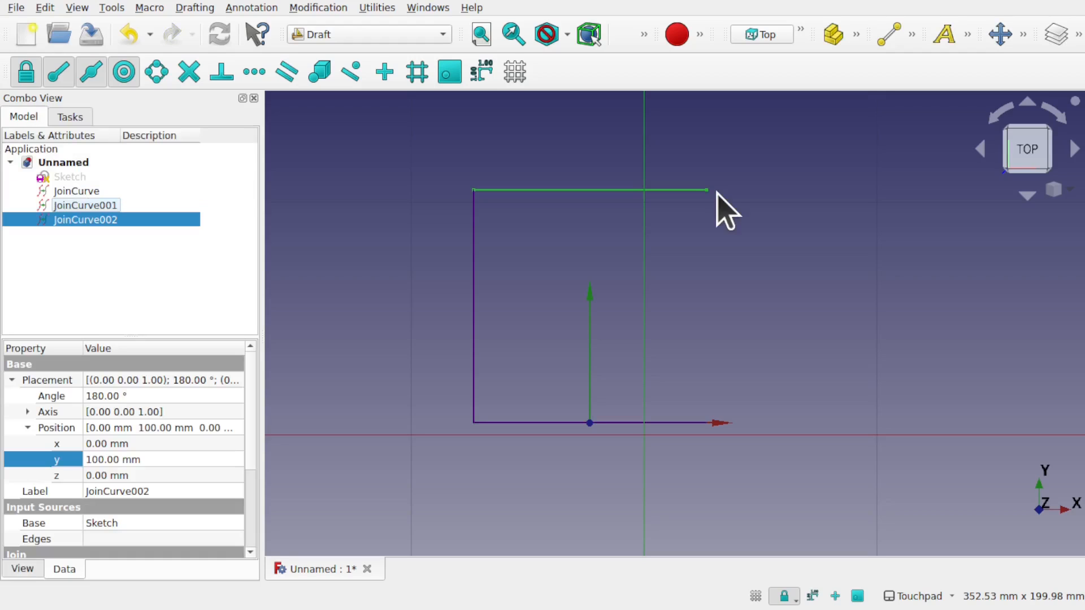
{"action": "left_click", "coordinate": [85, 219]}
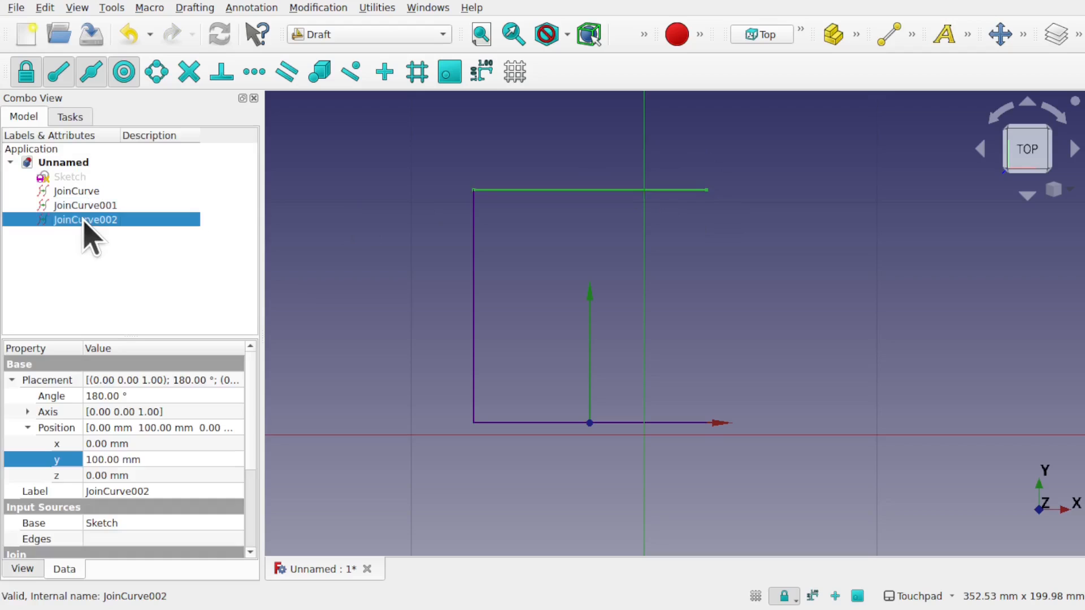
Add a fourth rotated copy, JoinCurve003, closing the square of roof curves
{"action": "left_click", "coordinate": [317, 7]}
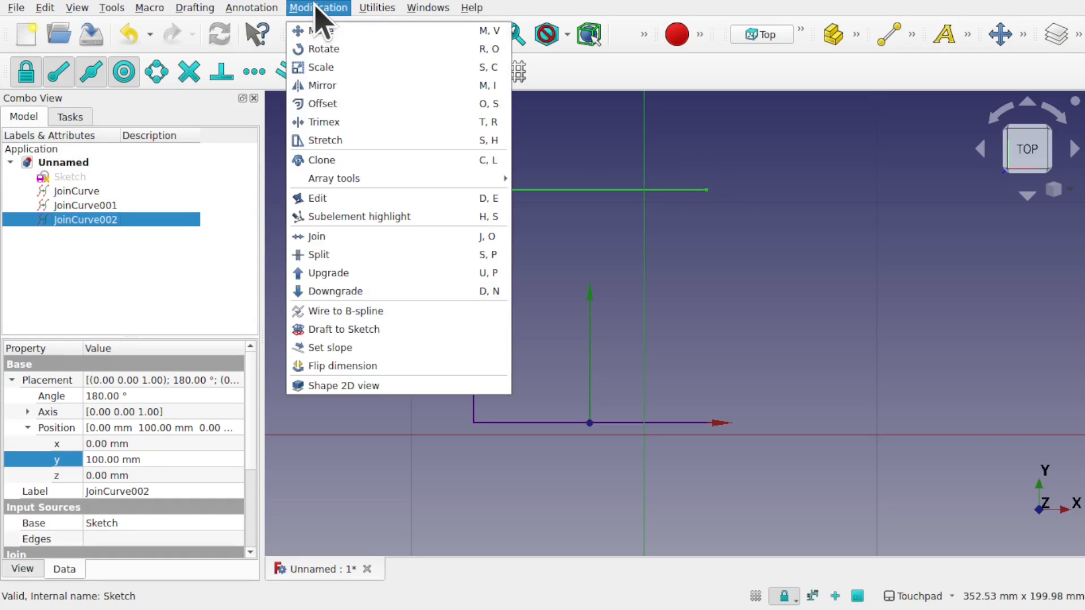
{"action": "left_click", "coordinate": [323, 30]}
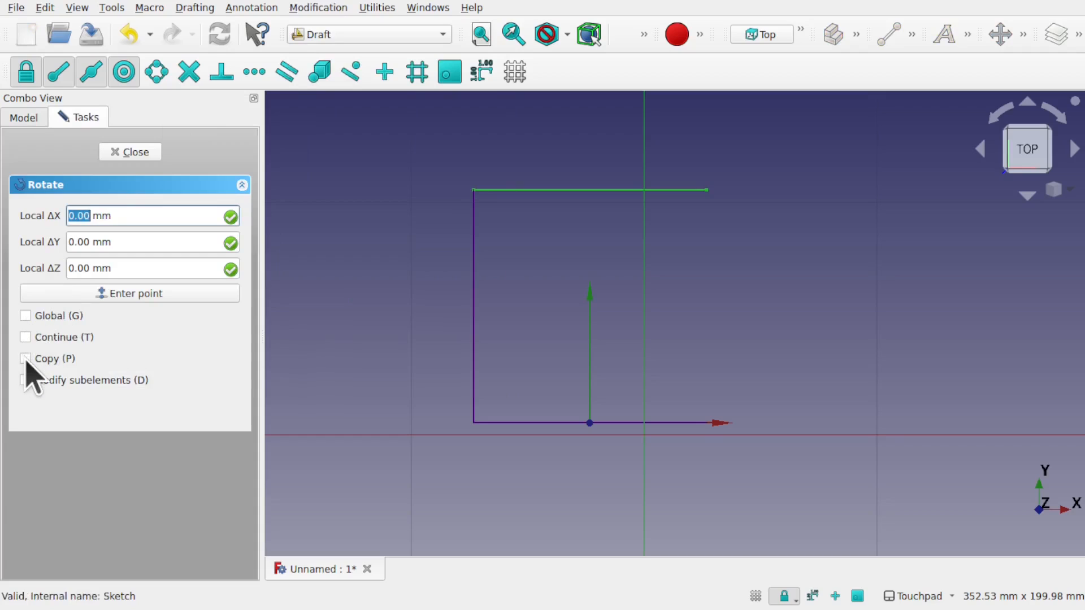
{"action": "left_click", "coordinate": [25, 358]}
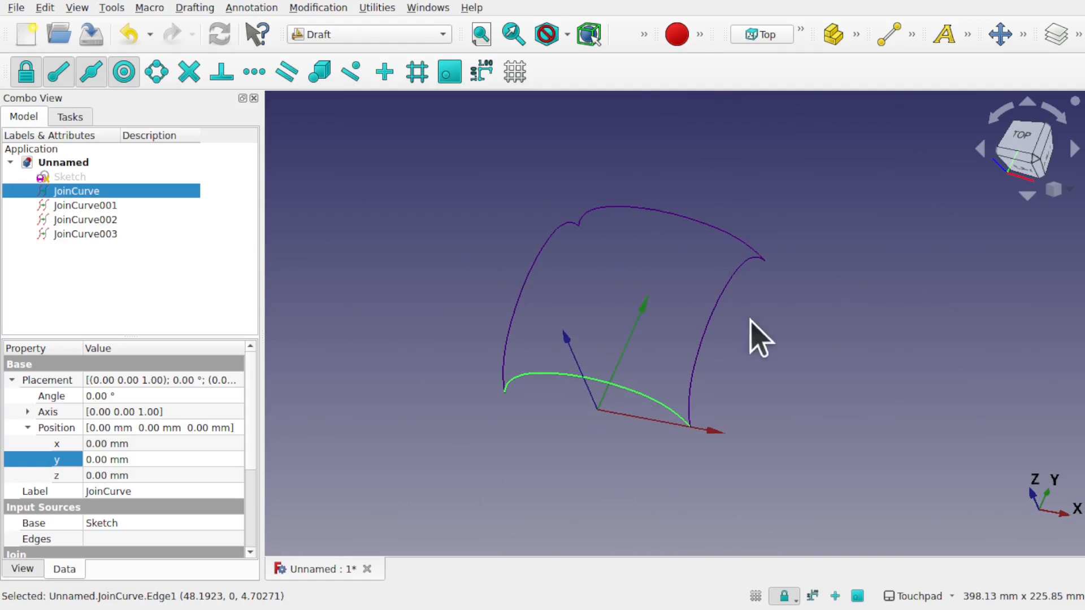
{"action": "mouse_move", "coordinate": [488, 218]}
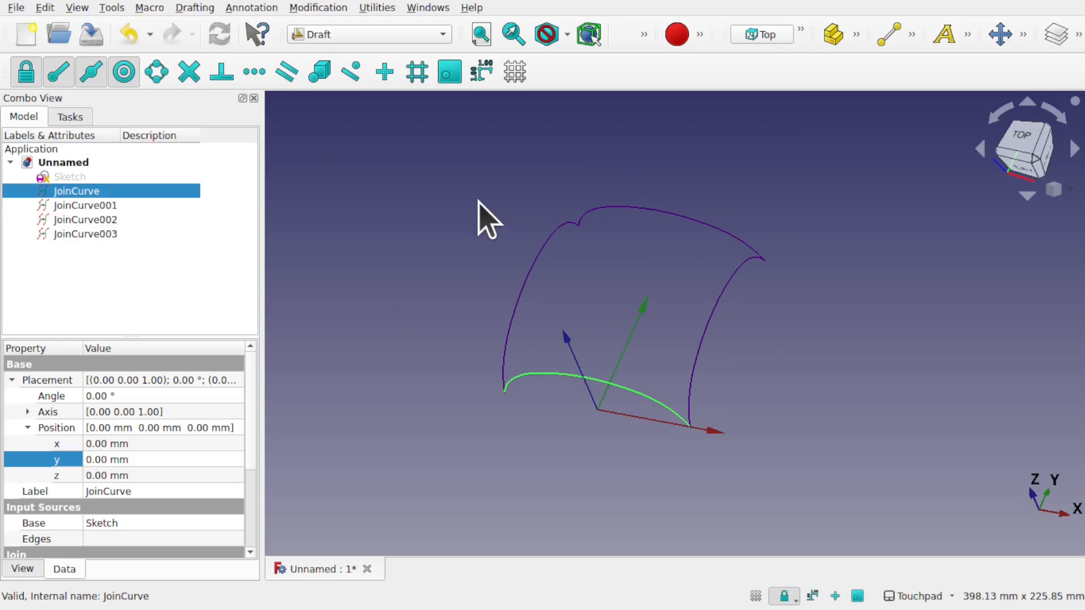
{"action": "left_click", "coordinate": [366, 34]}
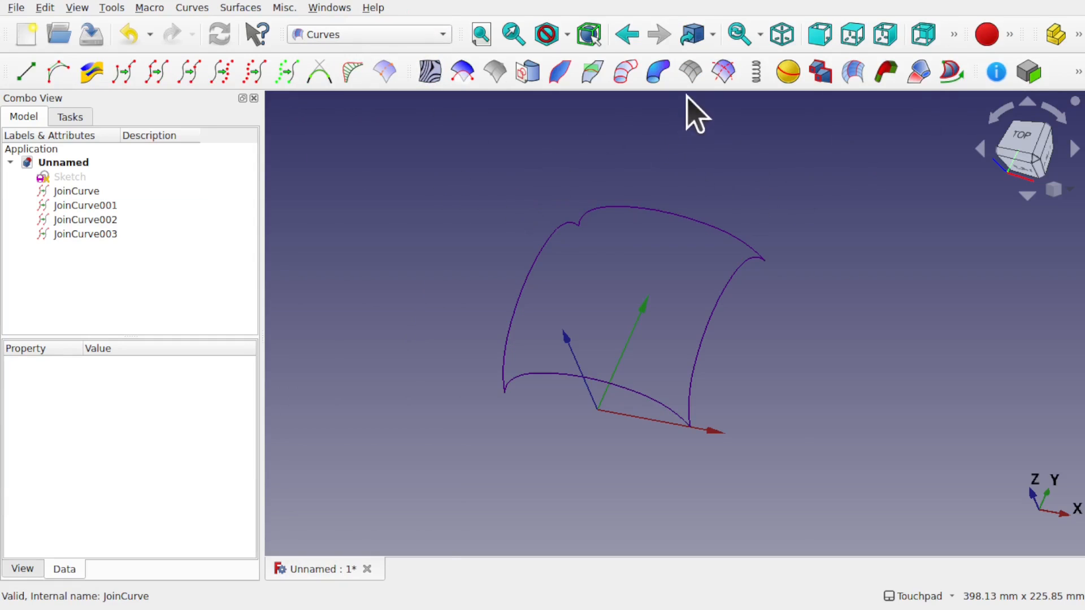
{"action": "mouse_move", "coordinate": [691, 71]}
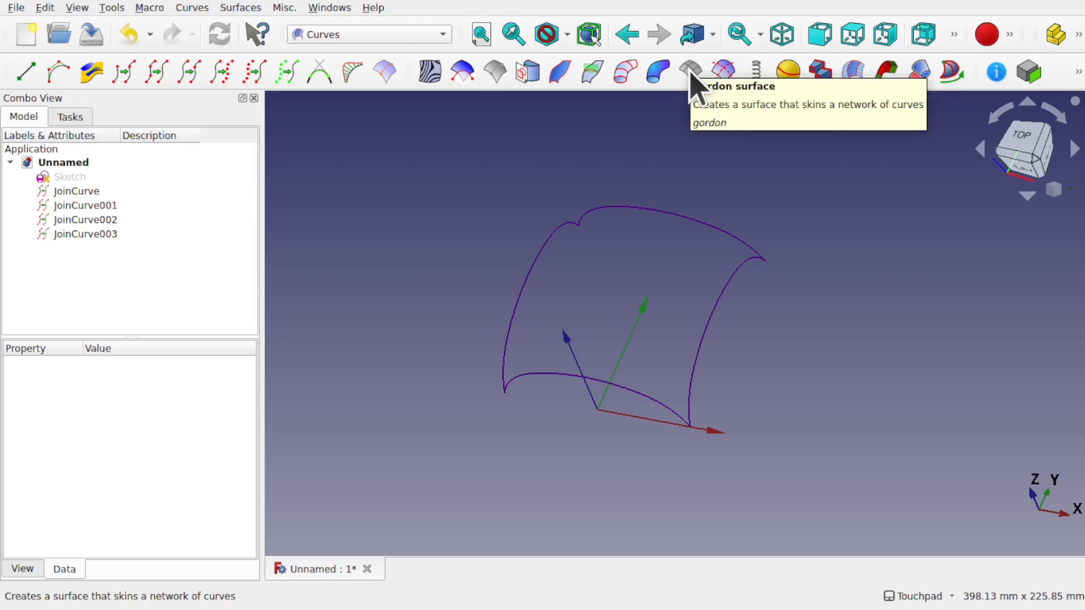
{"action": "mouse_move", "coordinate": [690, 245]}
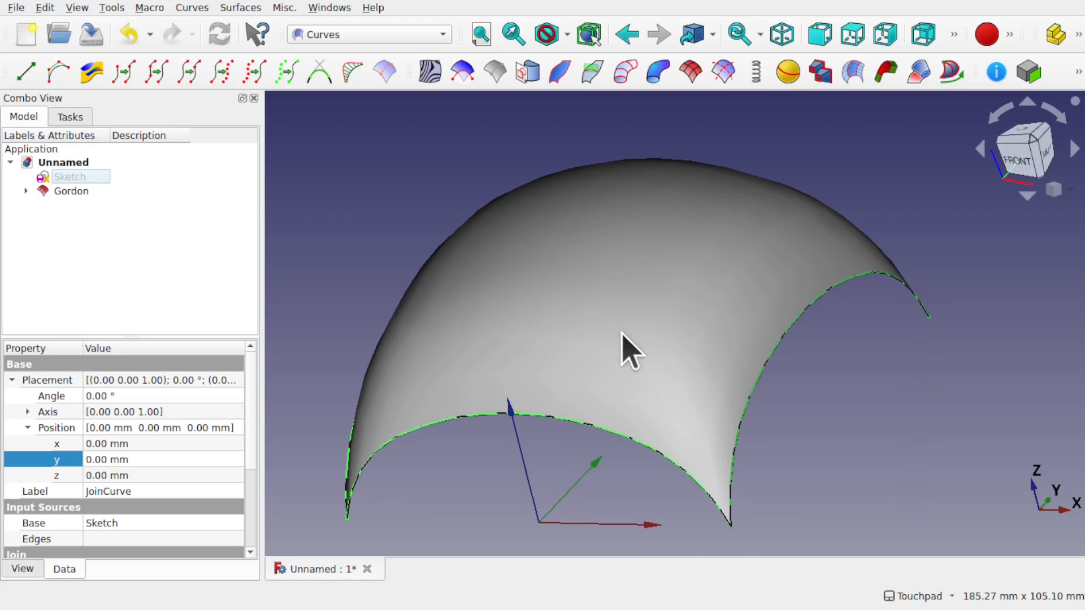
{"action": "mouse_move", "coordinate": [539, 298]}
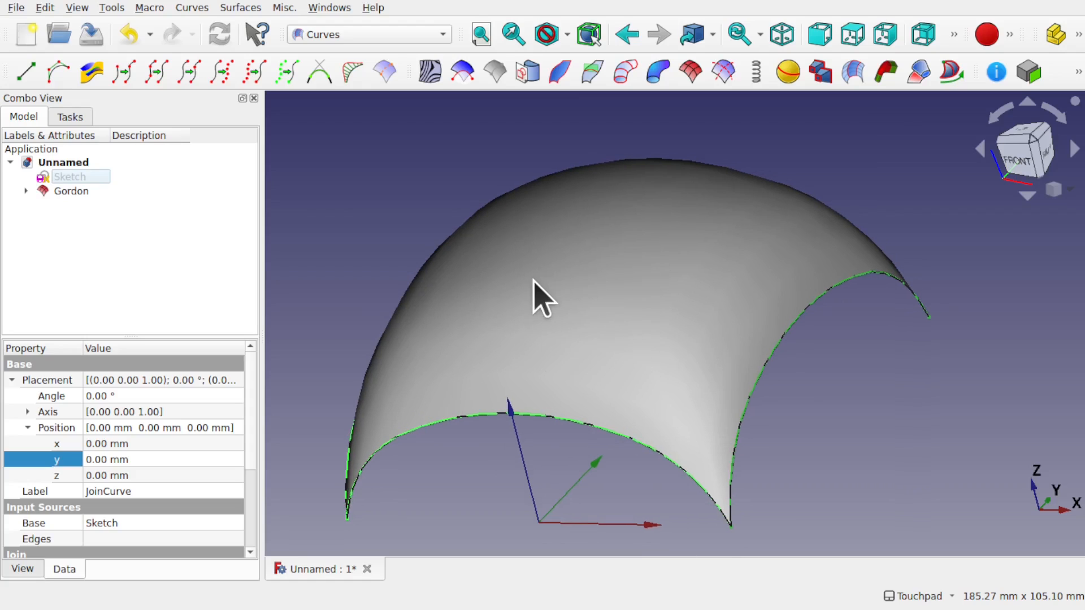
Switch to the Part workbench once the Gordon domed roof surface exists
{"action": "left_click", "coordinate": [369, 34]}
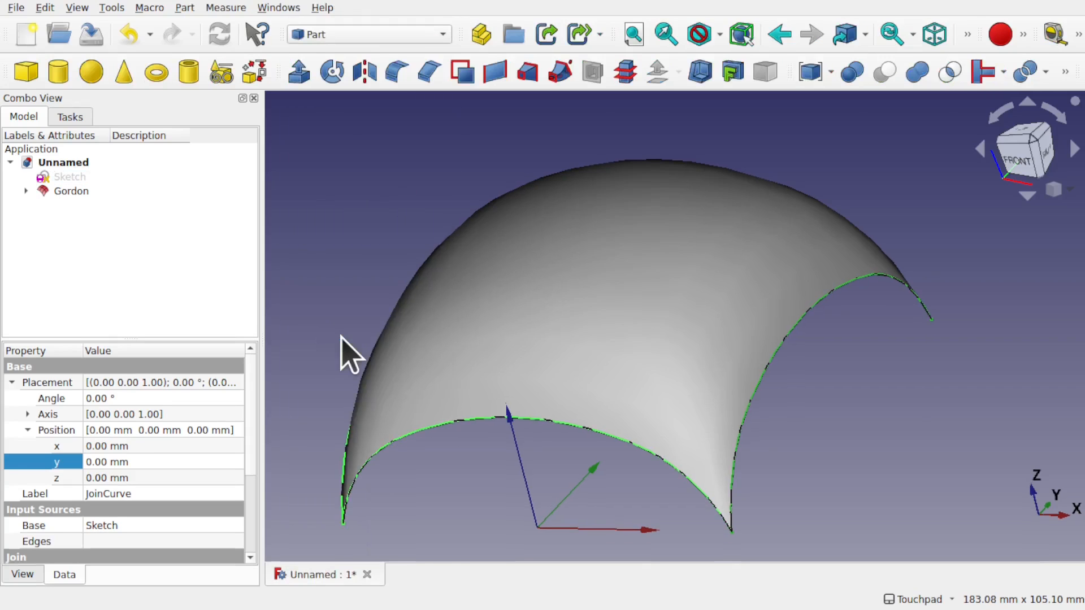
Extrude the Gordon roof surface straight down along custom direction (0,0,-1) into walls
{"action": "left_click", "coordinate": [71, 191]}
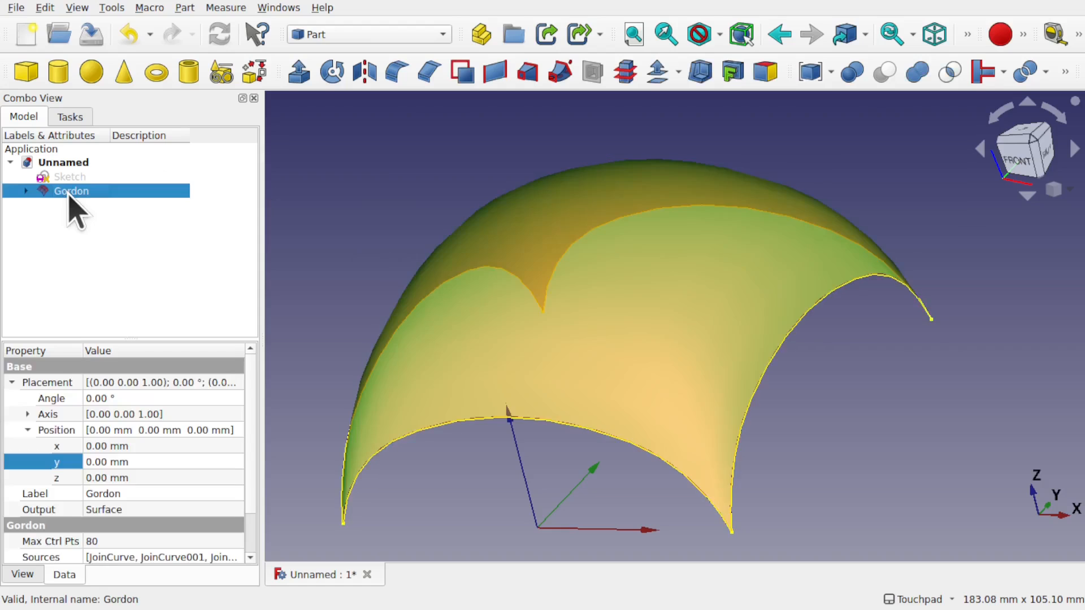
{"action": "left_click", "coordinate": [296, 71]}
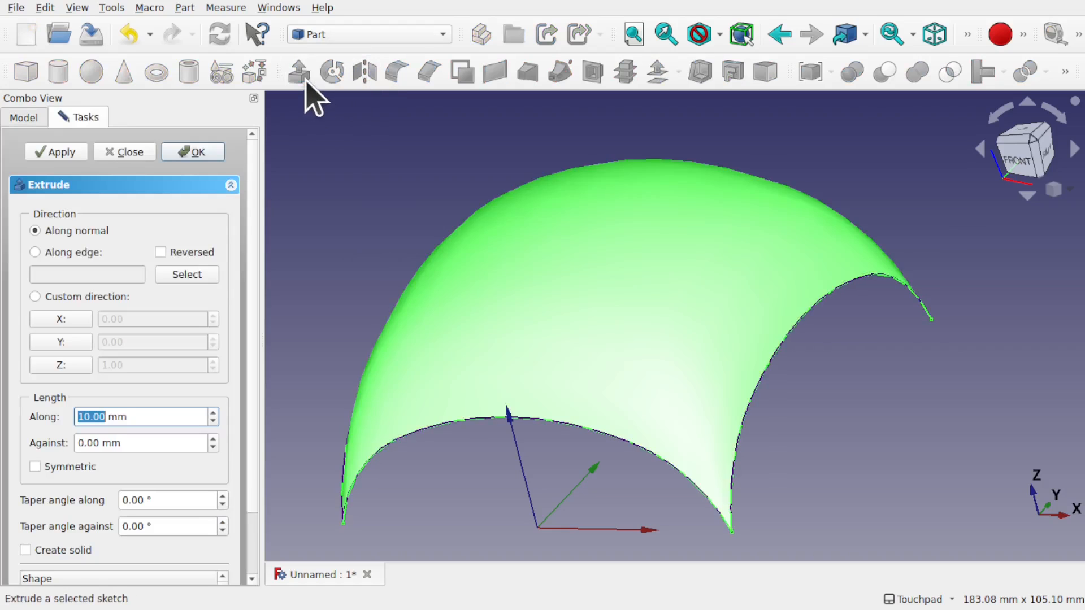
{"action": "mouse_move", "coordinate": [69, 377]}
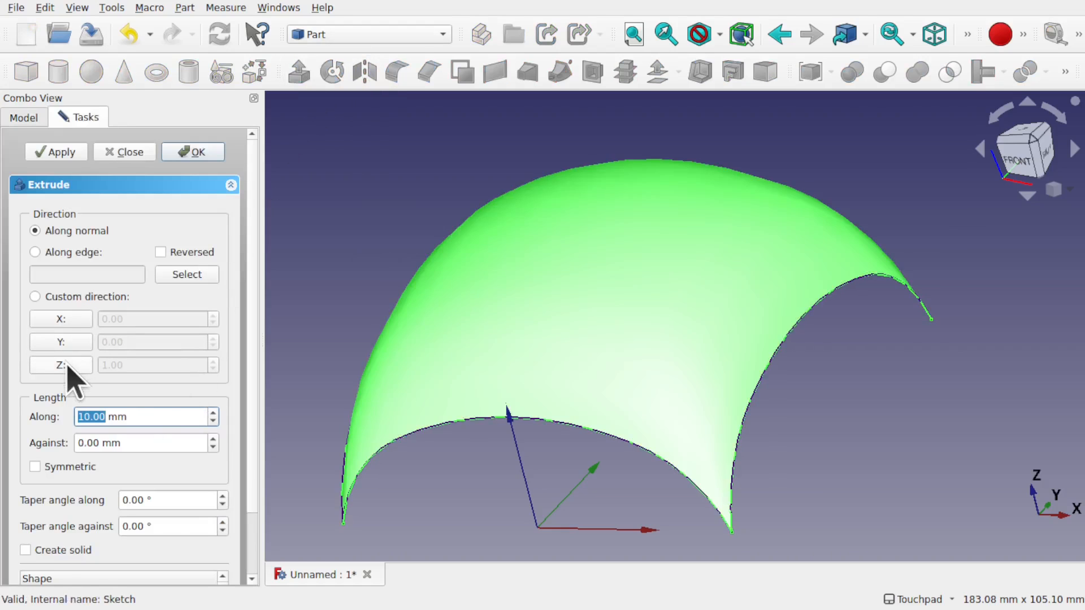
{"action": "left_click", "coordinate": [35, 297]}
{"action": "type", "text": "8"}
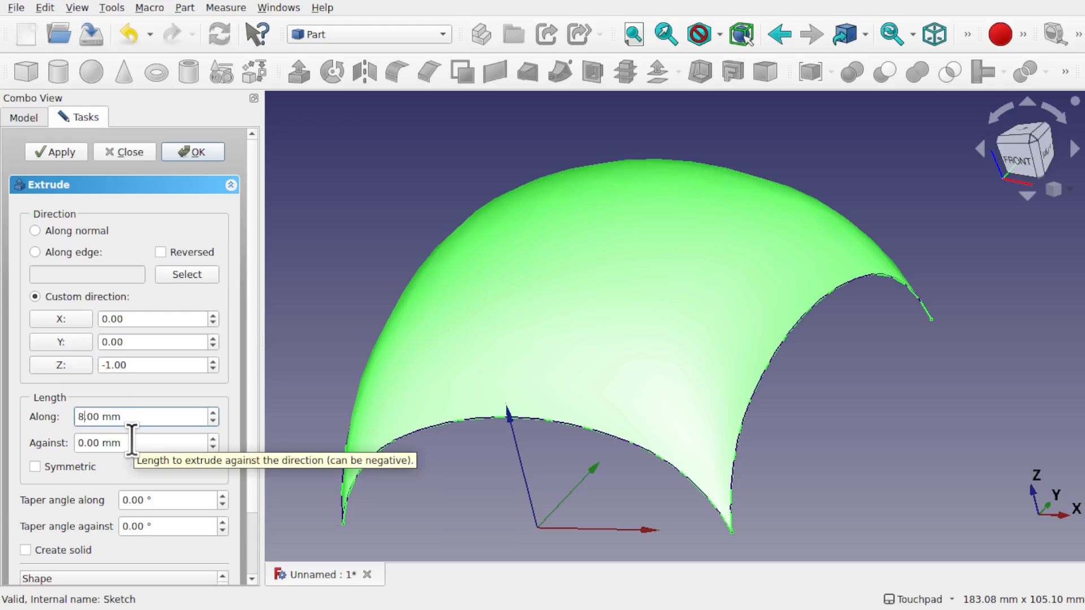
{"action": "left_click", "coordinate": [192, 151]}
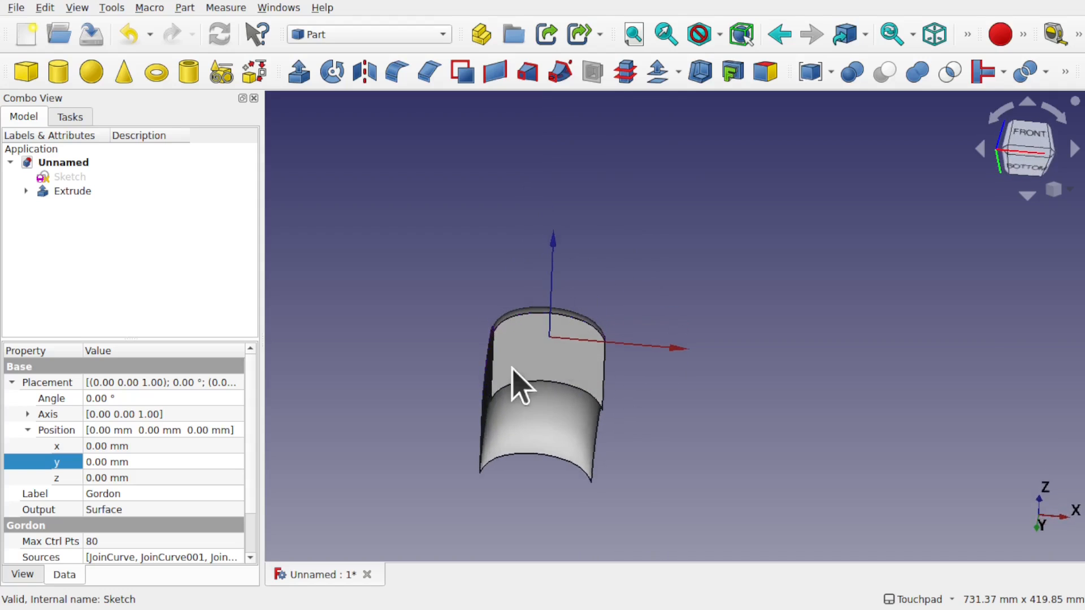
{"action": "left_click_drag", "start_coordinate": [519, 385], "coordinate": [719, 381]}
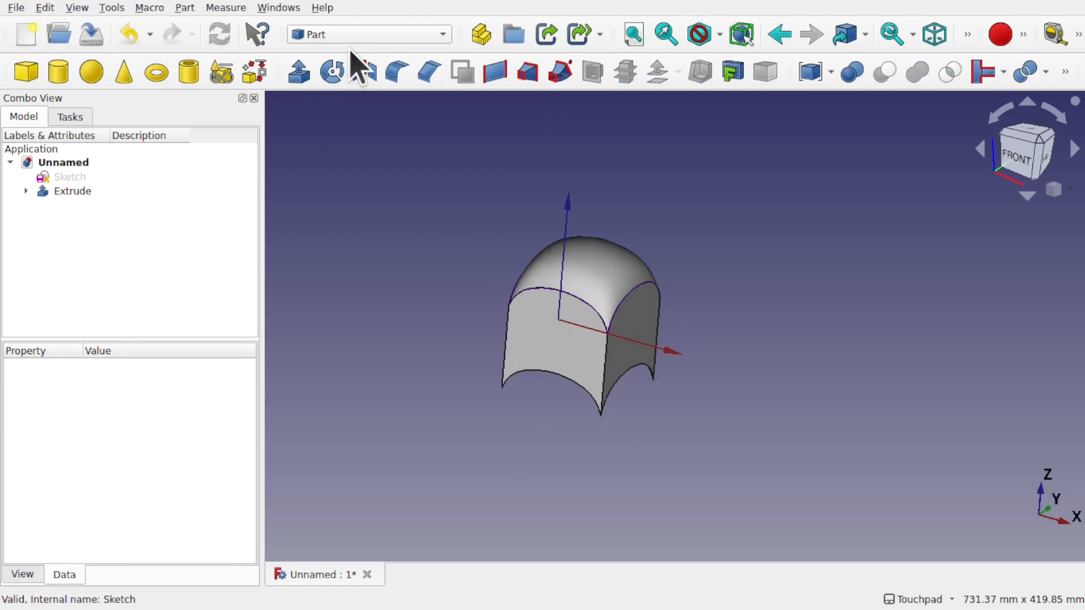
In Part Design, create a Body and drop Extrude into it as base feature
{"action": "left_click", "coordinate": [369, 34]}
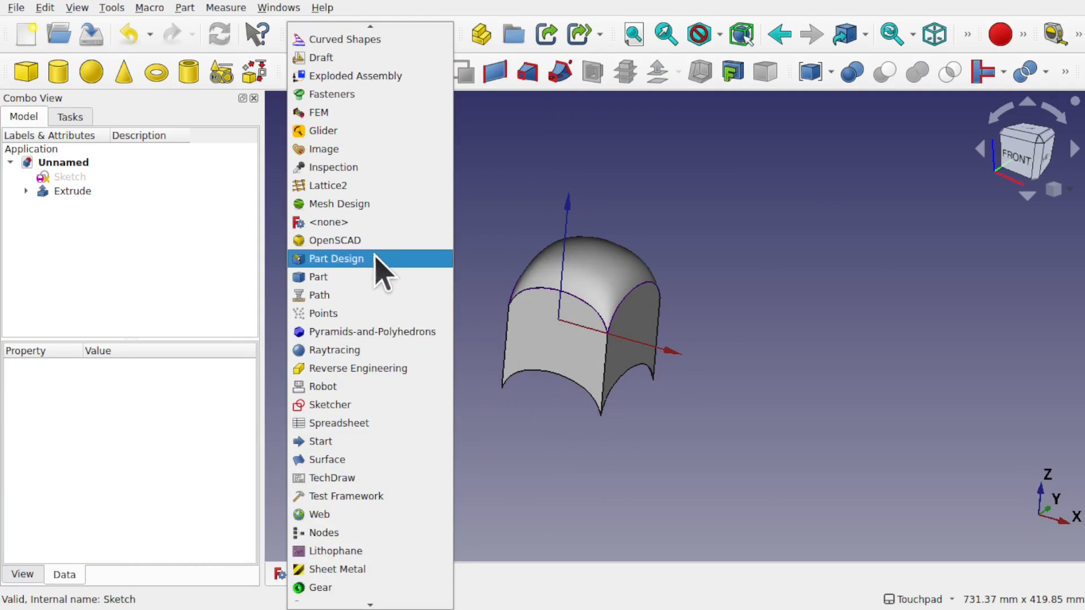
{"action": "left_click", "coordinate": [336, 258]}
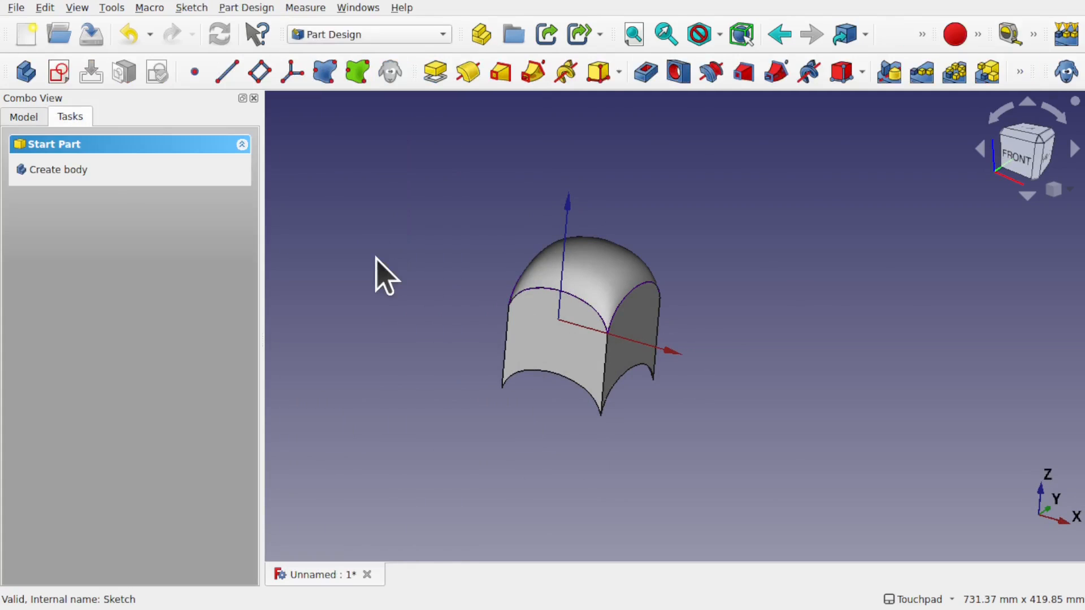
{"action": "left_click", "coordinate": [58, 170]}
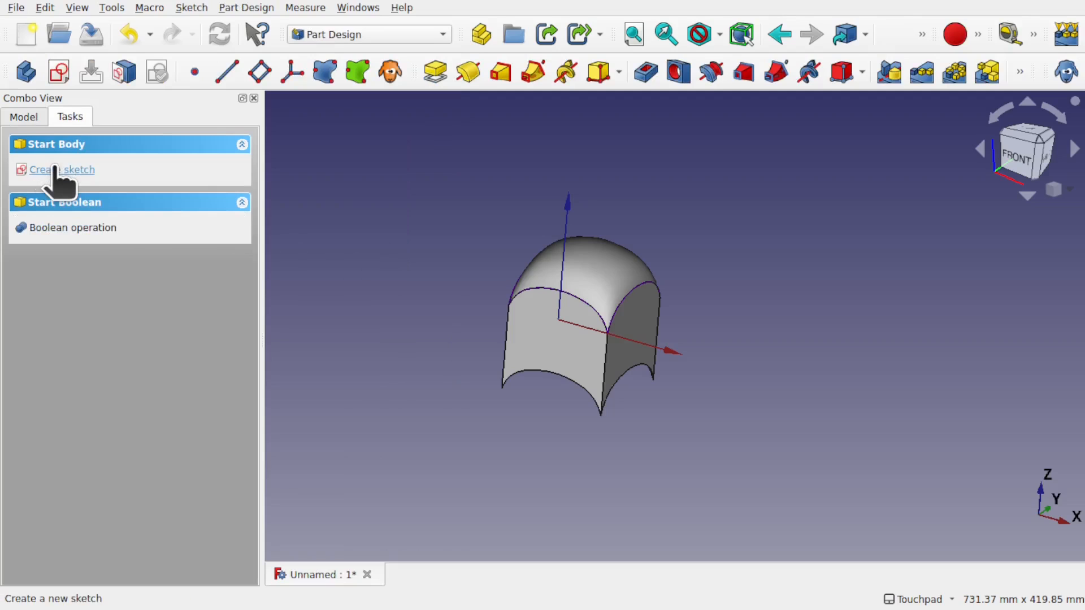
{"action": "left_click", "coordinate": [24, 116]}
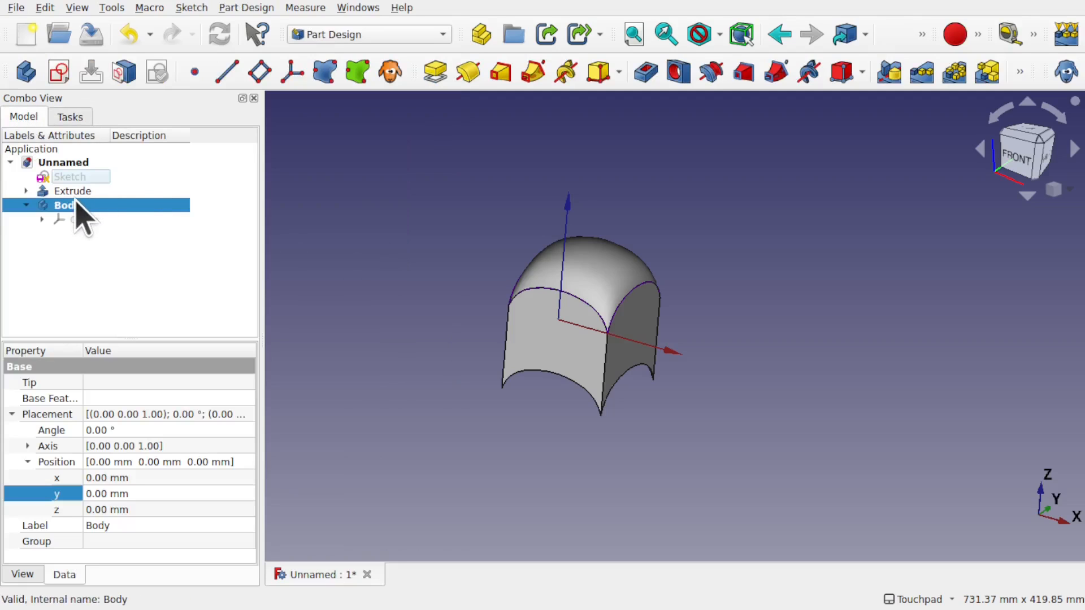
{"action": "left_click", "coordinate": [71, 190]}
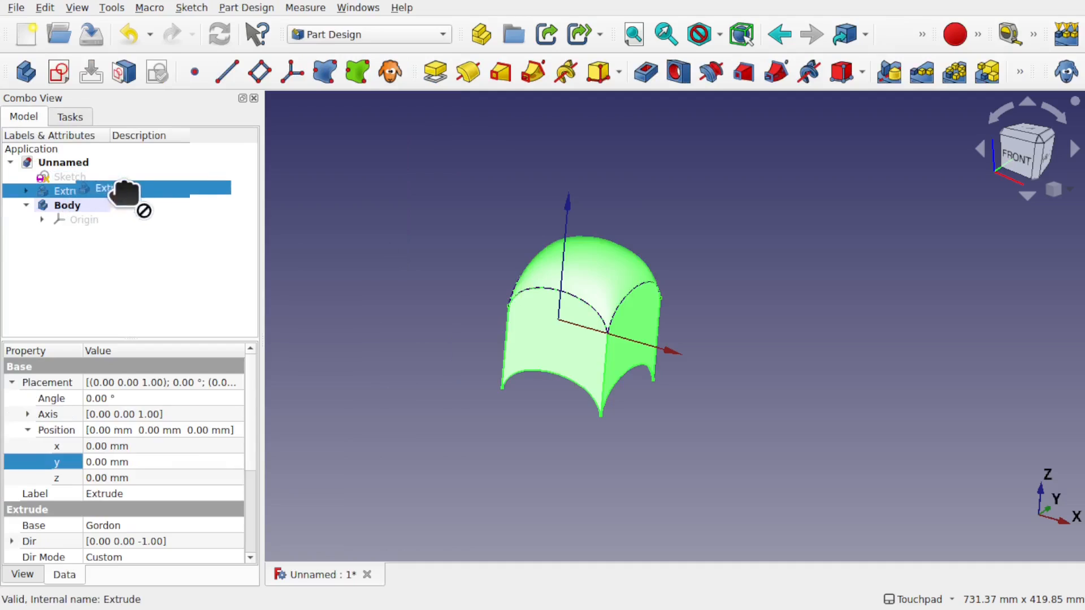
{"action": "left_click", "coordinate": [67, 204]}
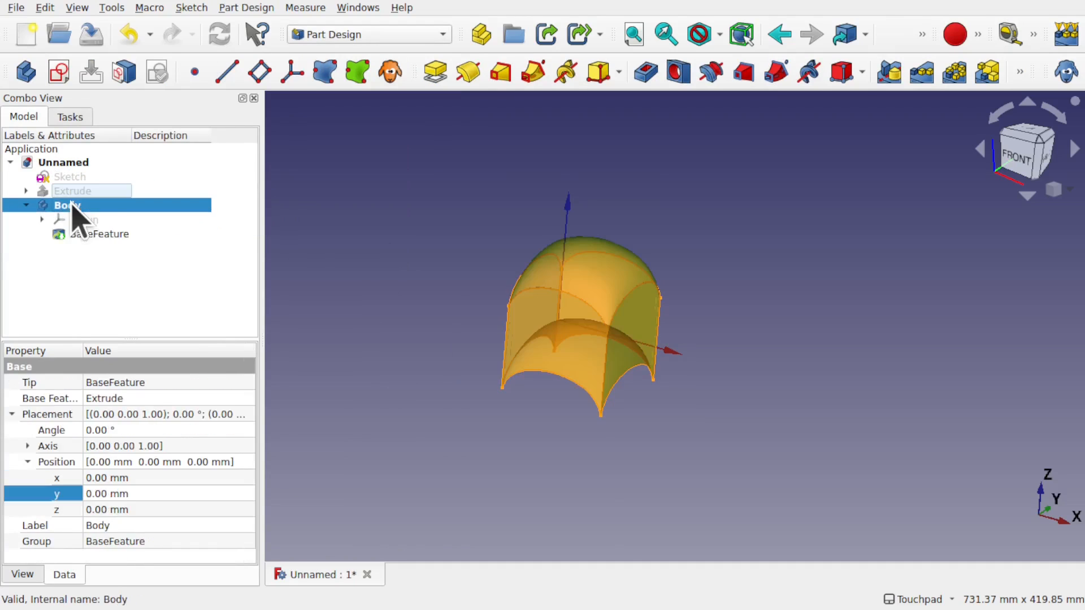
{"action": "left_click", "coordinate": [256, 290]}
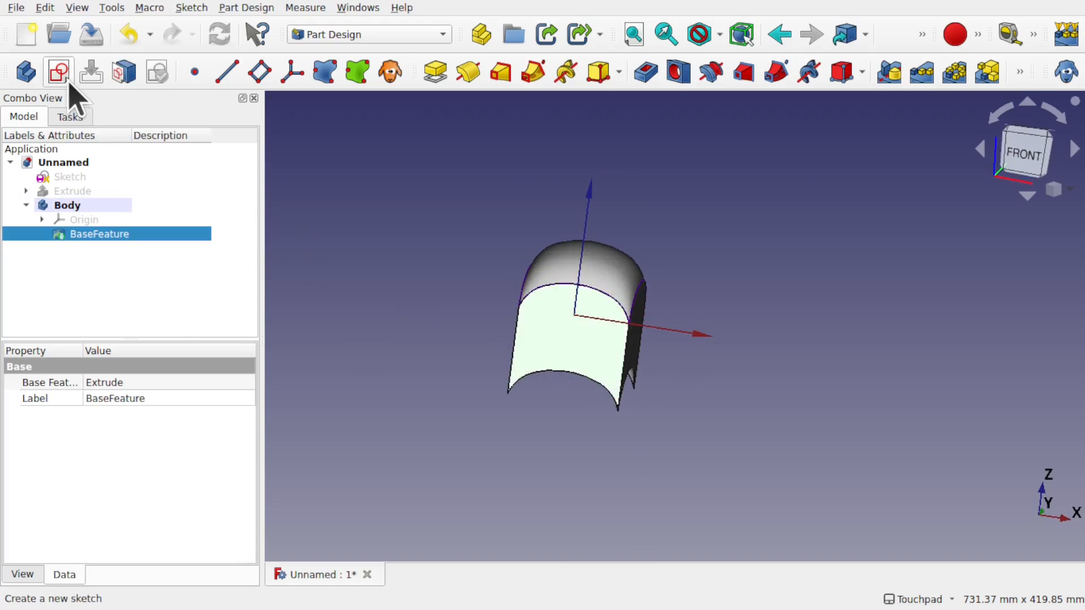
Sketch on the base feature and pocket it with type Through all
{"action": "left_click", "coordinate": [57, 71]}
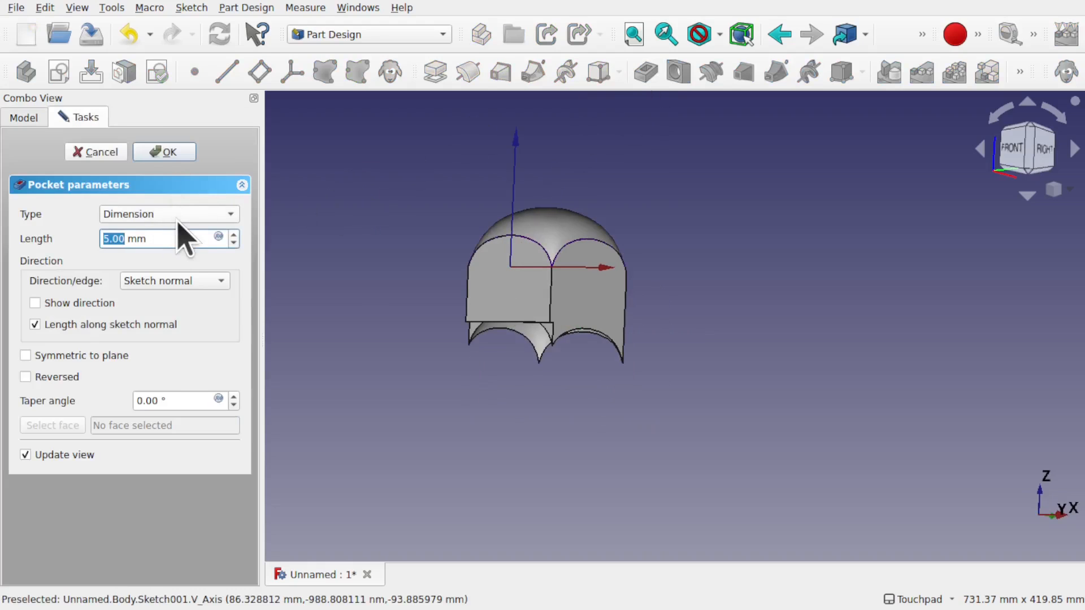
{"action": "left_click", "coordinate": [169, 214]}
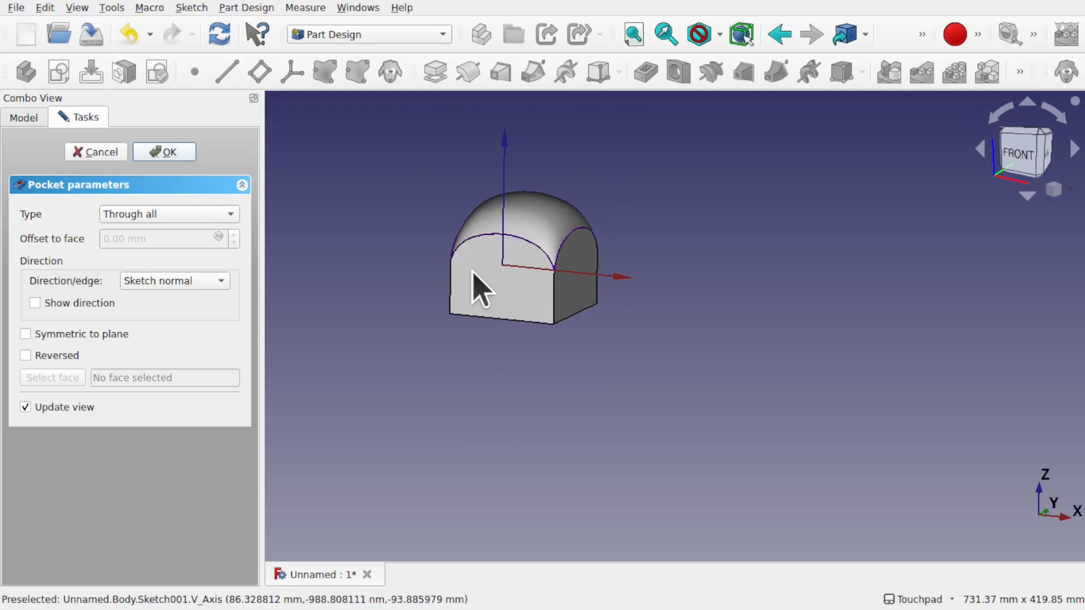
{"action": "left_click", "coordinate": [163, 151]}
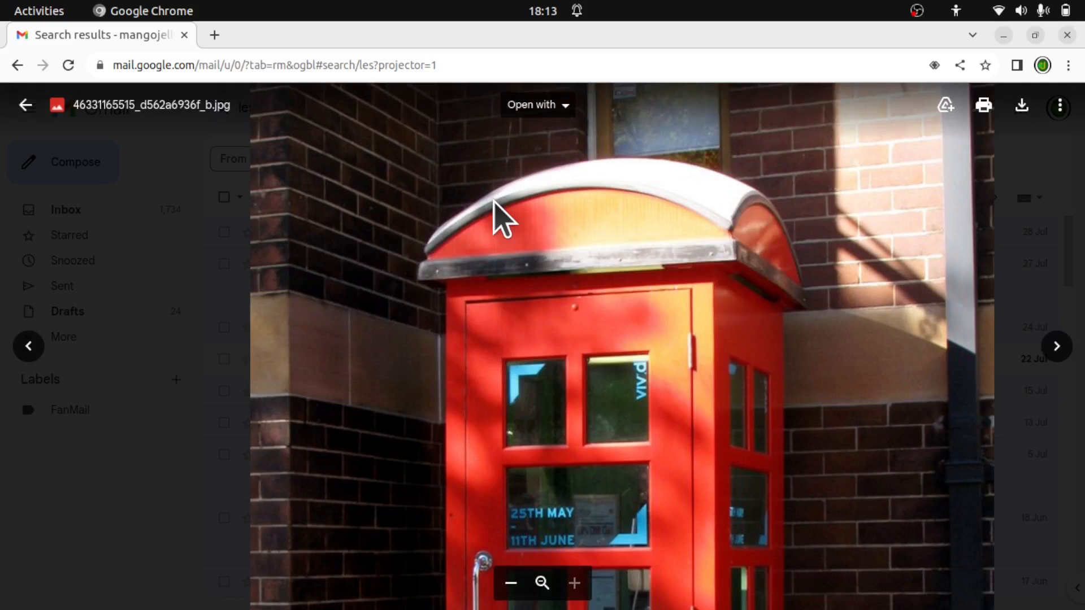
{"action": "mouse_move", "coordinate": [515, 231]}
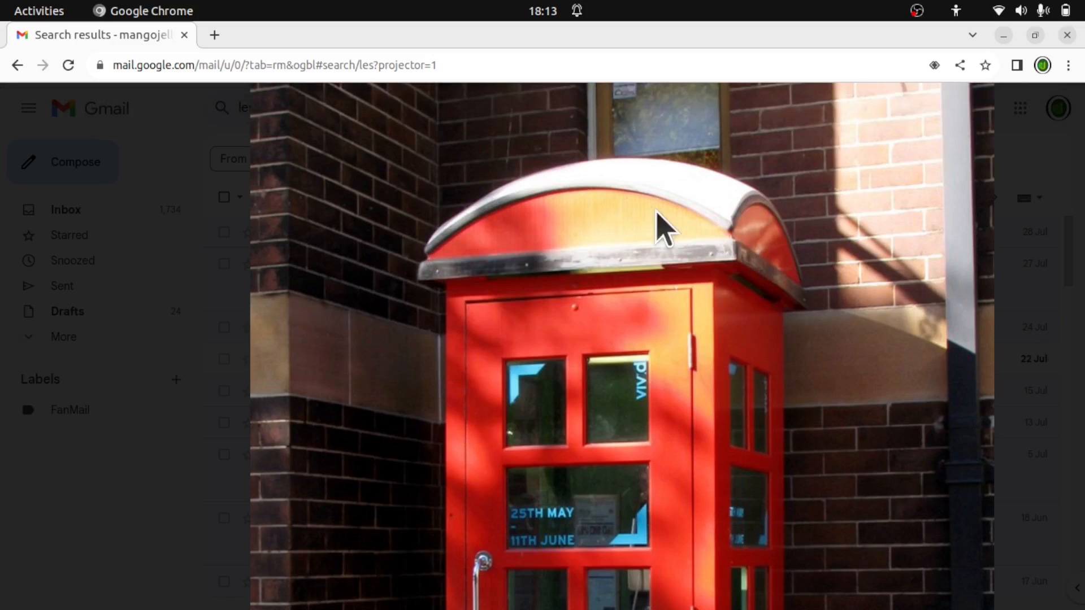
{"action": "mouse_move", "coordinate": [592, 239]}
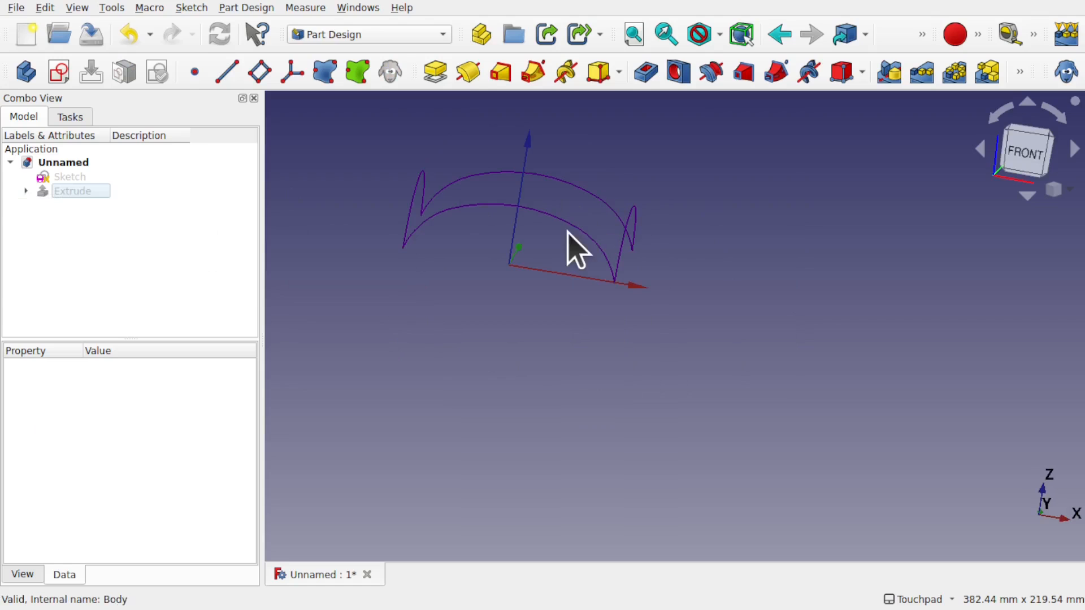
Select the Gordon roof surface and bring up the Part offset commands
{"action": "left_click", "coordinate": [72, 191]}
{"action": "type", "text": "Gordon"}
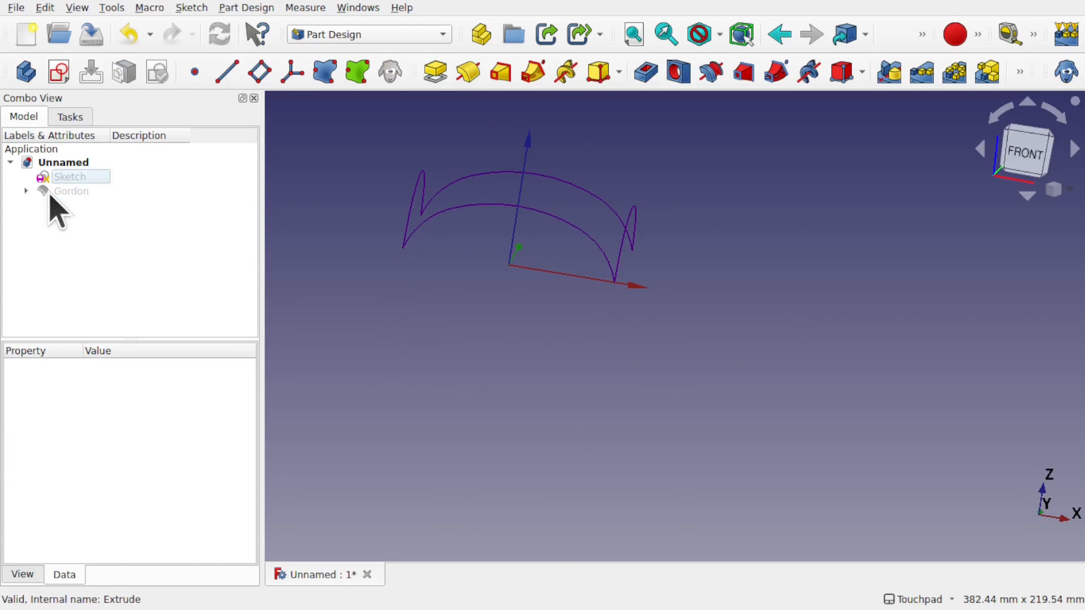
{"action": "left_click", "coordinate": [71, 191]}
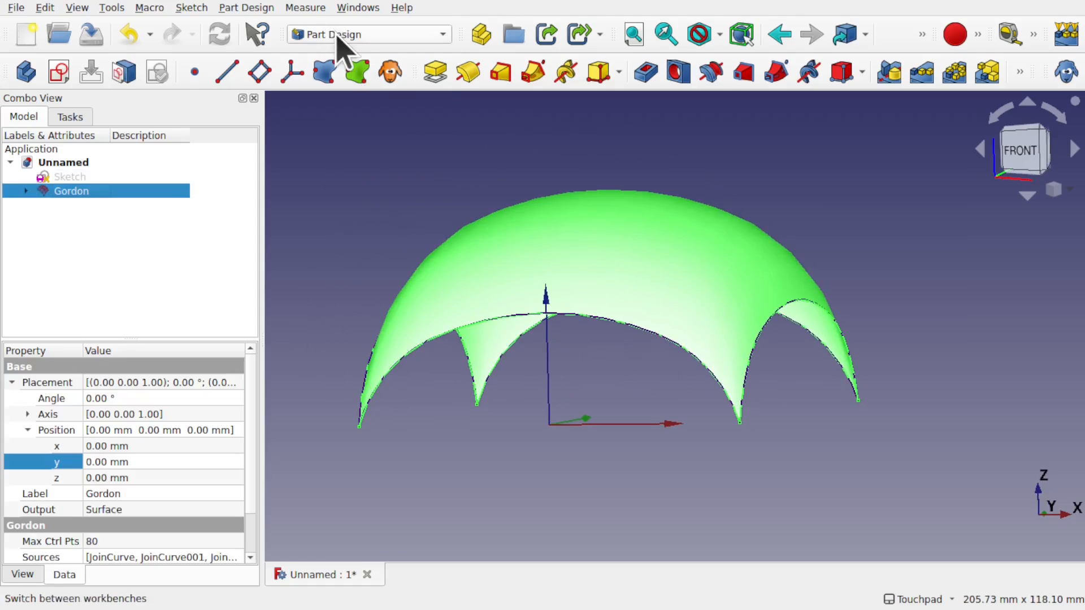
{"action": "left_click", "coordinate": [369, 34]}
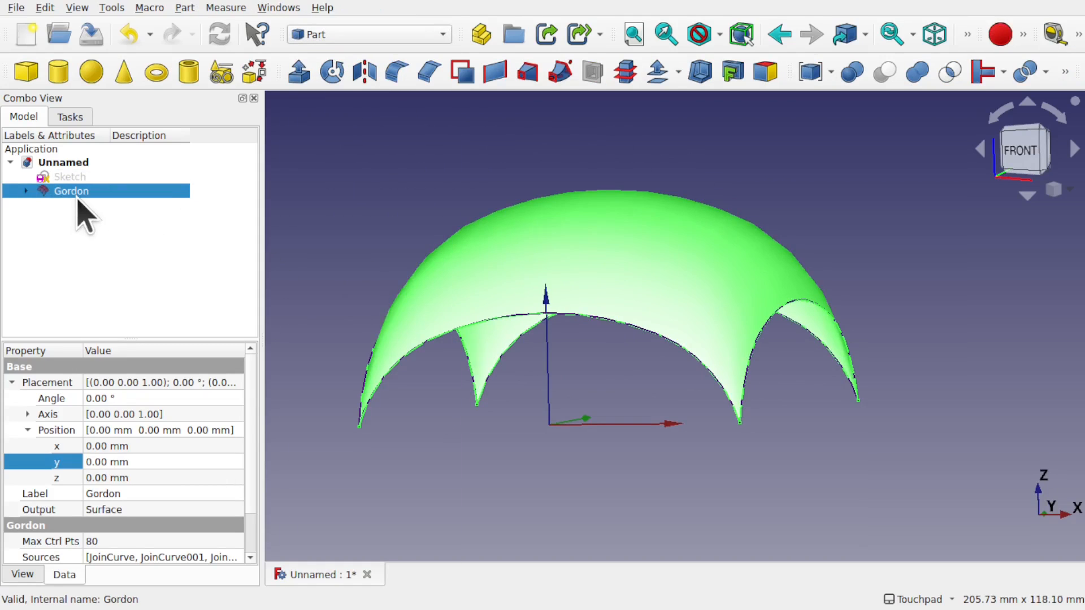
{"action": "mouse_move", "coordinate": [656, 71]}
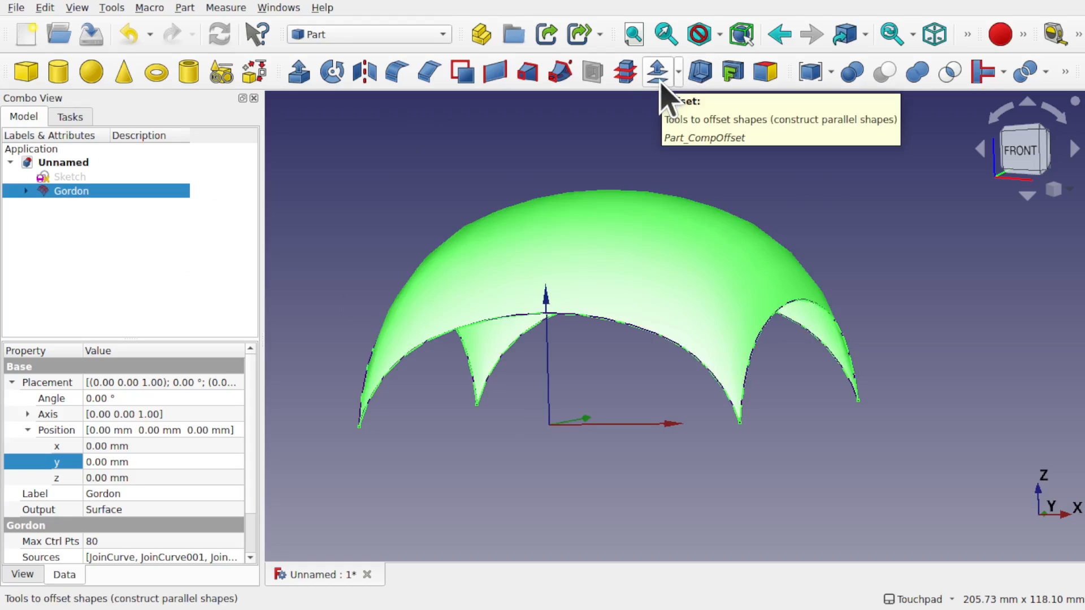
{"action": "left_click", "coordinate": [184, 7]}
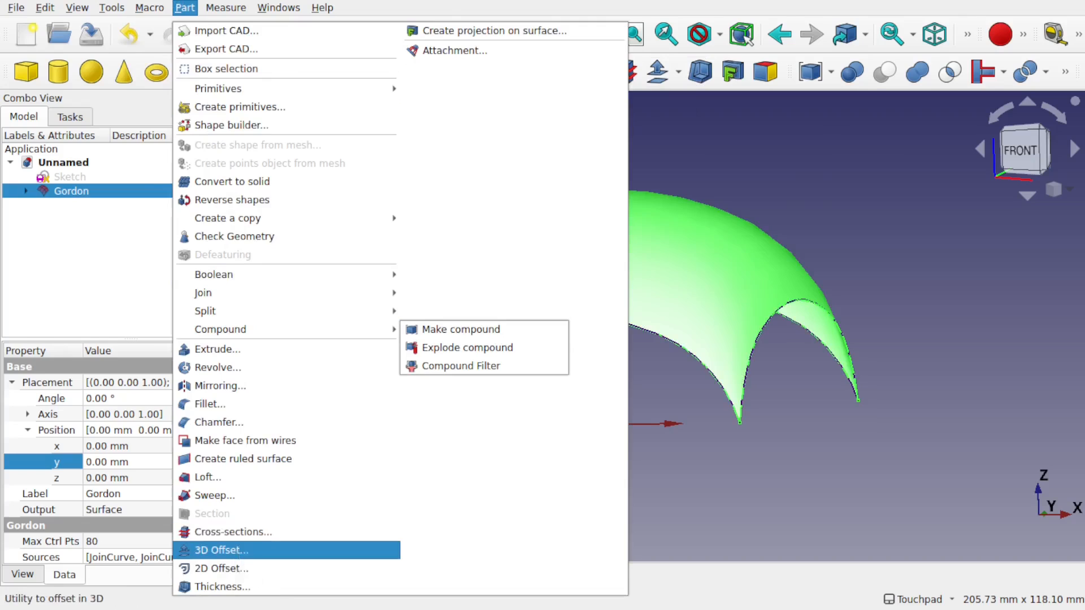
Make a filled 3D offset of Gordon, 1.90 mm thick
{"action": "left_click", "coordinate": [221, 549]}
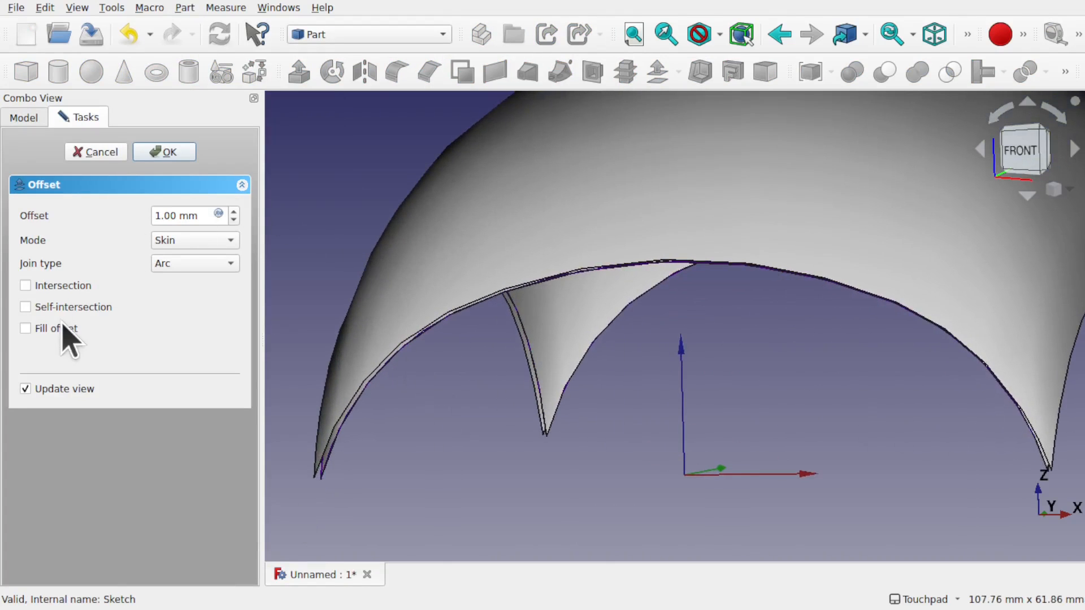
{"action": "left_click", "coordinate": [26, 328]}
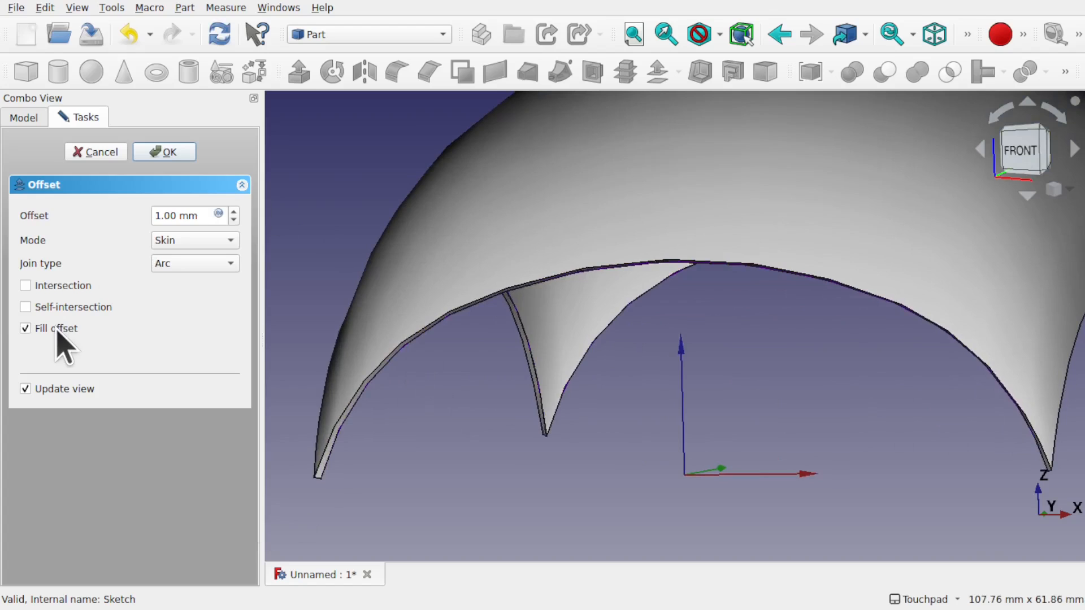
{"action": "left_click", "coordinate": [234, 211]}
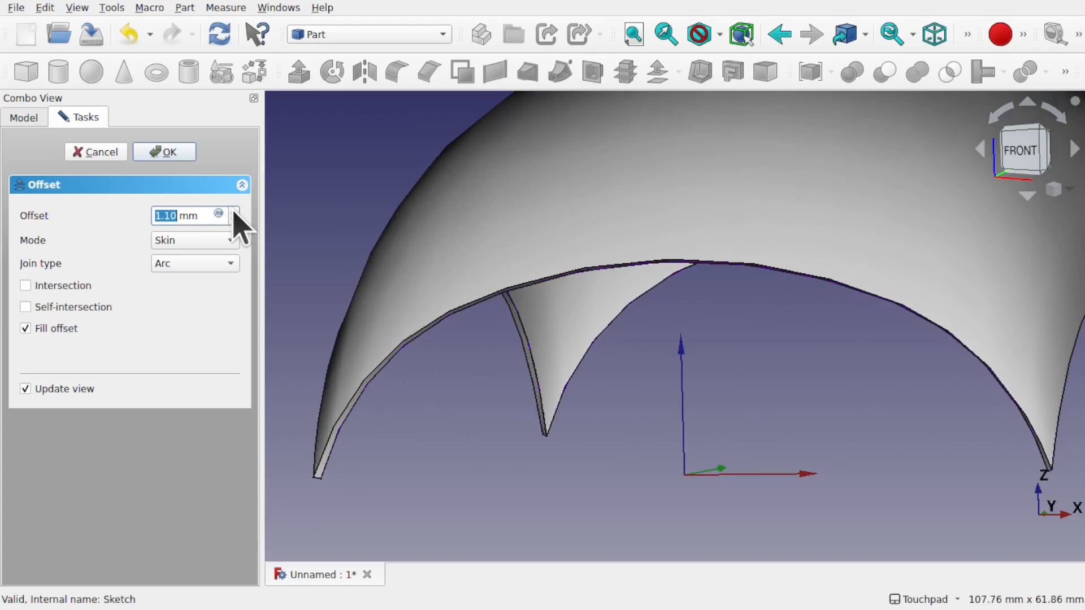
{"action": "left_click", "coordinate": [234, 211]}
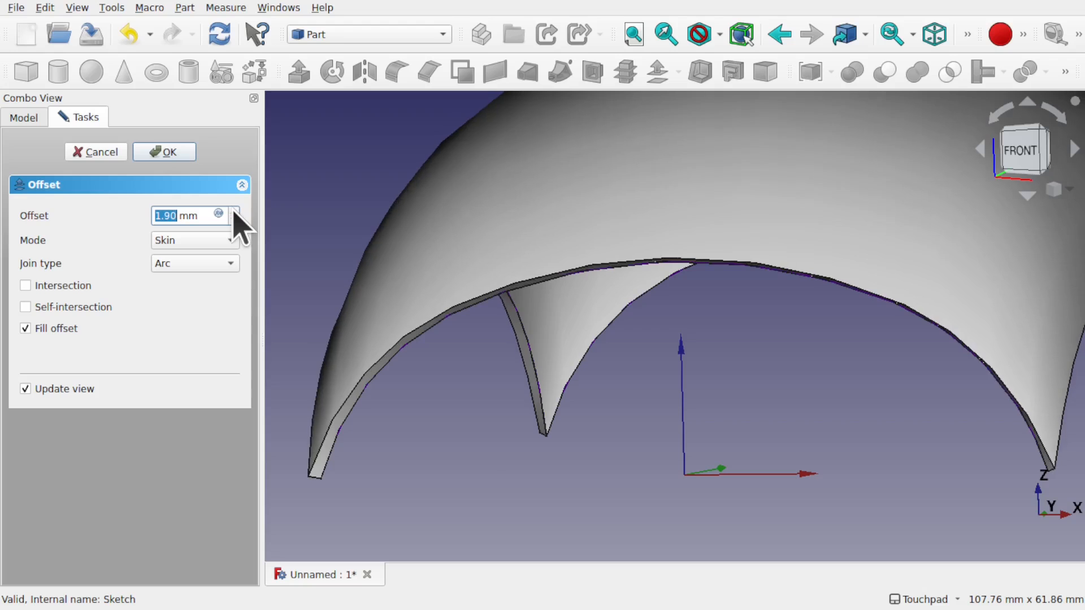
{"action": "mouse_move", "coordinate": [405, 290]}
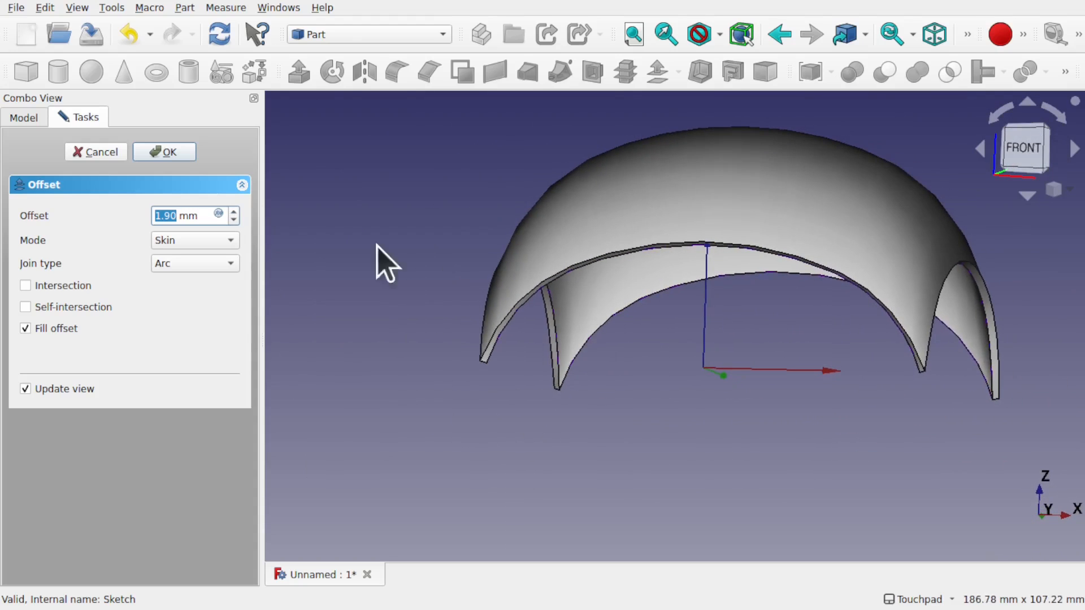
{"action": "left_click", "coordinate": [164, 152]}
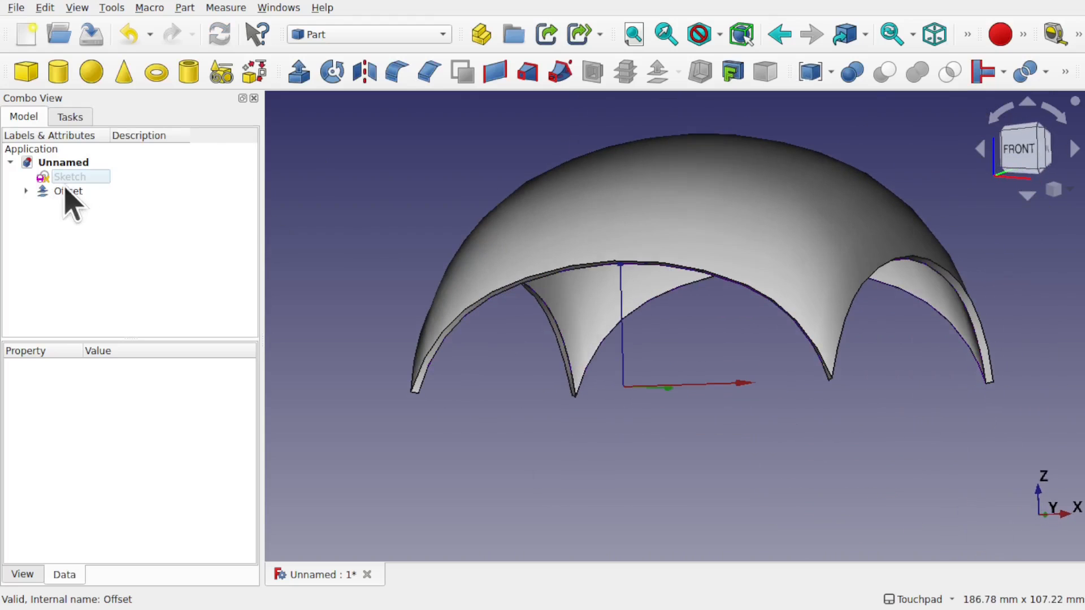
Reopen the roof sketch and reshape its 100 mm arc flatter
{"action": "double_click", "coordinate": [69, 176]}
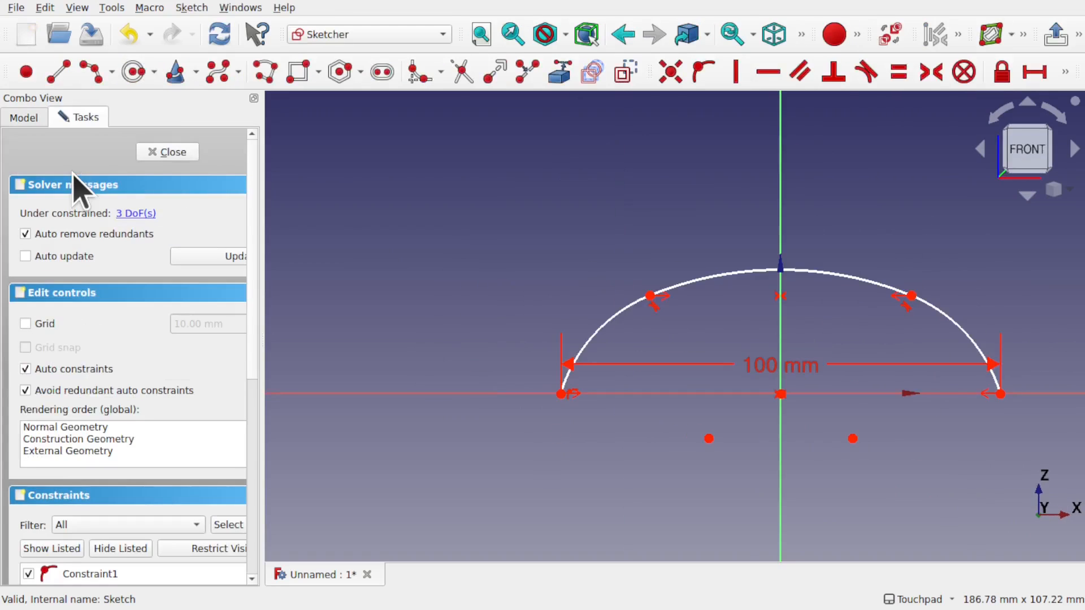
{"action": "mouse_move", "coordinate": [912, 297]}
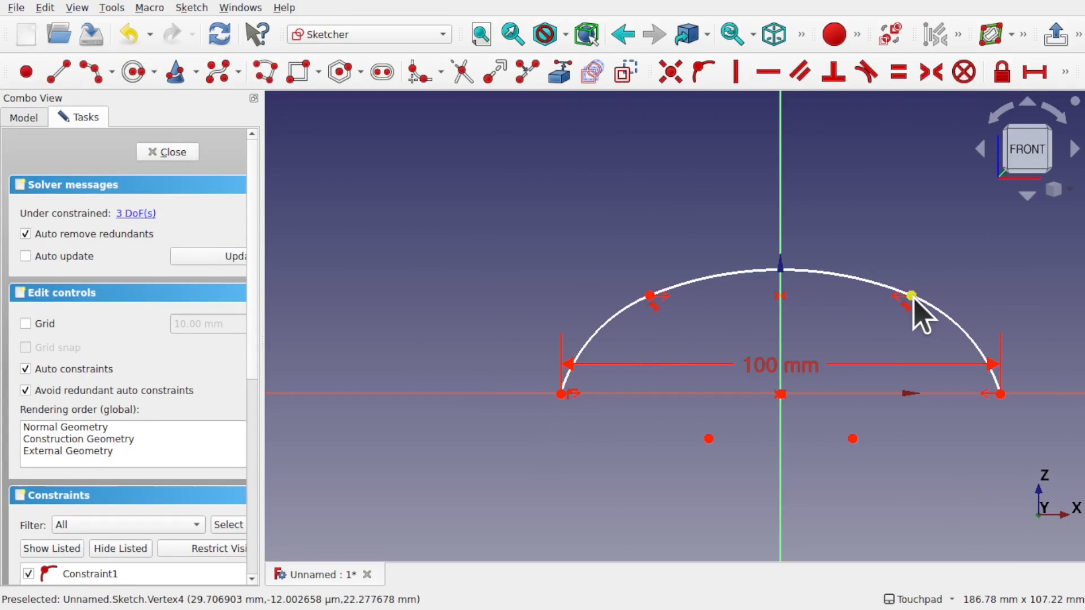
{"action": "mouse_move", "coordinate": [780, 429]}
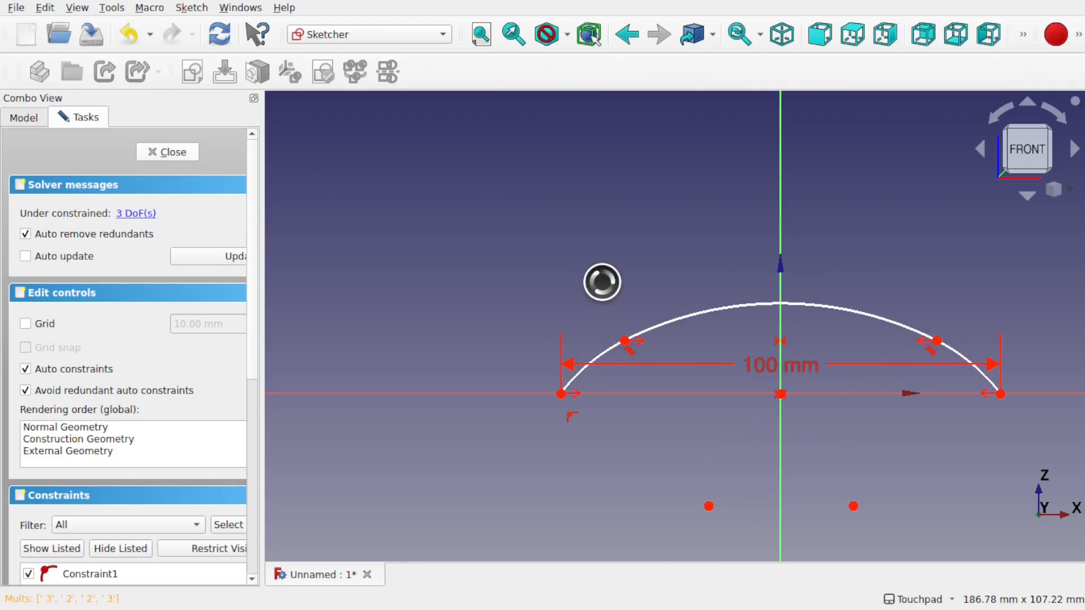
{"action": "left_click", "coordinate": [167, 152]}
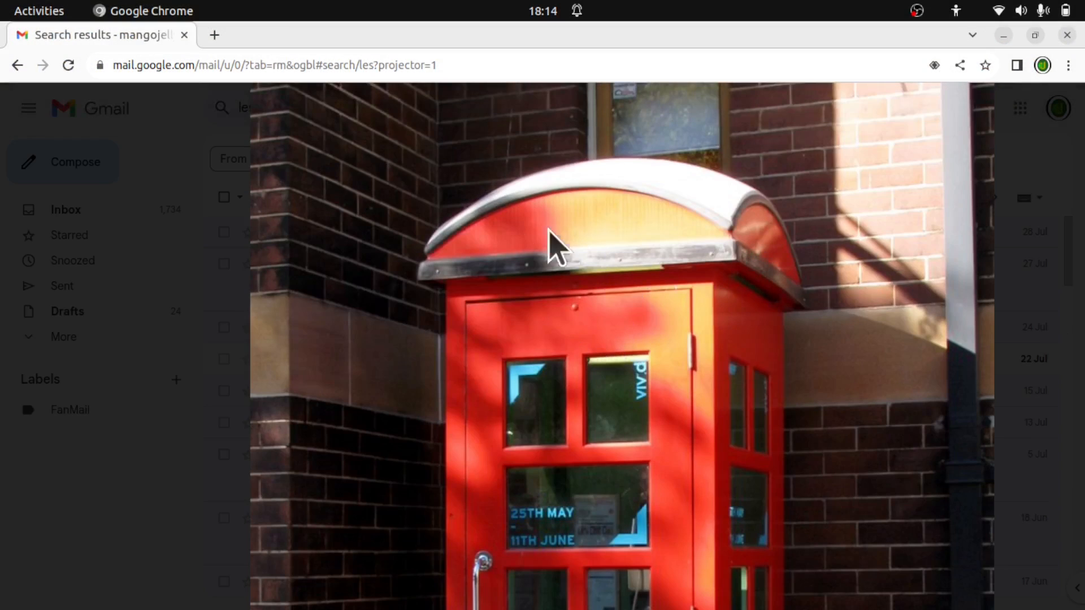
{"action": "mouse_move", "coordinate": [592, 204]}
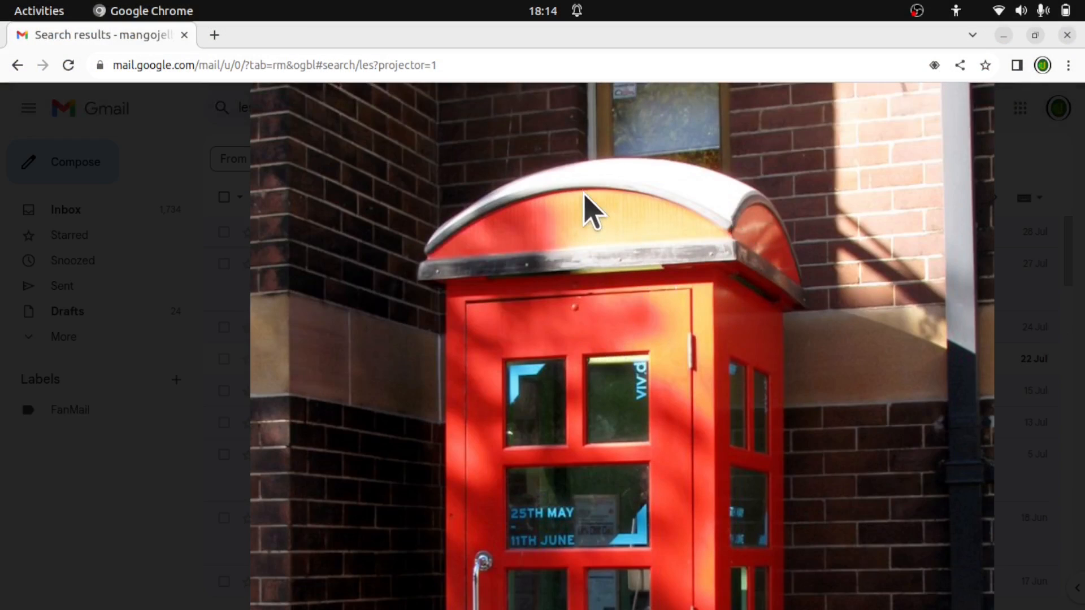
{"action": "mouse_move", "coordinate": [609, 277]}
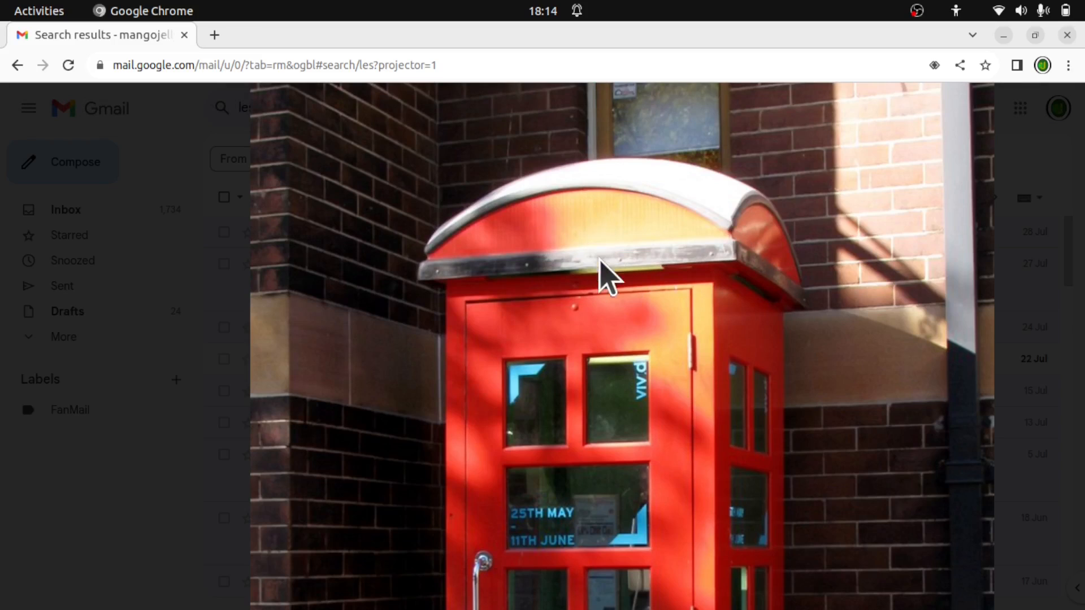
{"action": "mouse_move", "coordinate": [460, 253]}
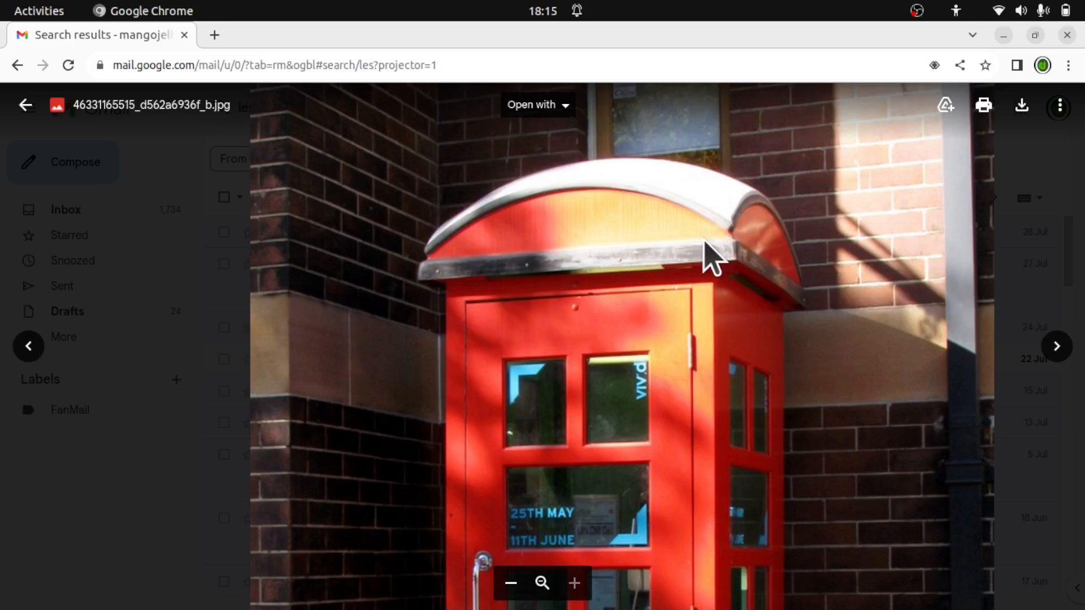
{"action": "mouse_move", "coordinate": [635, 290]}
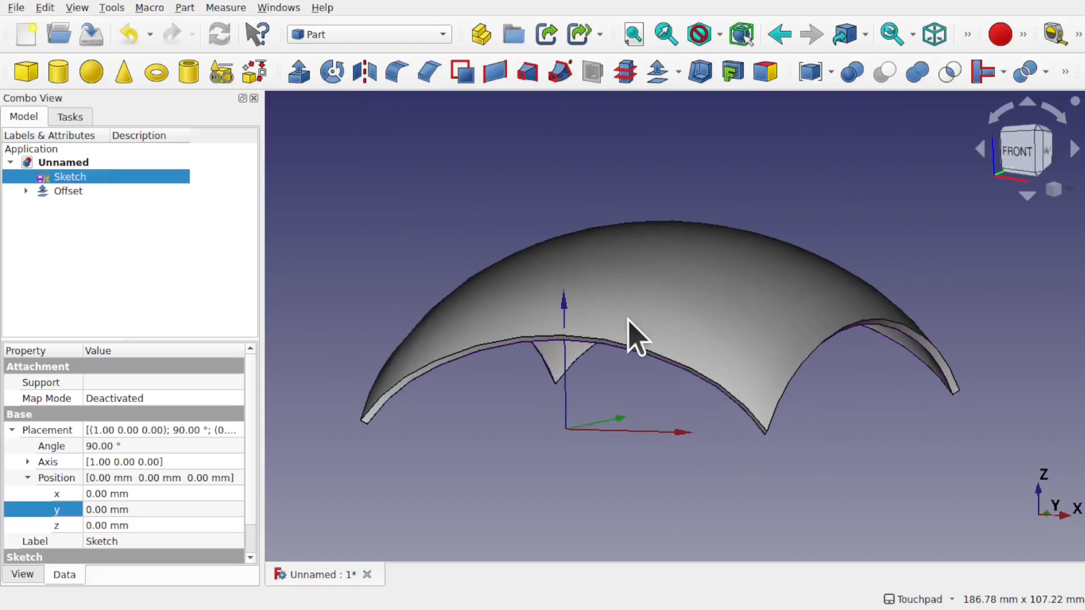
Select the Gordon underside face and switch to the Part Design workbench
{"action": "left_click", "coordinate": [633, 333]}
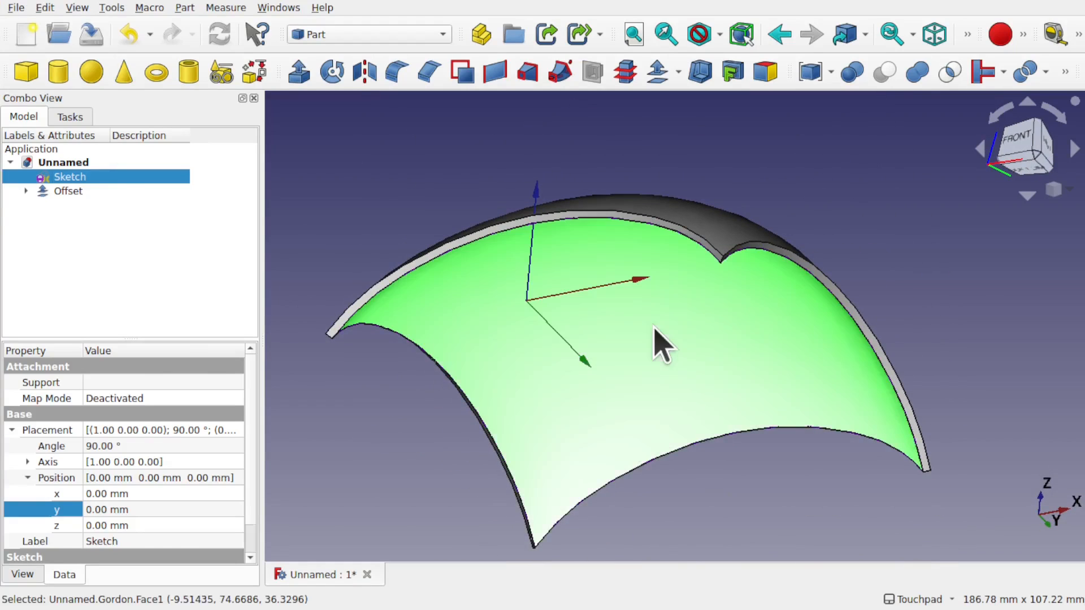
{"action": "left_click", "coordinate": [87, 204]}
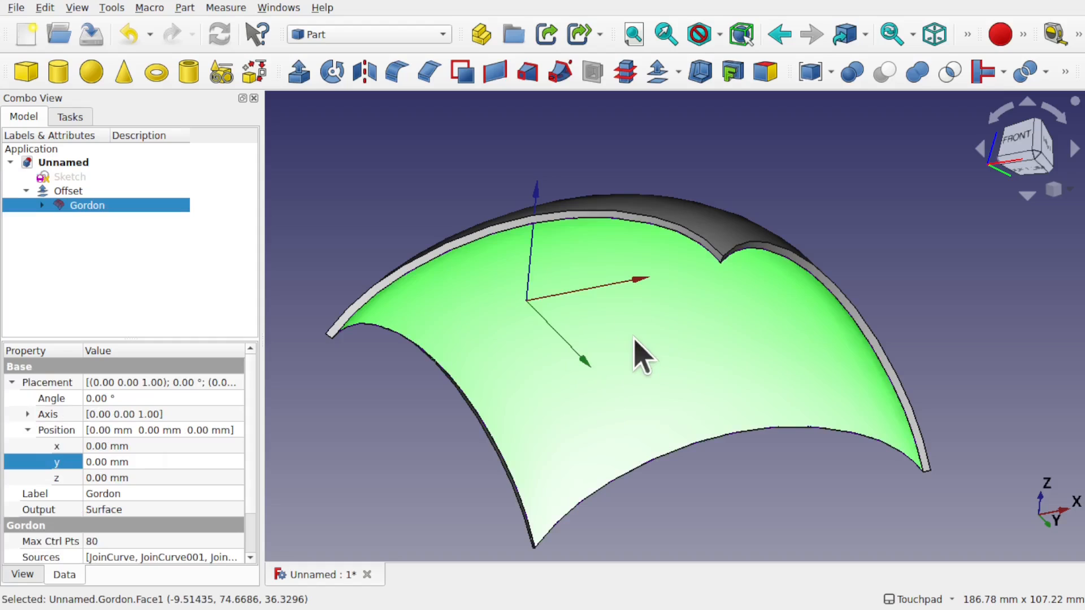
{"action": "mouse_move", "coordinate": [411, 73]}
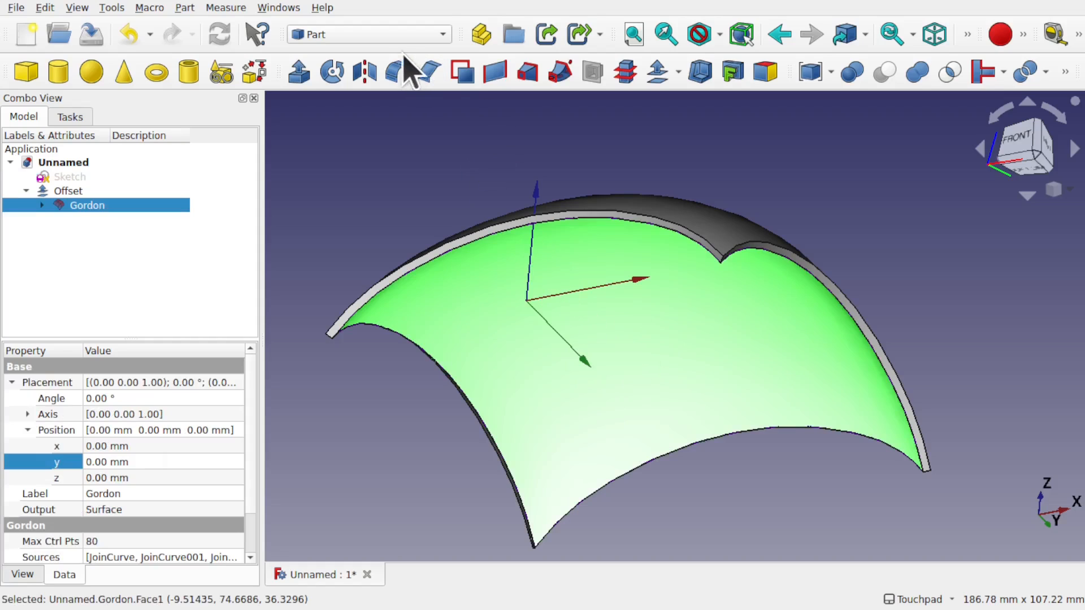
{"action": "left_click", "coordinate": [369, 34]}
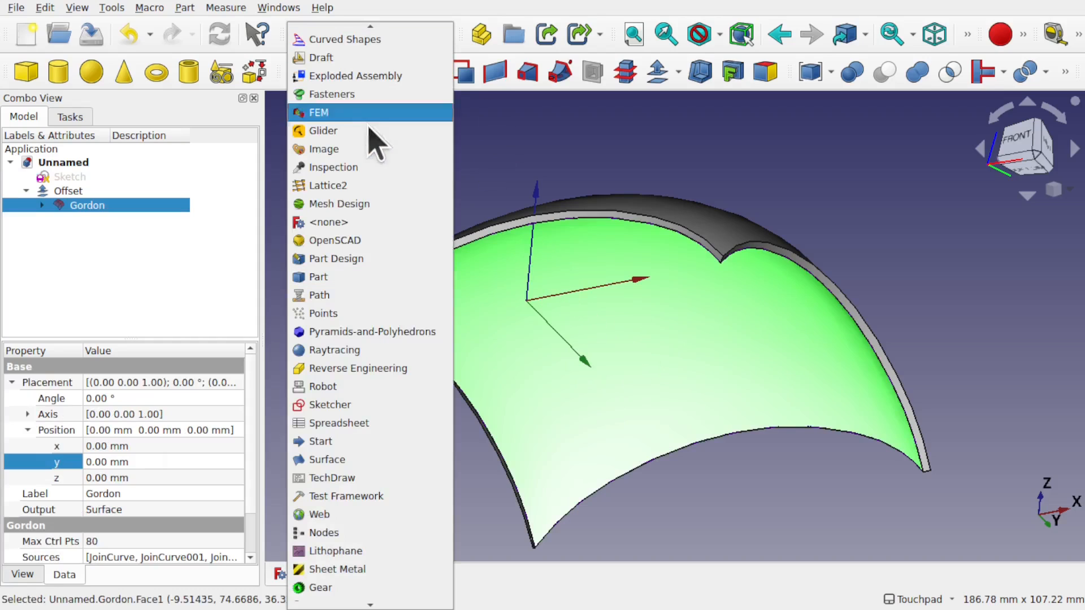
{"action": "left_click", "coordinate": [338, 258]}
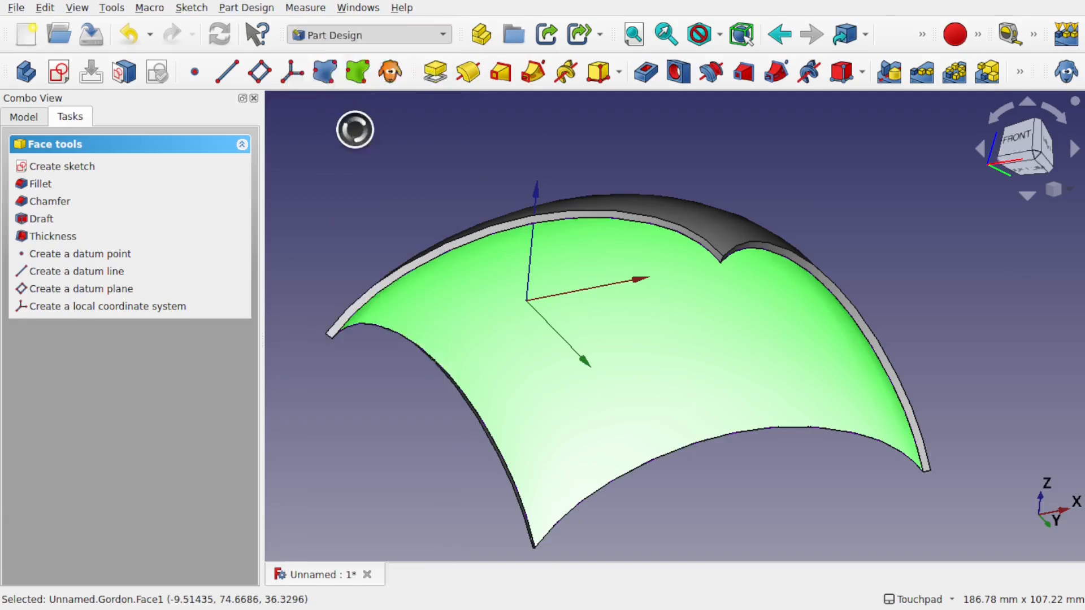
Create a Facebinder of about 122.43 cm² from the Gordon face using Draft
{"action": "left_click", "coordinate": [369, 34]}
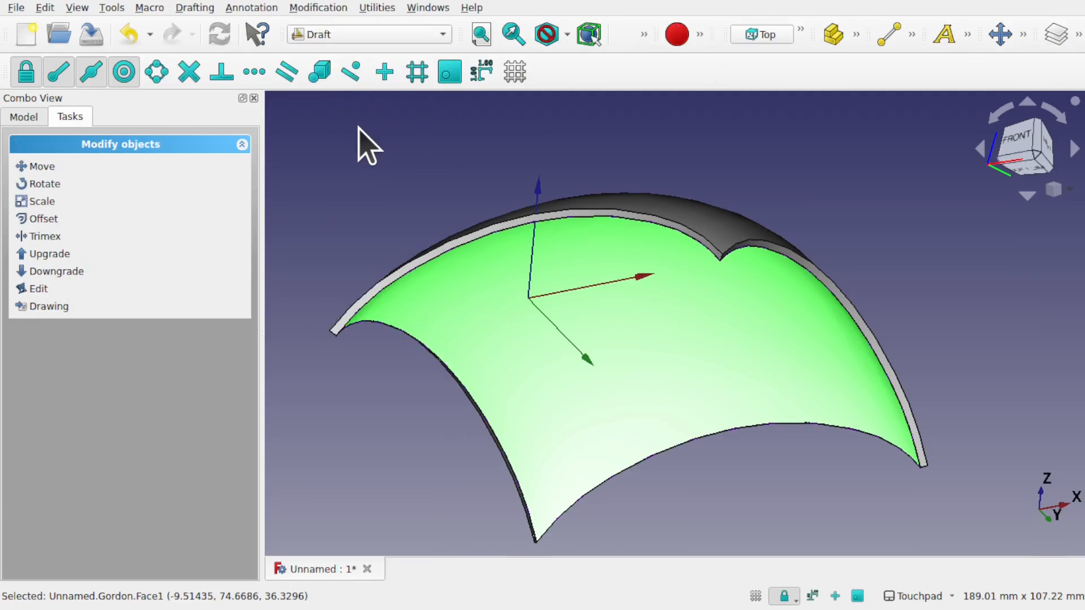
{"action": "mouse_move", "coordinate": [301, 114]}
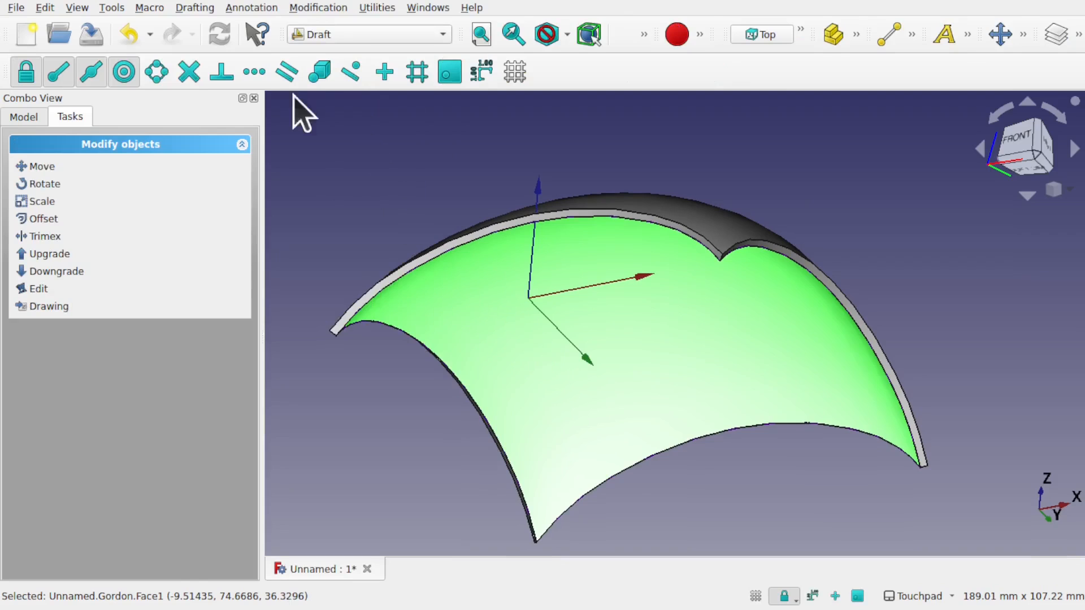
{"action": "left_click", "coordinate": [194, 7]}
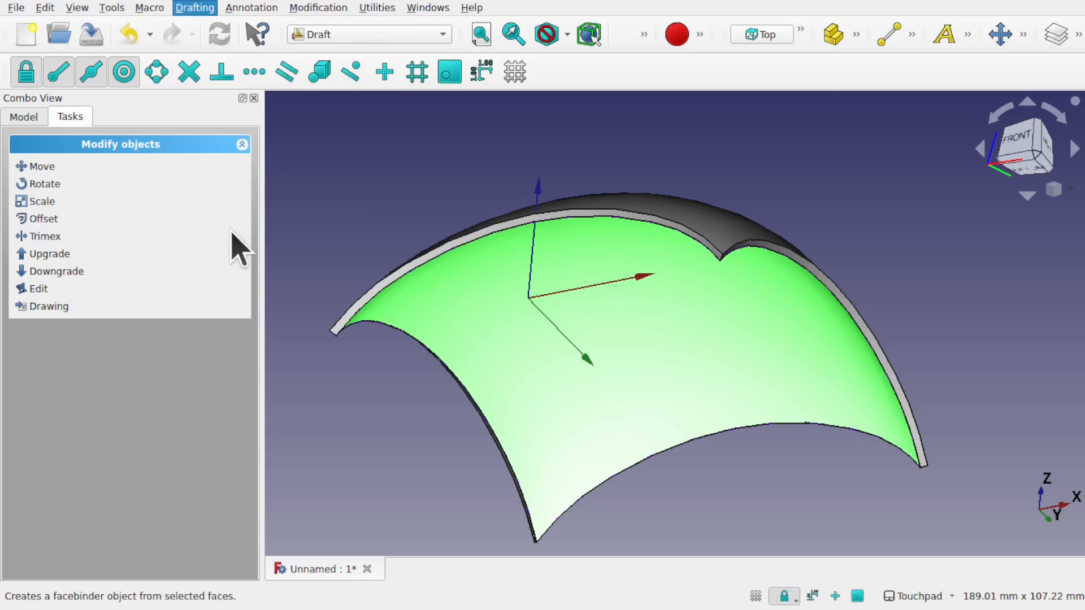
{"action": "left_click", "coordinate": [443, 298]}
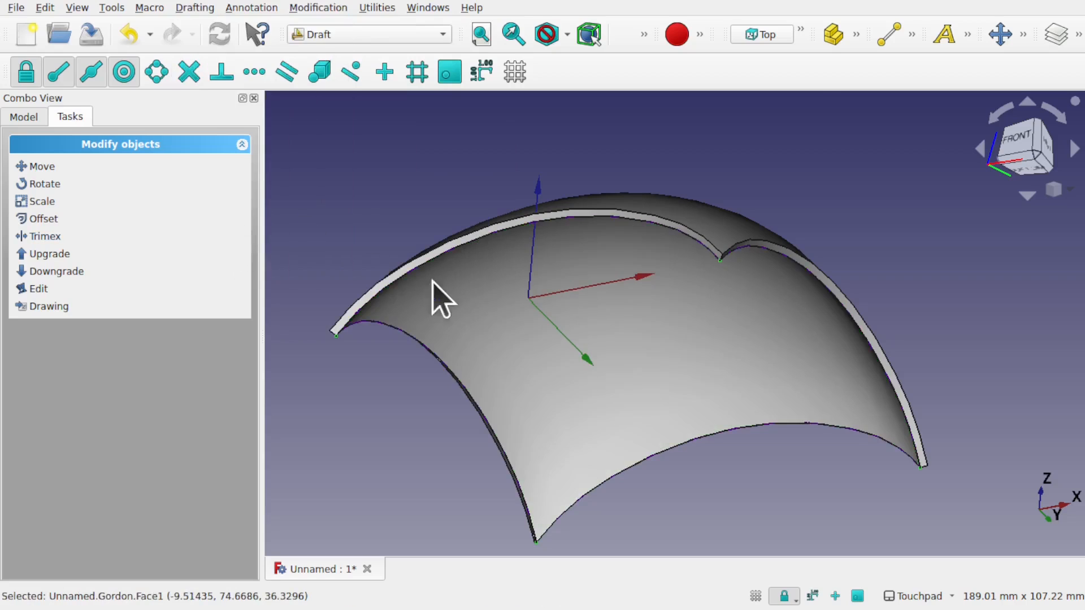
{"action": "left_click", "coordinate": [22, 116]}
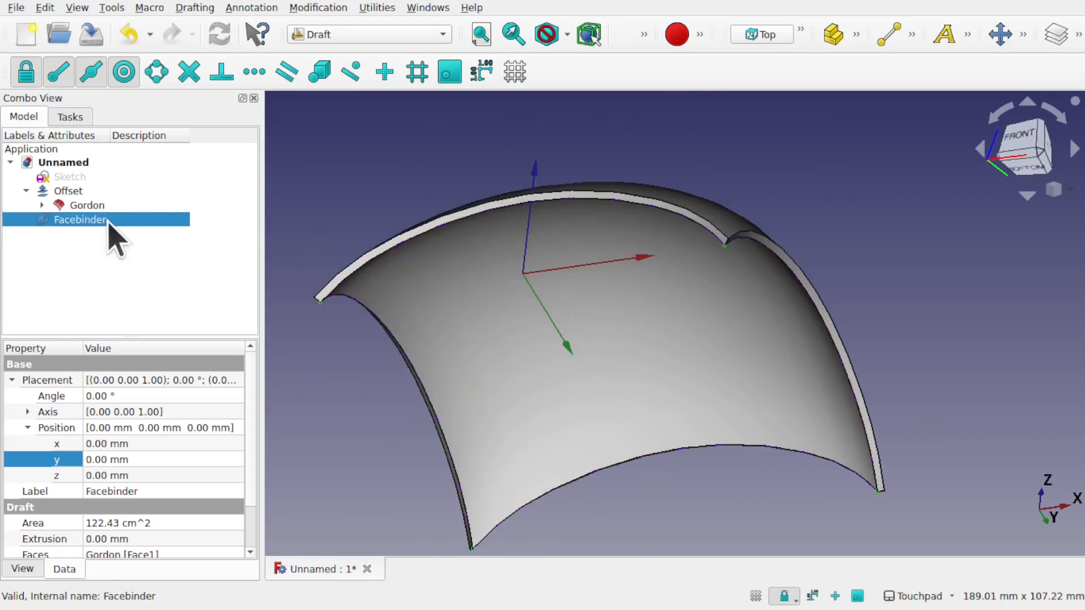
Set the Facebinder's Extrusion back to 0 mm and orbit to view the roof underside
{"action": "left_click", "coordinate": [125, 539]}
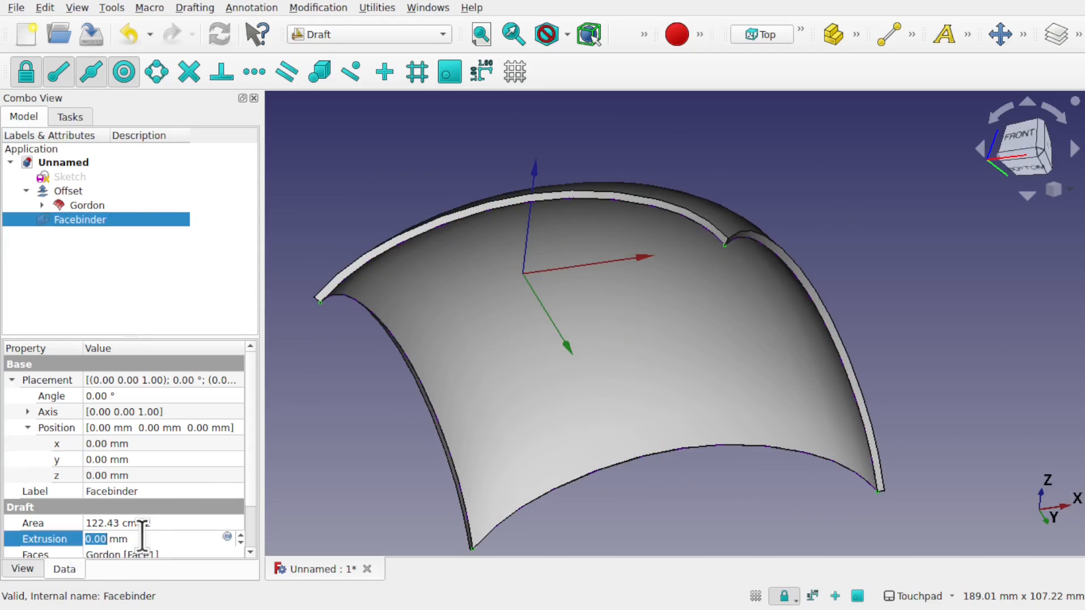
{"action": "mouse_move", "coordinate": [132, 539]}
{"action": "type", "text": "50"}
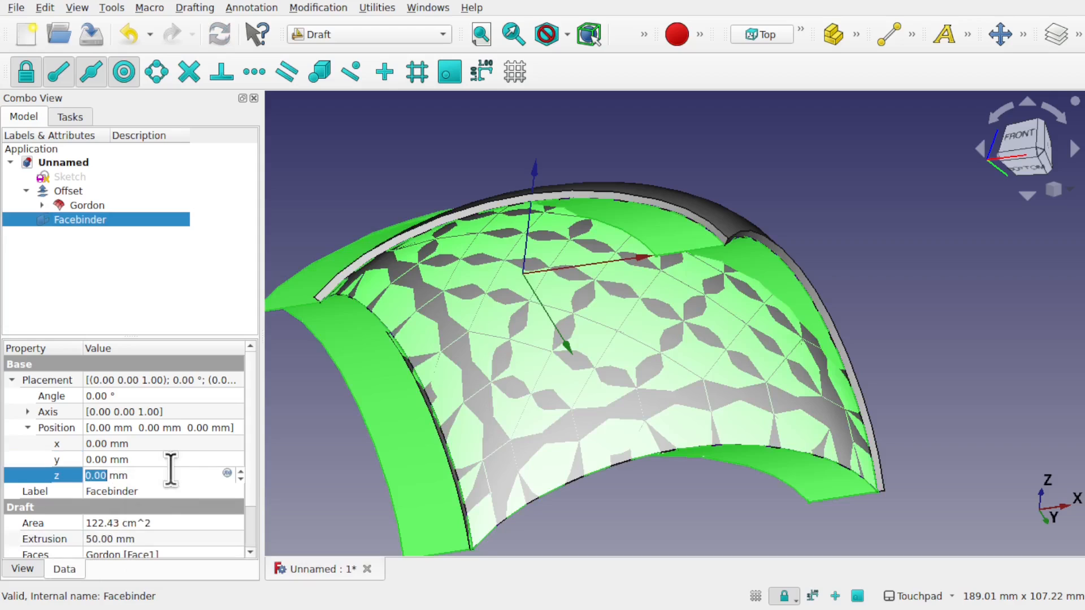
{"action": "mouse_move", "coordinate": [684, 308]}
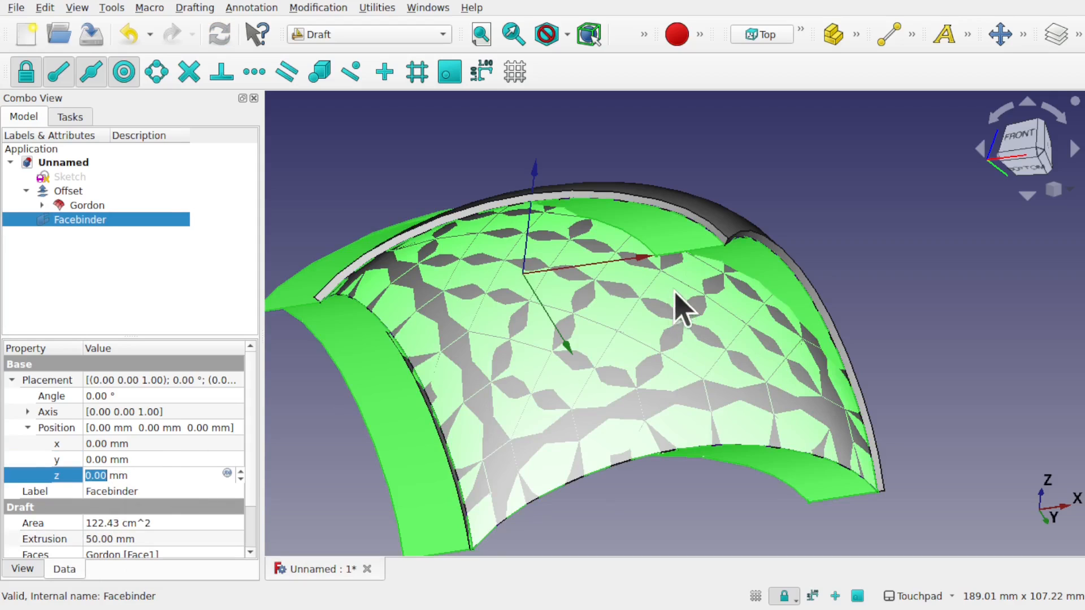
{"action": "left_click_drag", "start_coordinate": [682, 308], "coordinate": [644, 332]}
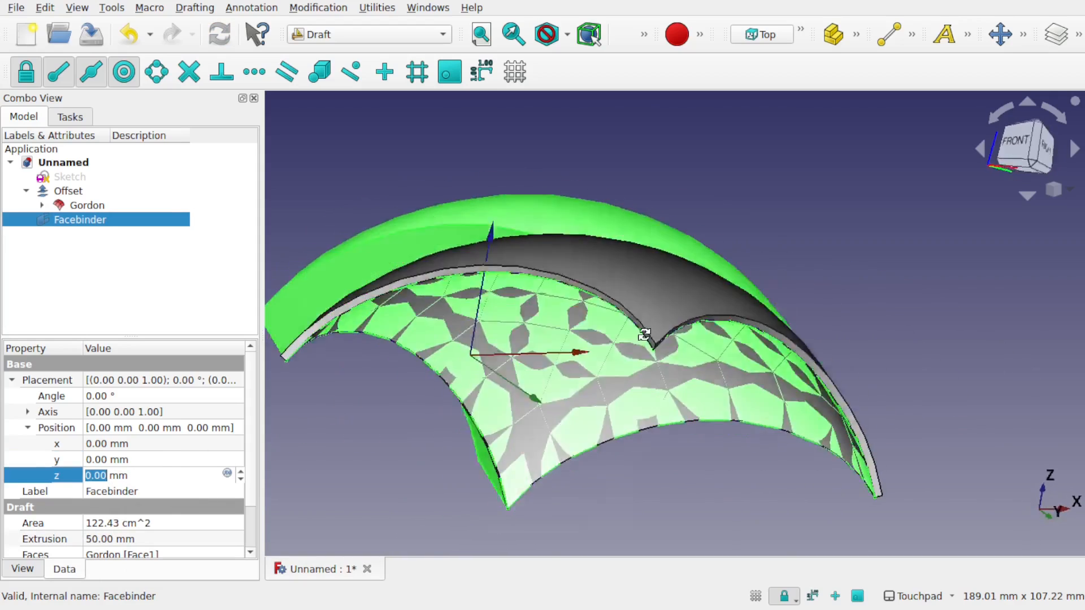
{"action": "left_click_drag", "start_coordinate": [644, 336], "coordinate": [474, 415]}
{"action": "type", "text": "0"}
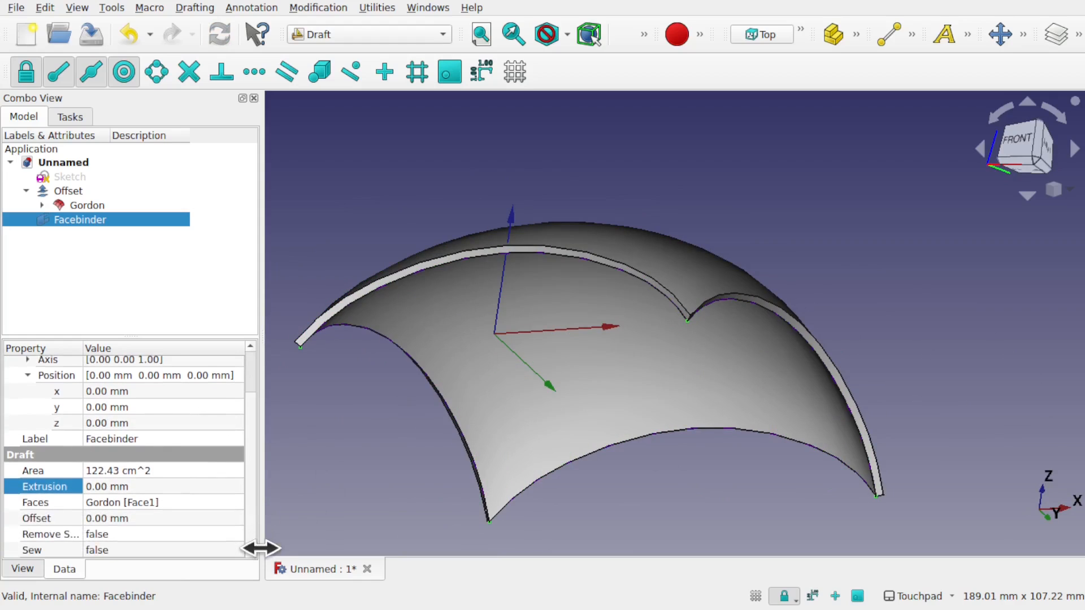
{"action": "mouse_move", "coordinate": [526, 422]}
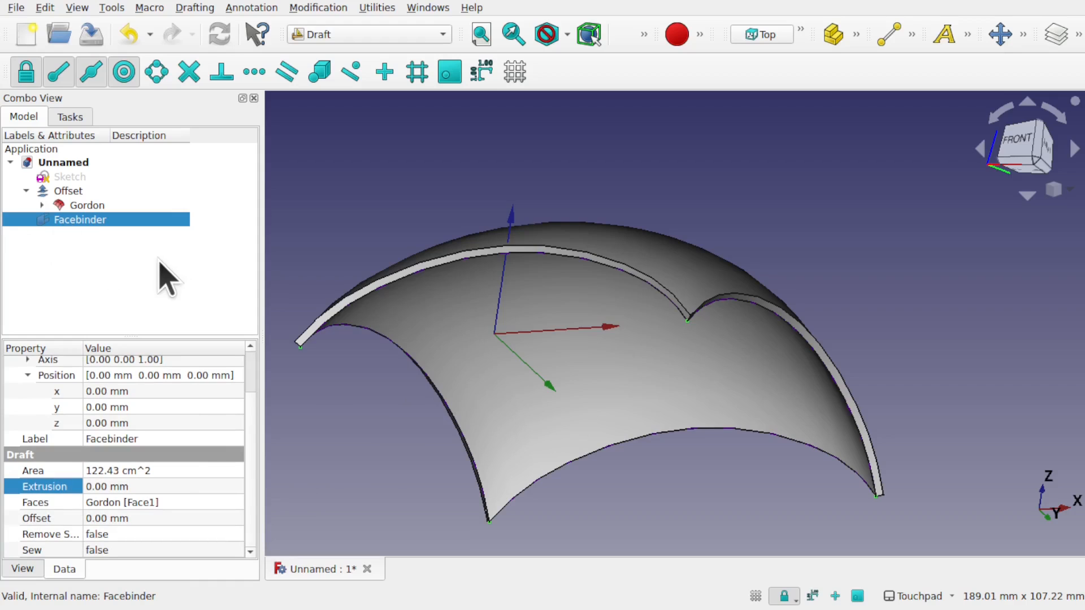
In the Part workbench, extrude the Facebinder downward along custom direction (0, 0, -1)
{"action": "left_click", "coordinate": [367, 34]}
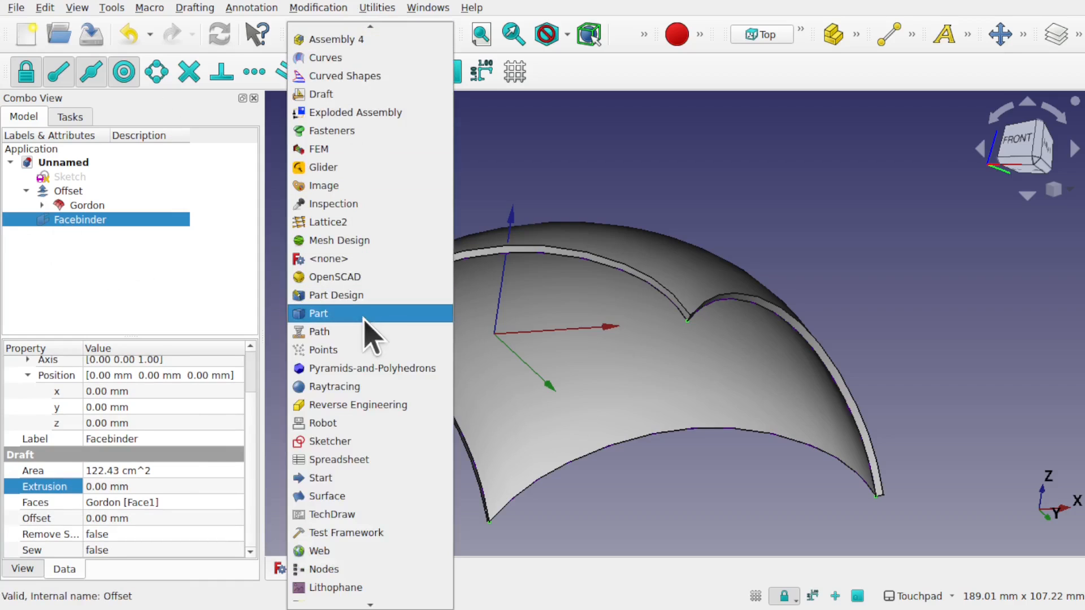
{"action": "left_click", "coordinate": [318, 312]}
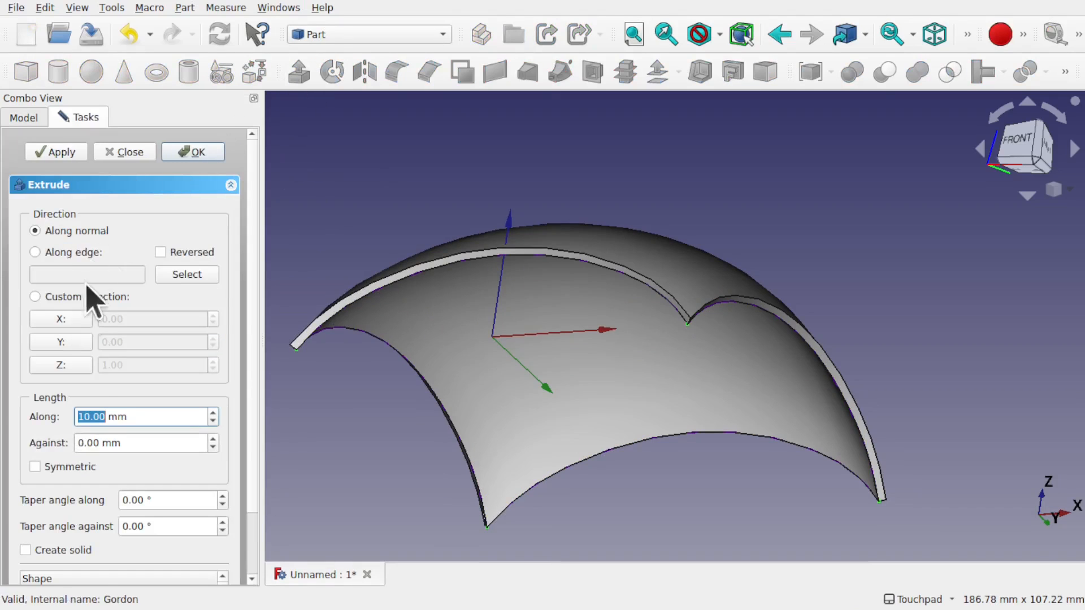
{"action": "left_click", "coordinate": [35, 296]}
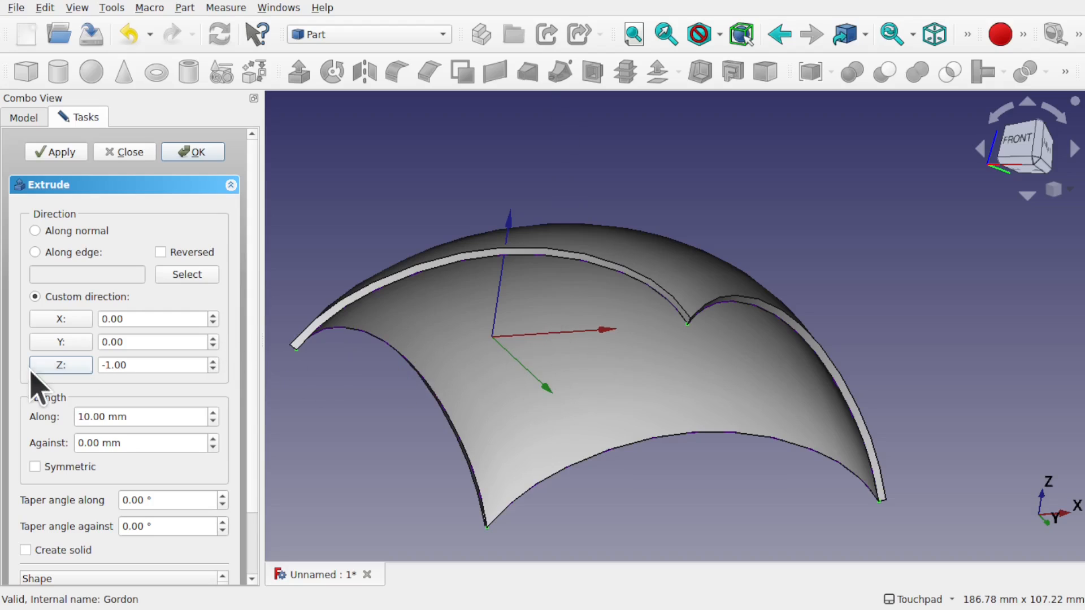
{"action": "left_click", "coordinate": [146, 416]}
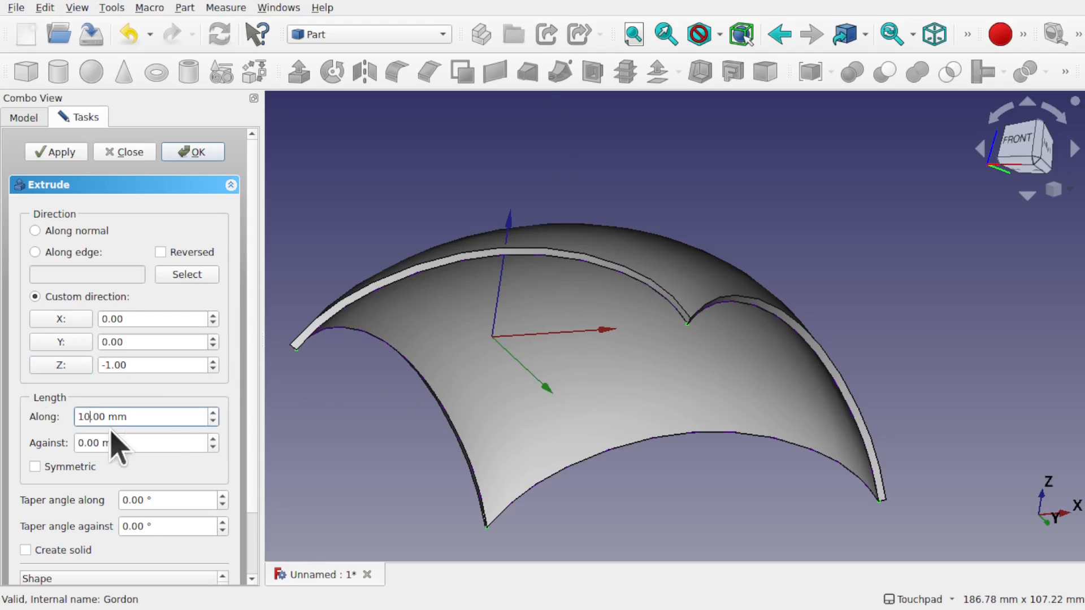
{"action": "mouse_move", "coordinate": [145, 443]}
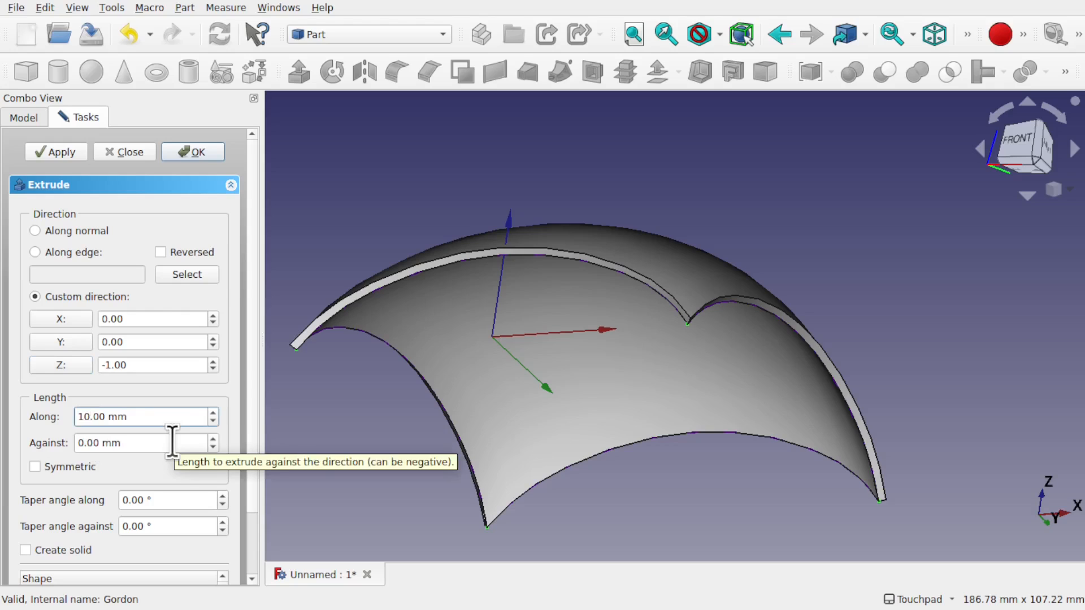
{"action": "left_click", "coordinate": [192, 152]}
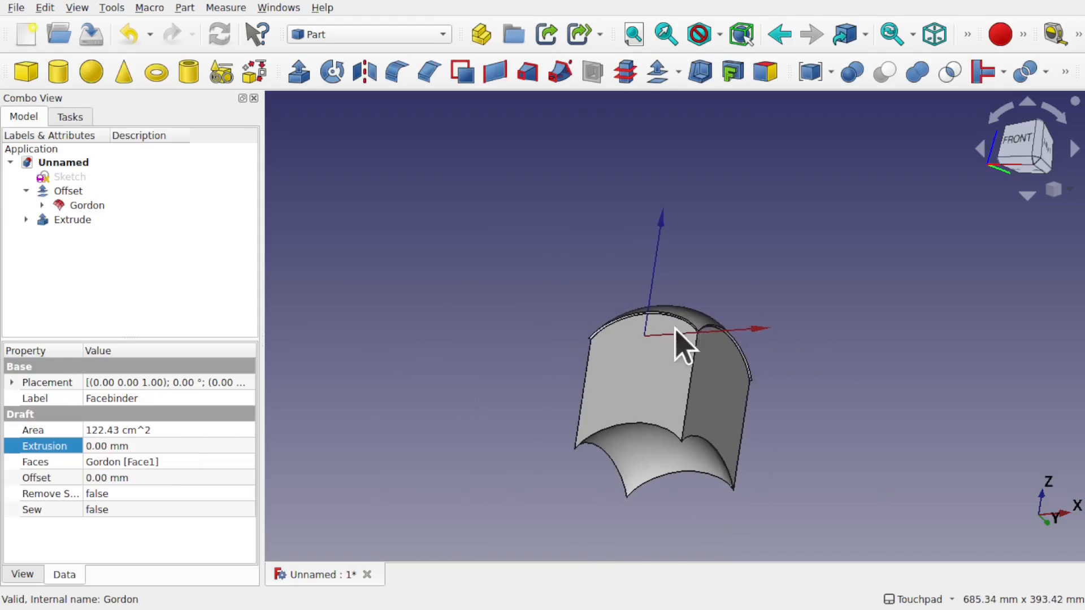
Set the Extrude's forward length to 50 mm and orbit to check the lower walls
{"action": "left_click_drag", "start_coordinate": [681, 346], "coordinate": [709, 325]}
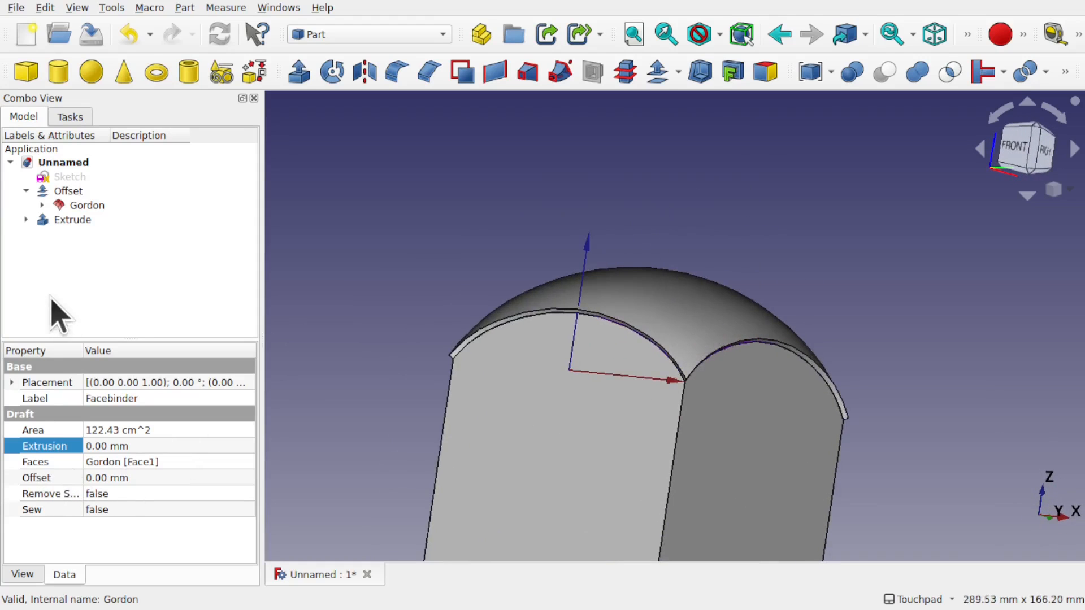
{"action": "left_click", "coordinate": [72, 219]}
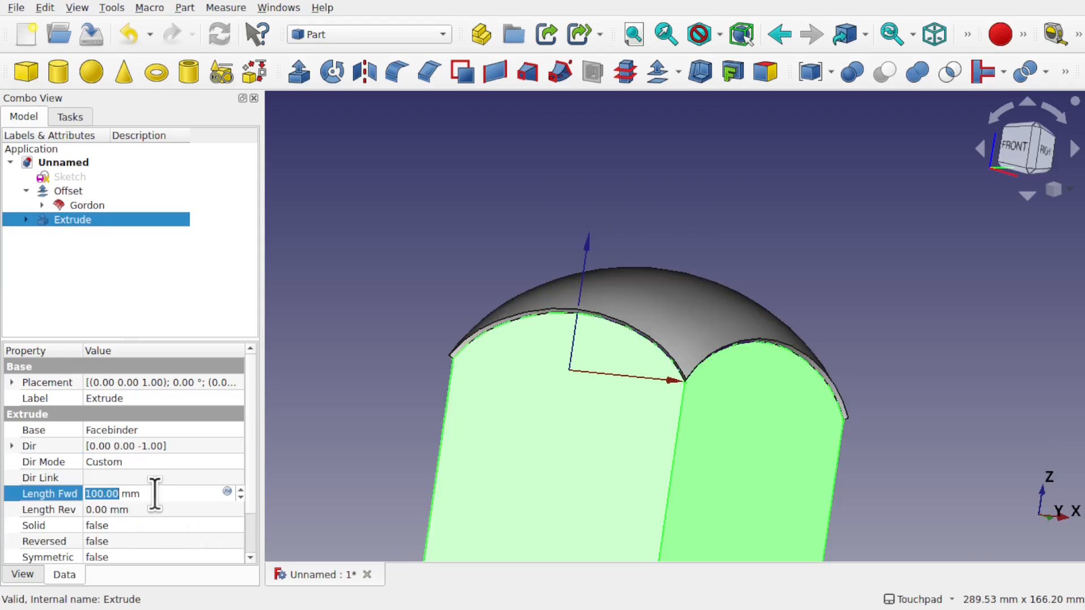
{"action": "type", "text": "50.00"}
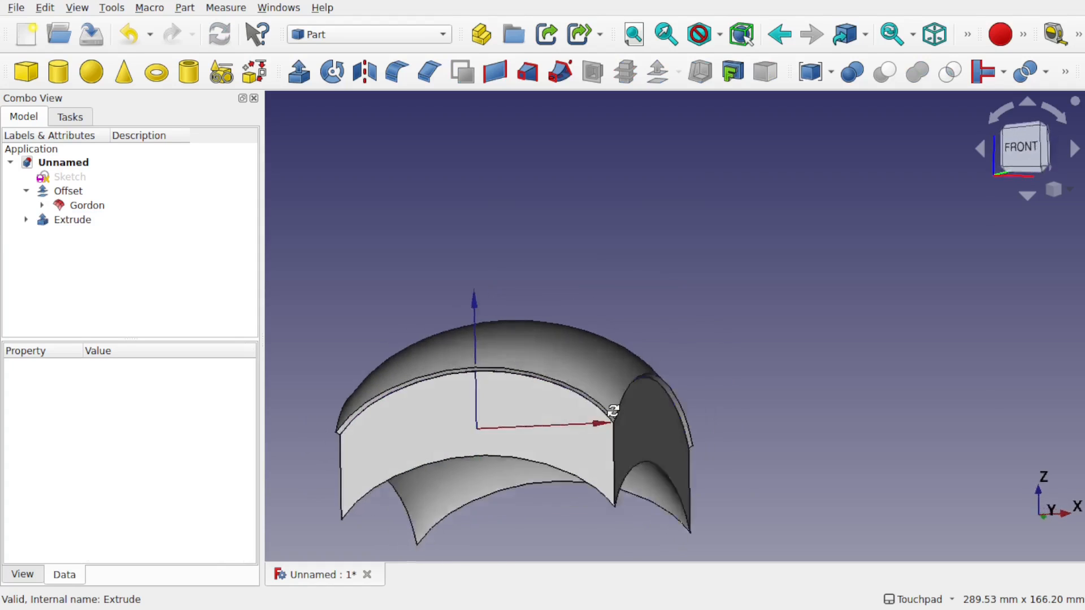
{"action": "left_click_drag", "start_coordinate": [613, 412], "coordinate": [464, 425]}
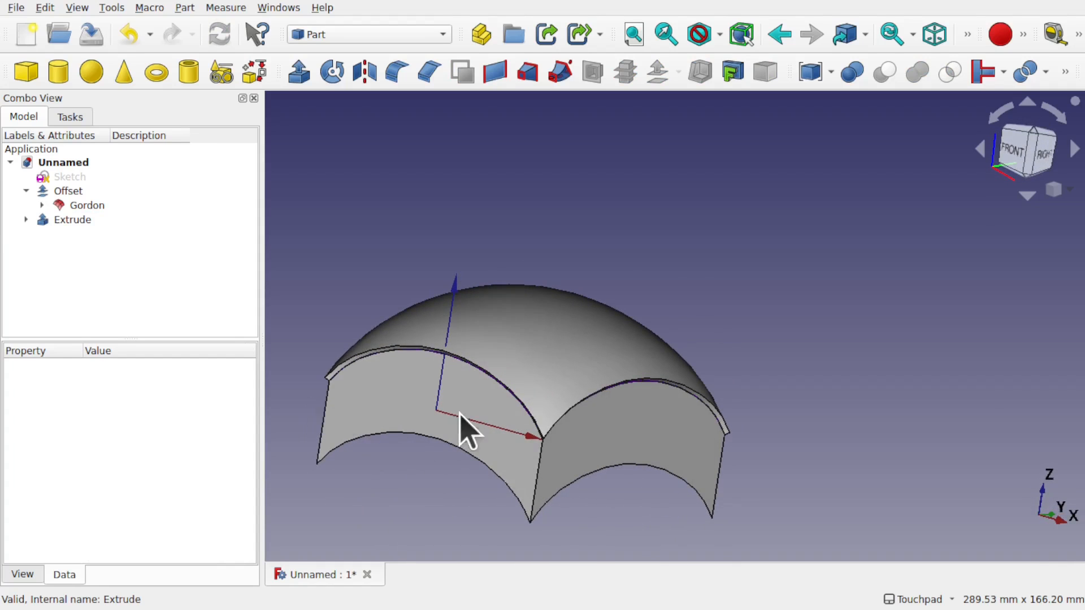
{"action": "left_click_drag", "start_coordinate": [467, 425], "coordinate": [570, 425]}
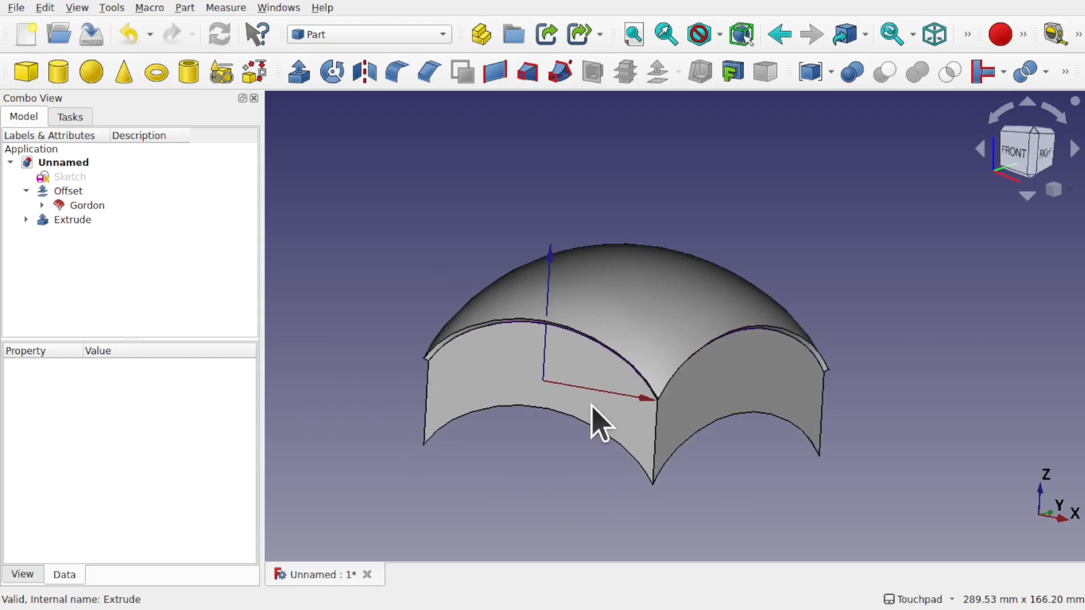
{"action": "mouse_move", "coordinate": [360, 194]}
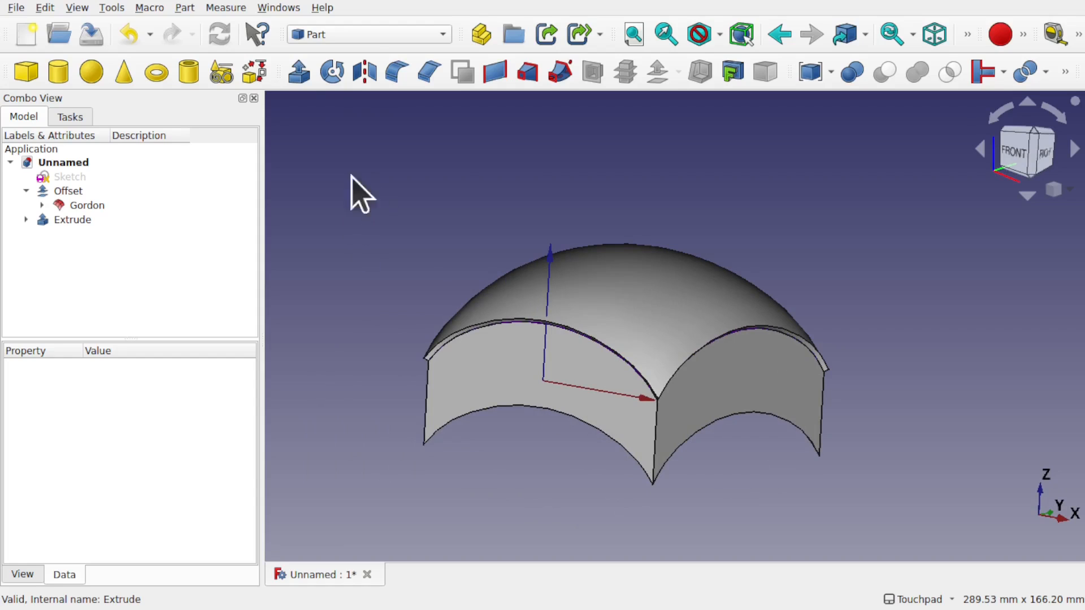
Switch to Part Design and add an empty Body below the Extrude
{"action": "left_click", "coordinate": [368, 34]}
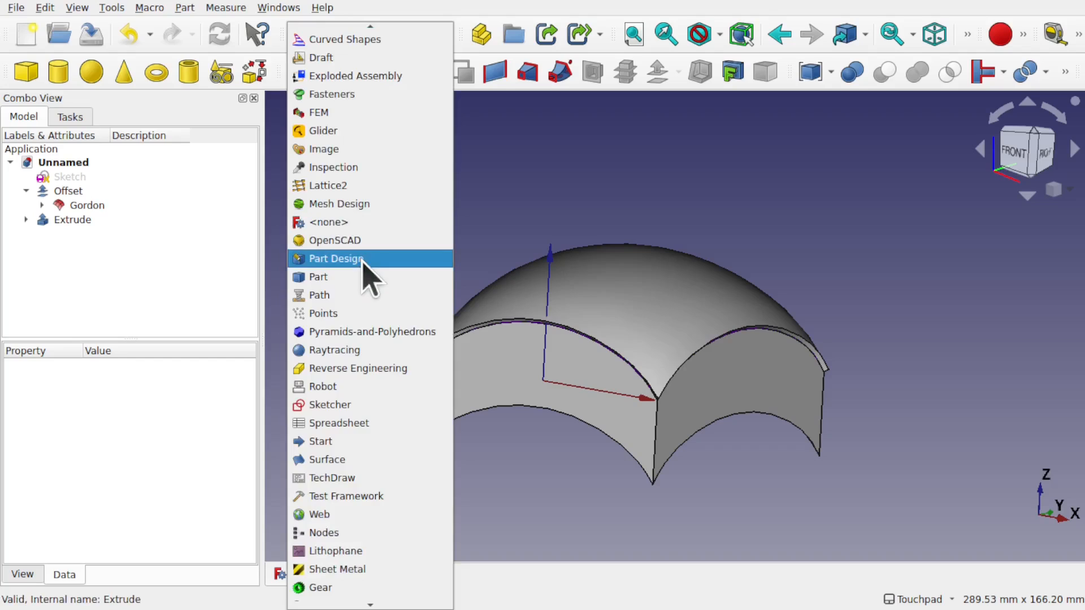
{"action": "left_click", "coordinate": [336, 258]}
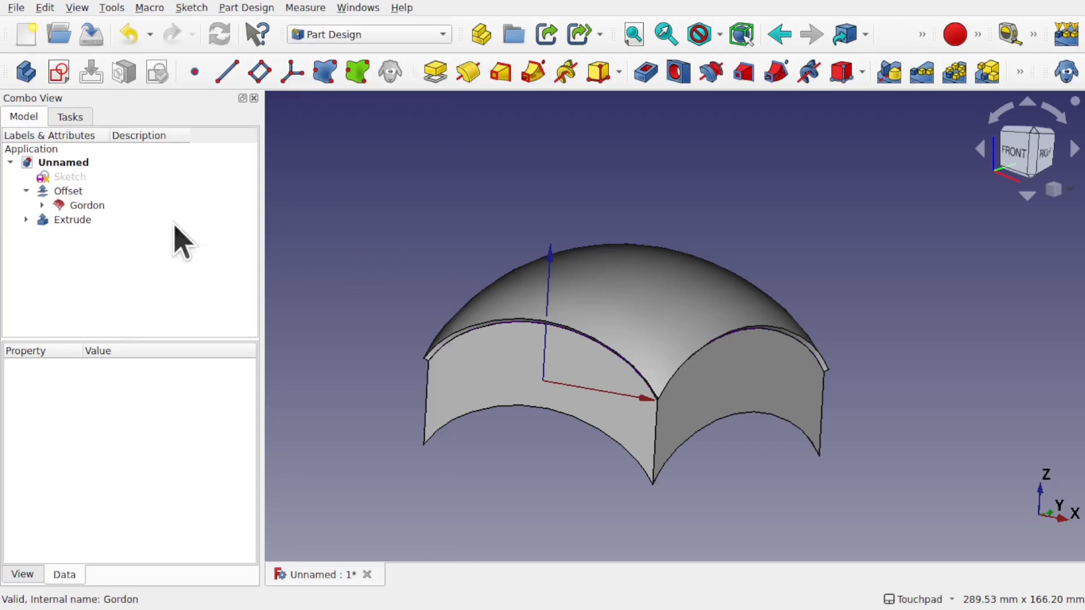
{"action": "left_click", "coordinate": [25, 71]}
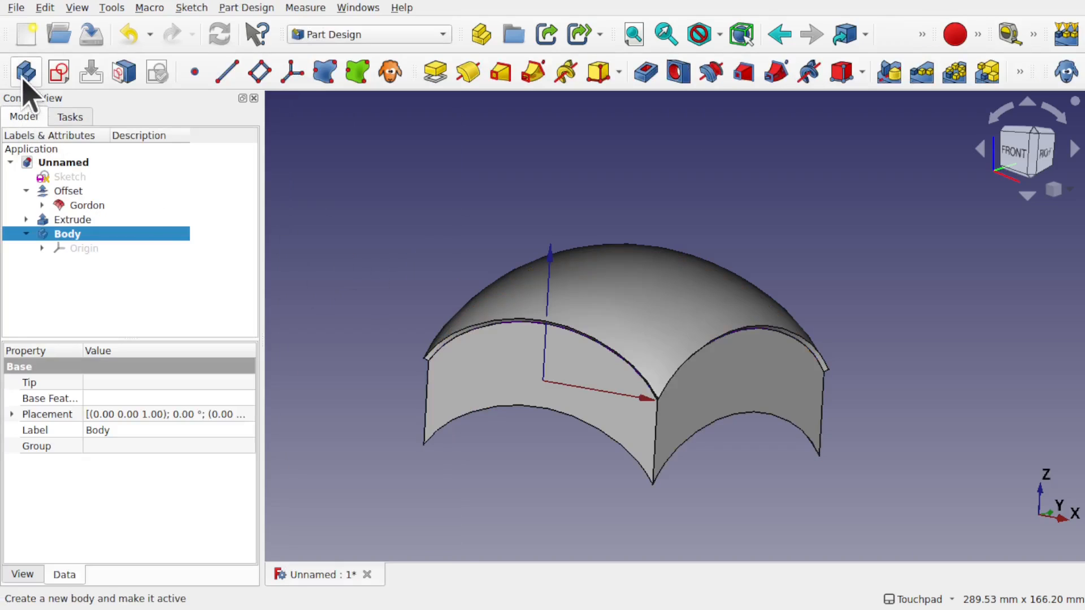
{"action": "left_click", "coordinate": [71, 220]}
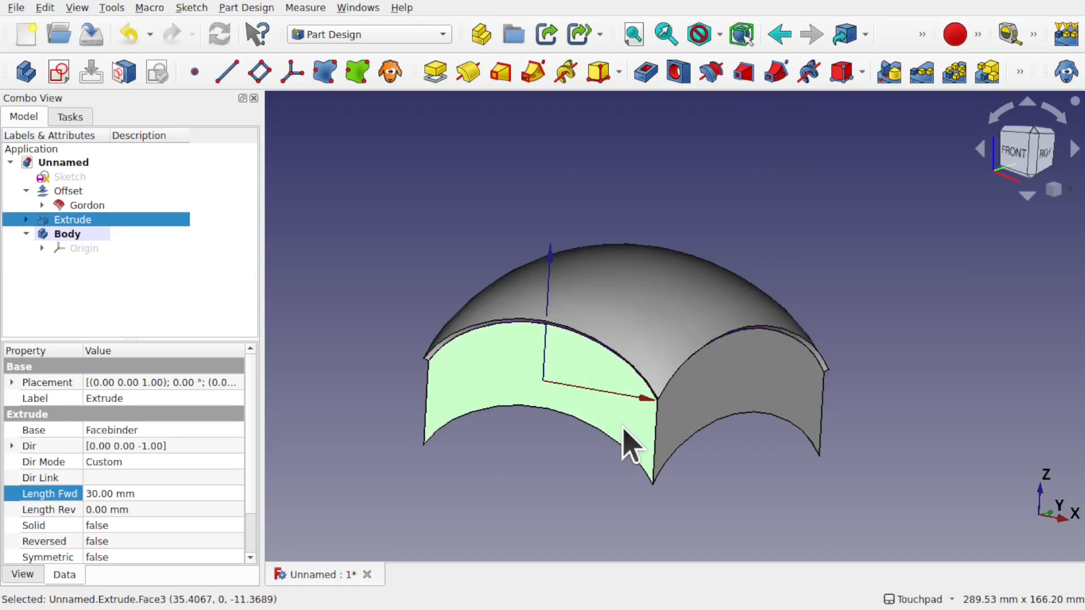
{"action": "mouse_move", "coordinate": [564, 439]}
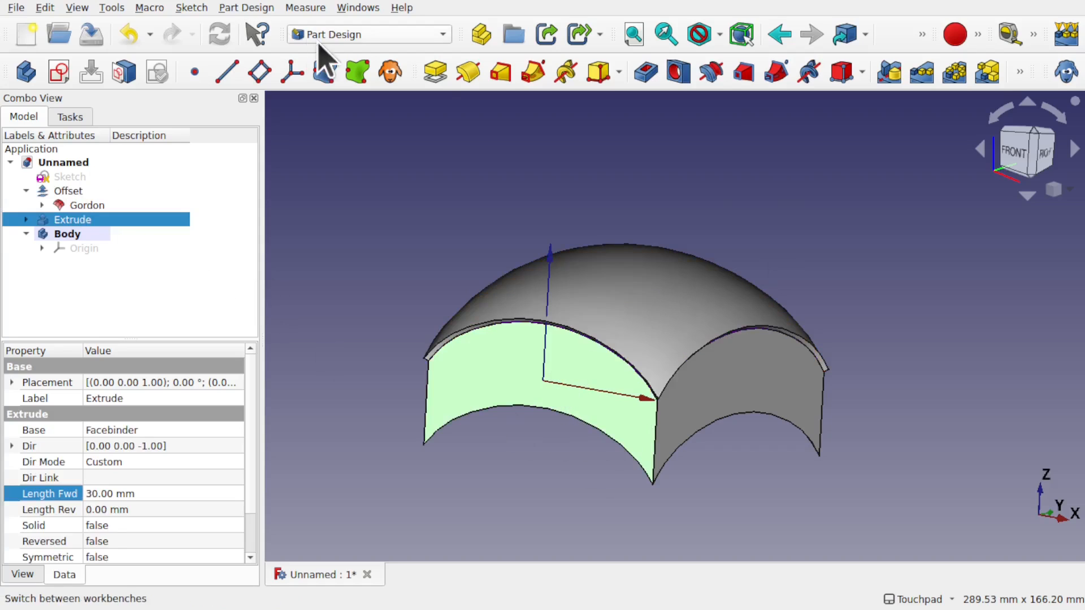
Back in Part, select Offset and Extrude and unite them with Boolean Union
{"action": "left_click", "coordinate": [370, 34]}
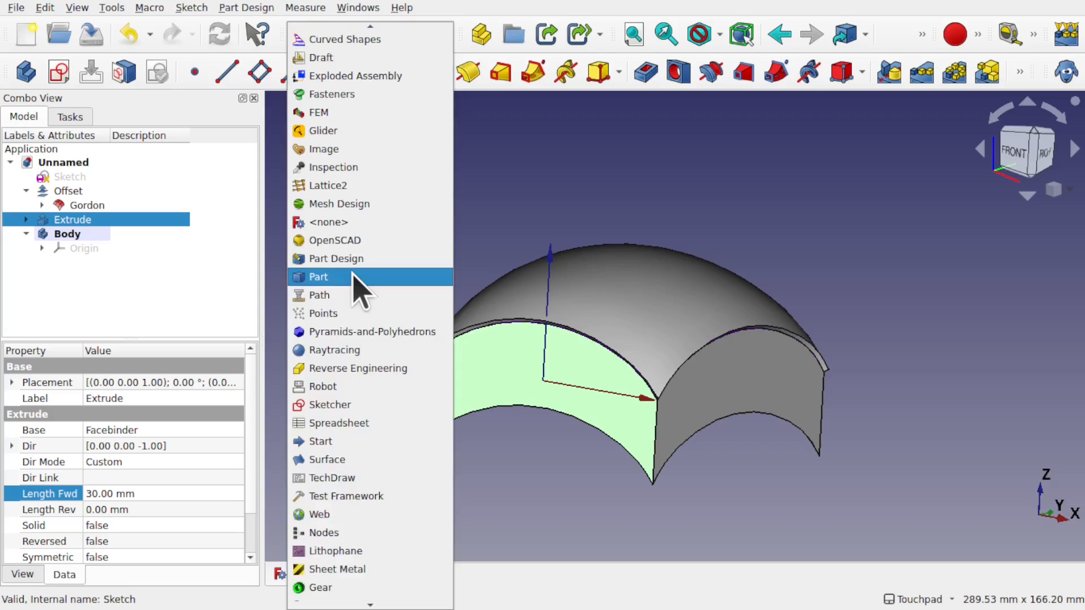
{"action": "left_click", "coordinate": [318, 276]}
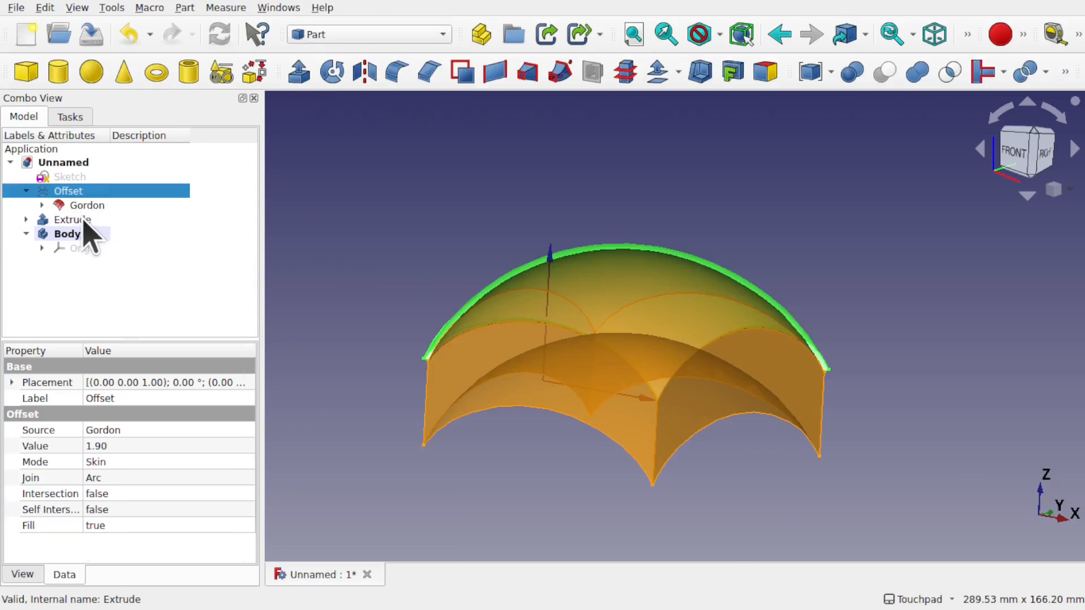
{"action": "left_click", "coordinate": [73, 219]}
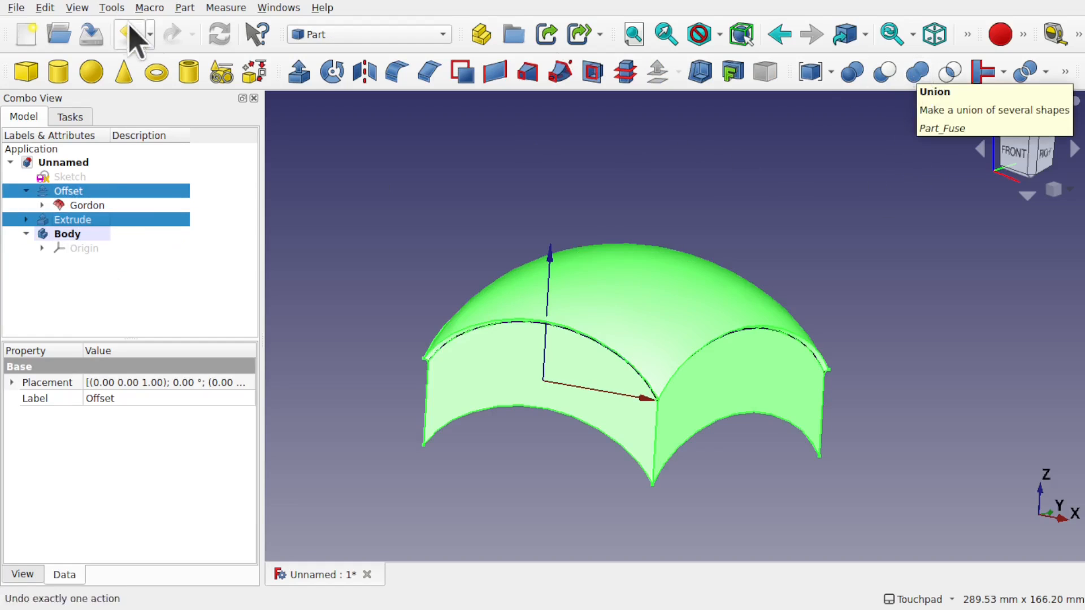
{"action": "left_click", "coordinate": [185, 7]}
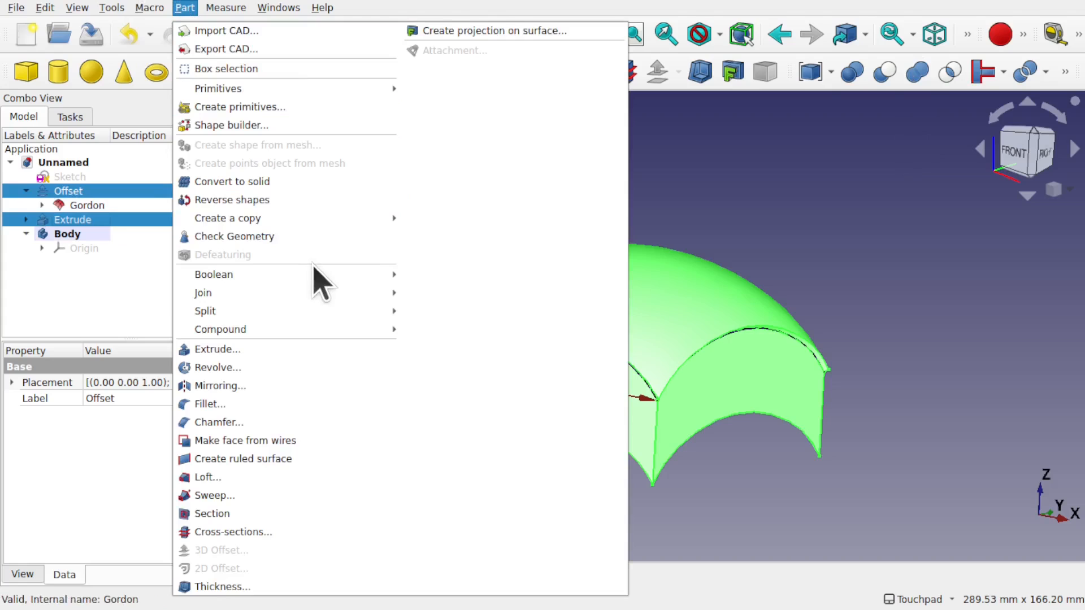
{"action": "mouse_move", "coordinate": [213, 274]}
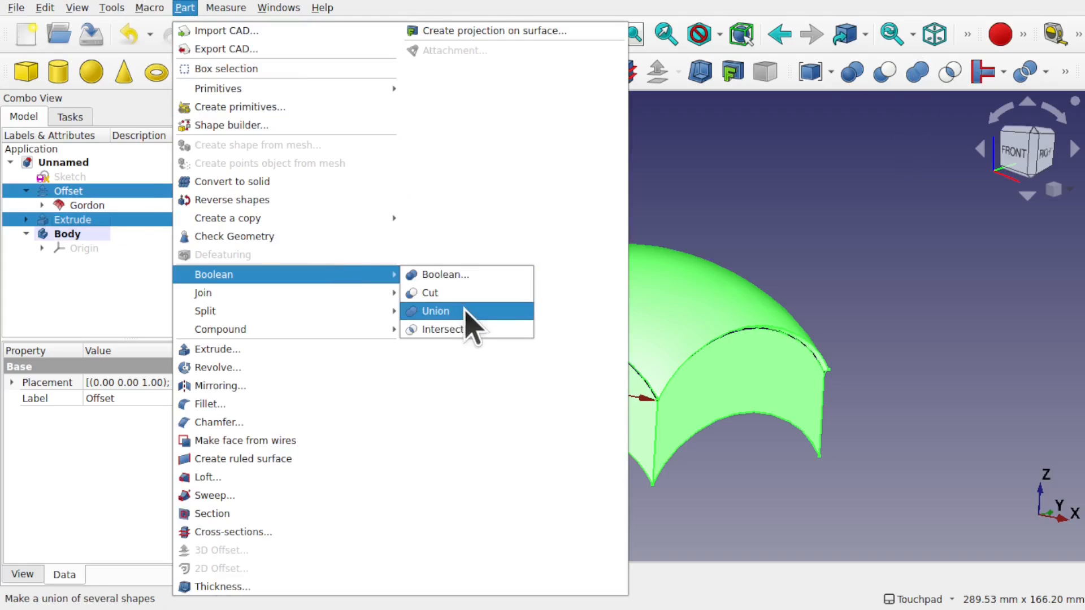
{"action": "left_click", "coordinate": [436, 311]}
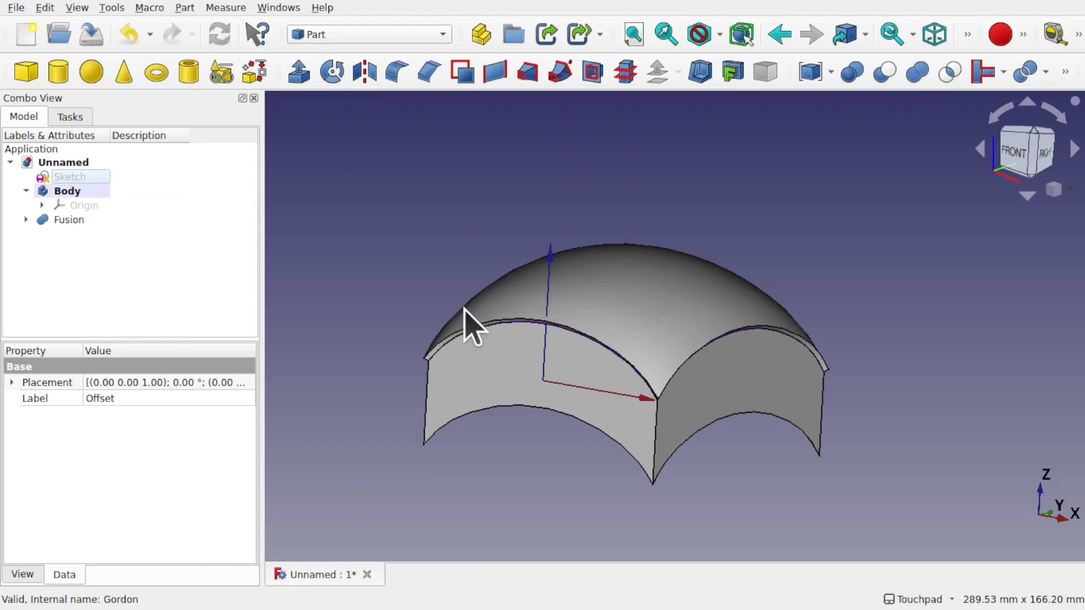
Make the Fusion the Body's BaseFeature, then expand it to inspect Offset, Gordon and Extrude
{"action": "left_click", "coordinate": [69, 219]}
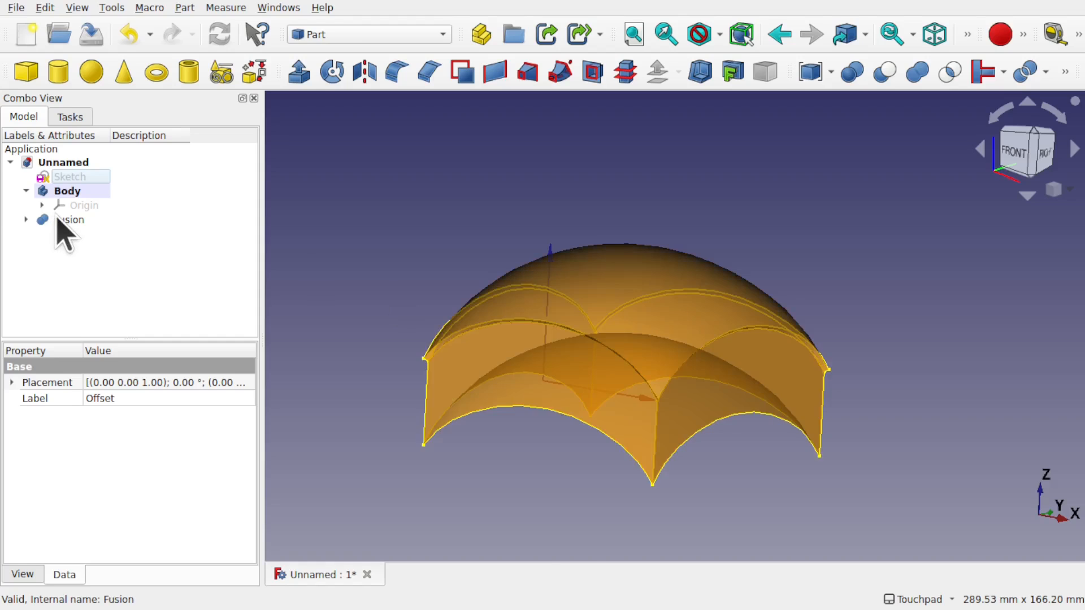
{"action": "left_click", "coordinate": [68, 190]}
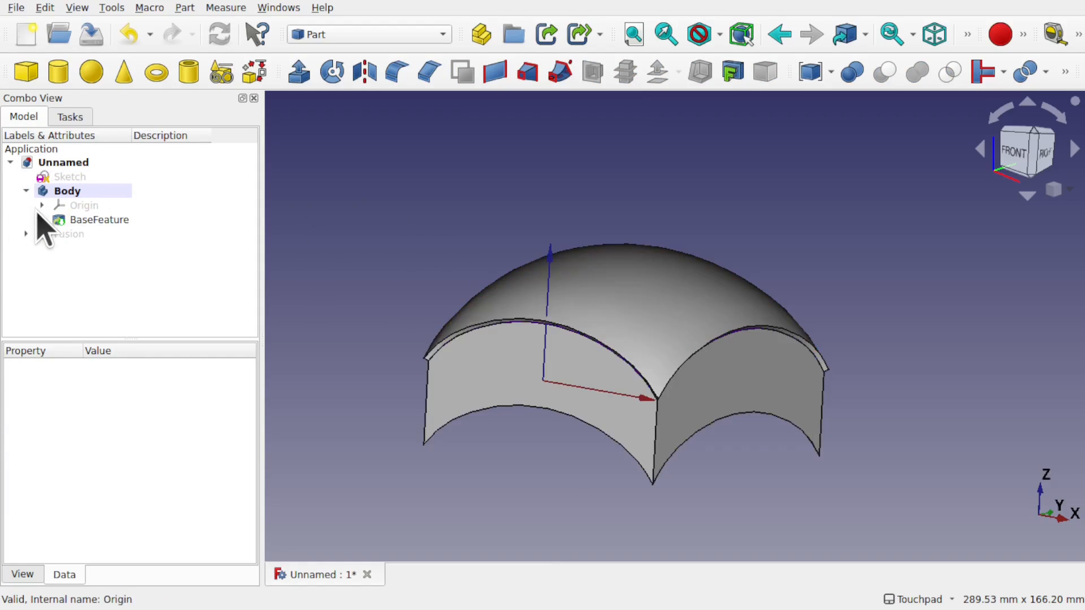
{"action": "left_click", "coordinate": [68, 234]}
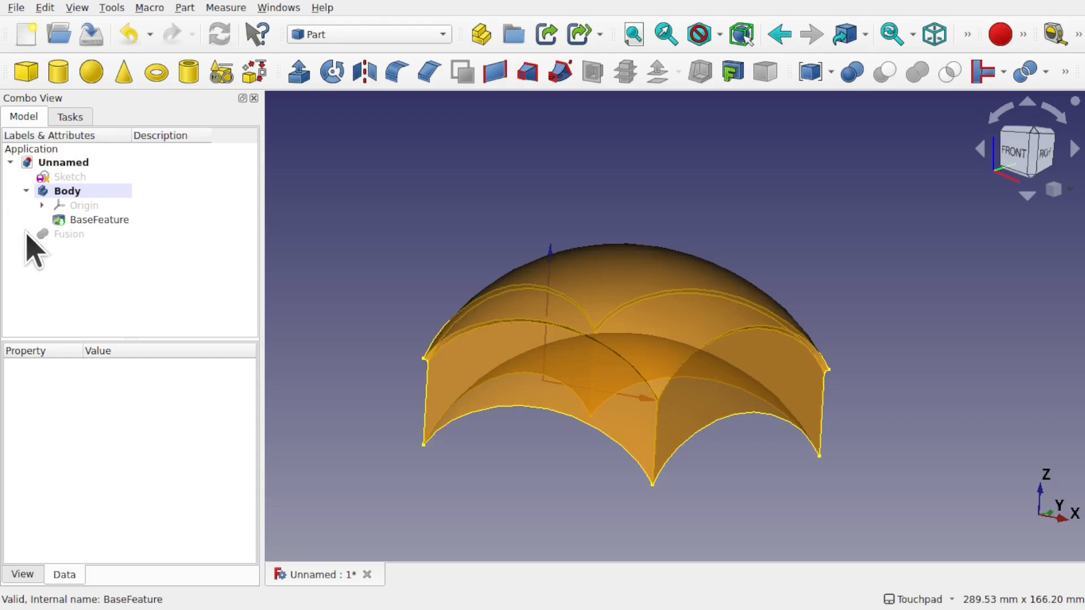
{"action": "left_click", "coordinate": [26, 234]}
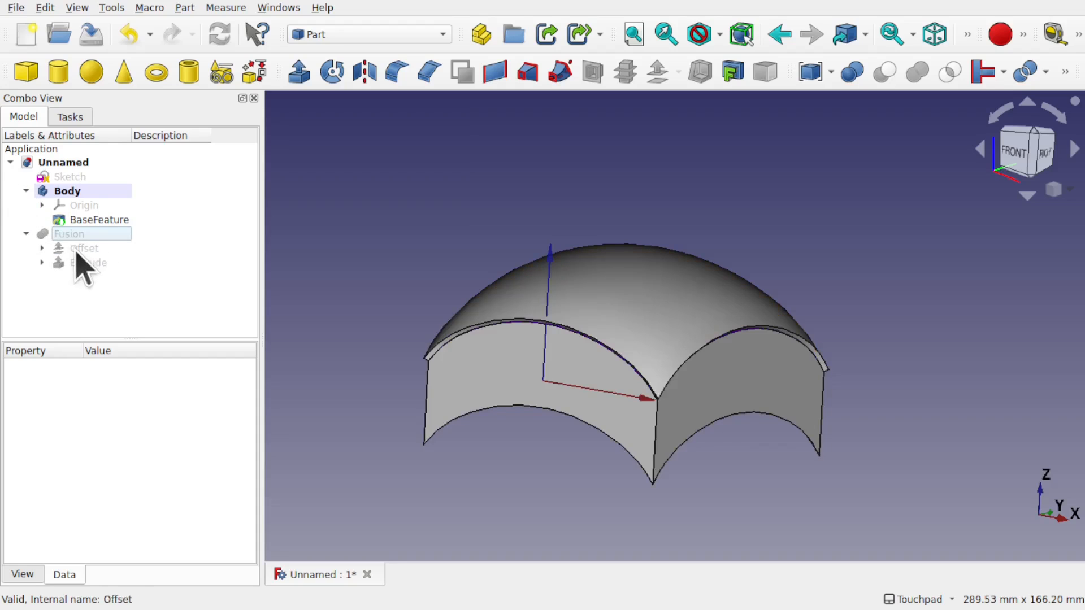
{"action": "left_click", "coordinate": [96, 262]}
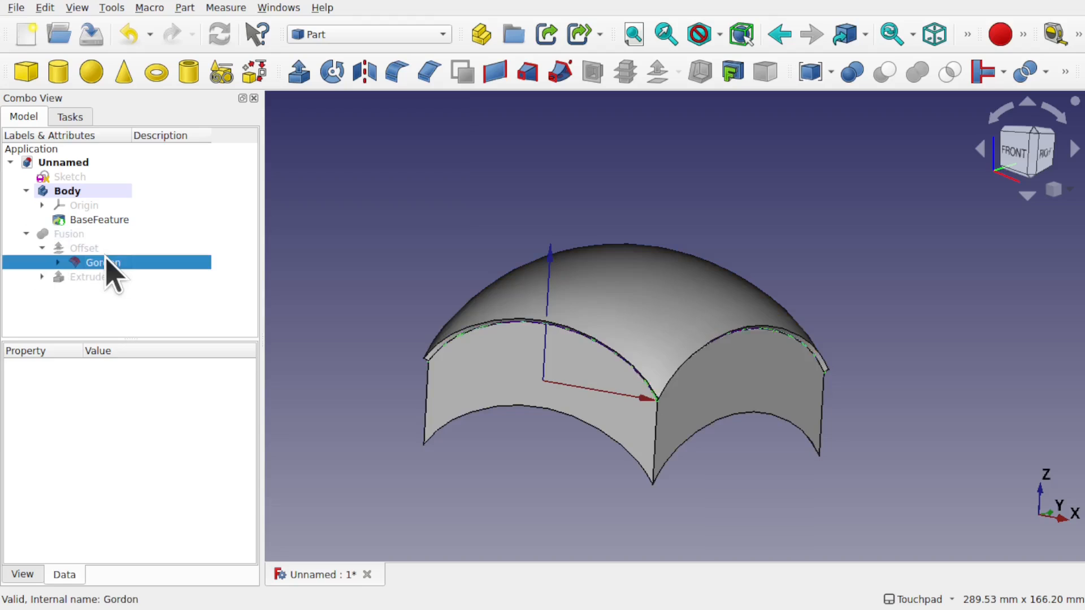
{"action": "left_click", "coordinate": [103, 262]}
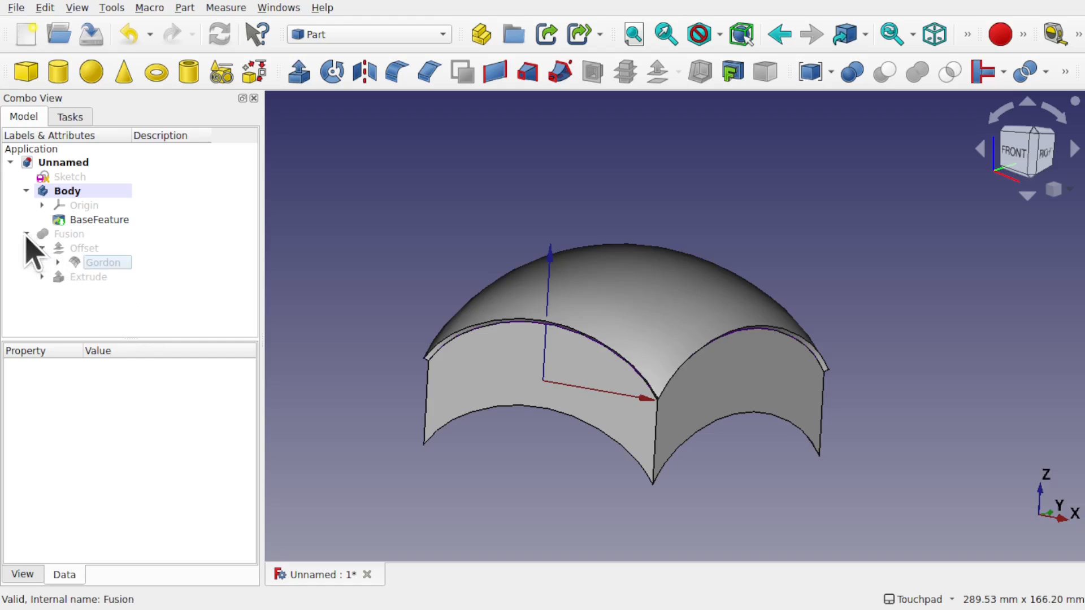
{"action": "left_click", "coordinate": [67, 191]}
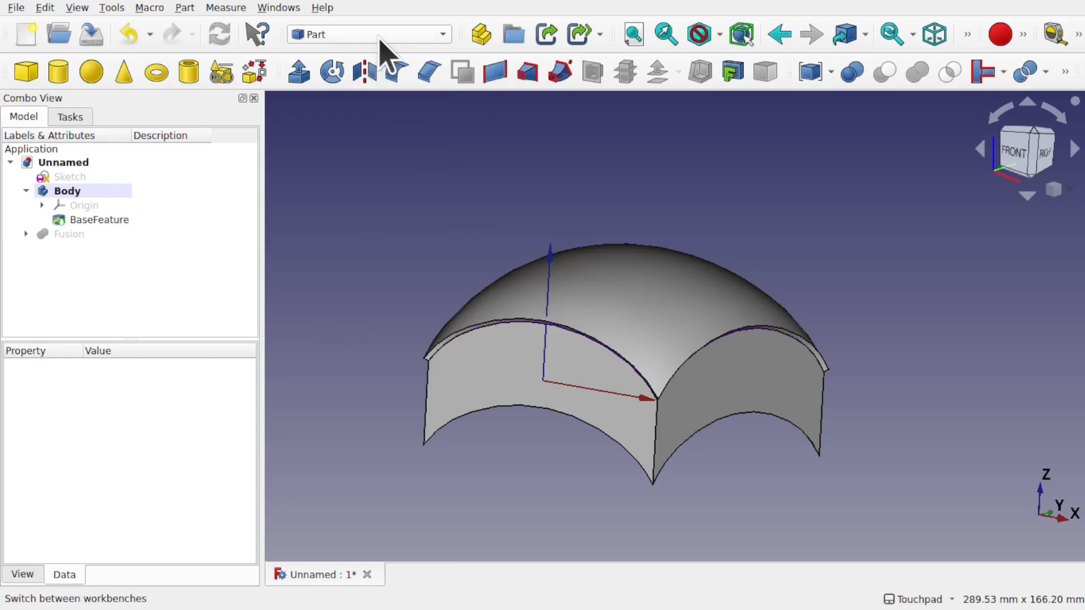
On the Body's XZ plane, sketch a rectangle over the lower roof and close it
{"action": "left_click", "coordinate": [367, 34]}
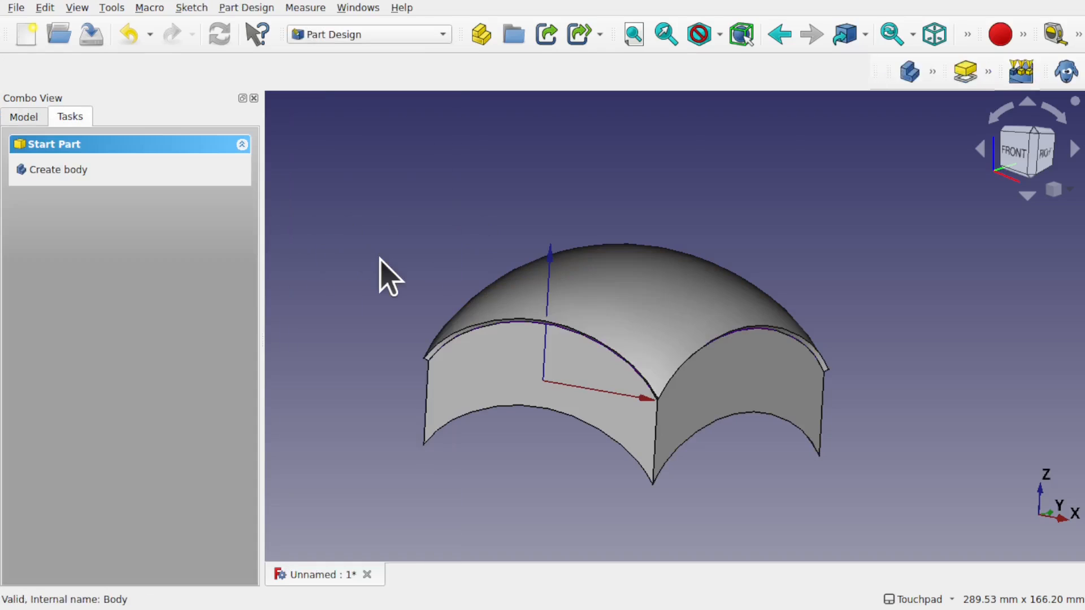
{"action": "left_click", "coordinate": [484, 405]}
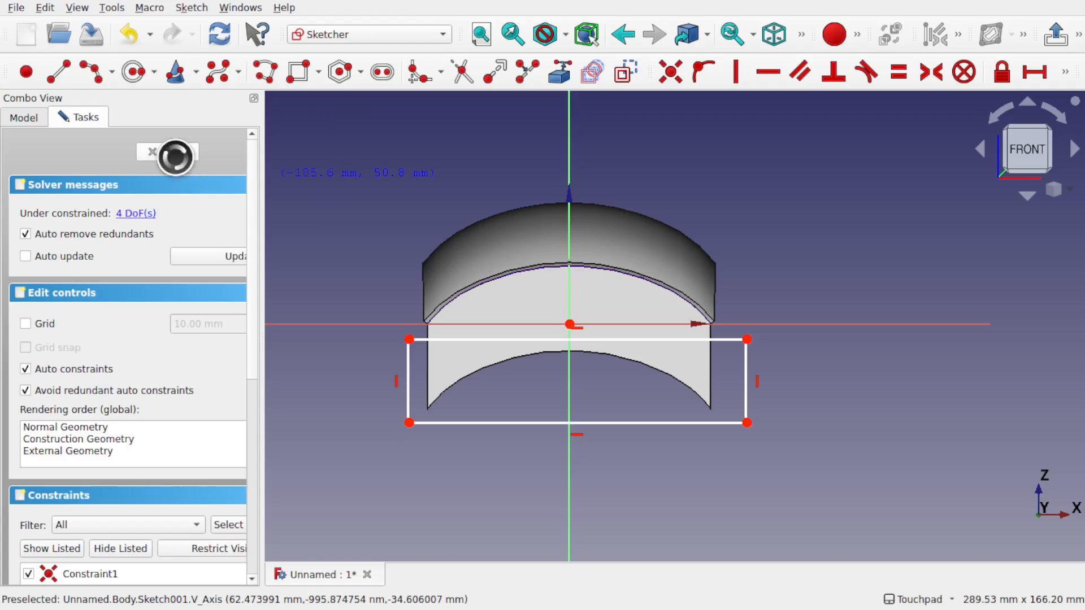
{"action": "left_click", "coordinate": [151, 151]}
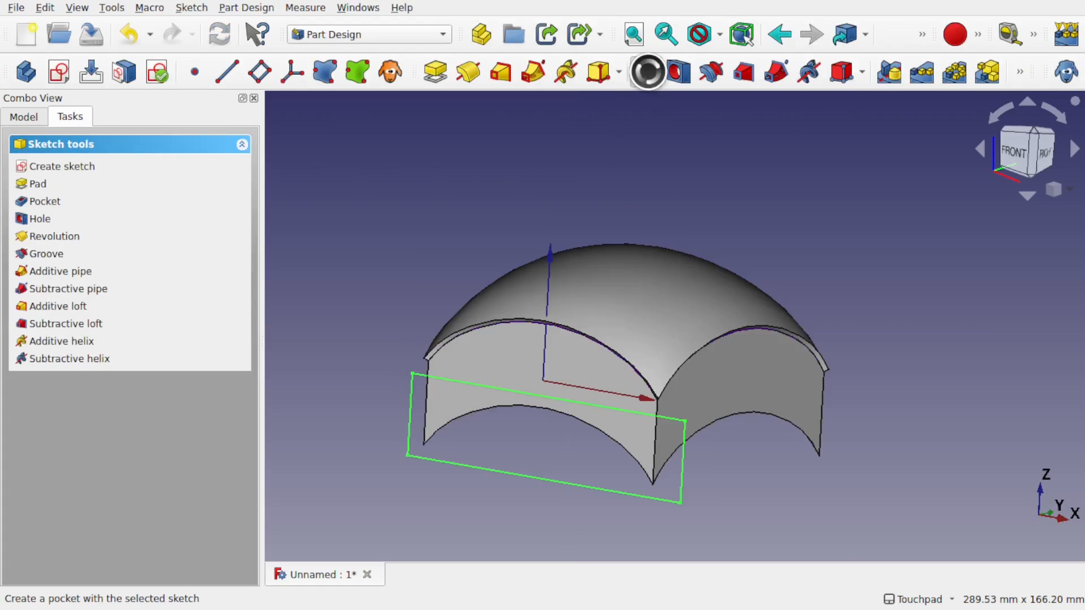
Pocket the rectangle sketch with Type set to Through all
{"action": "left_click", "coordinate": [44, 201]}
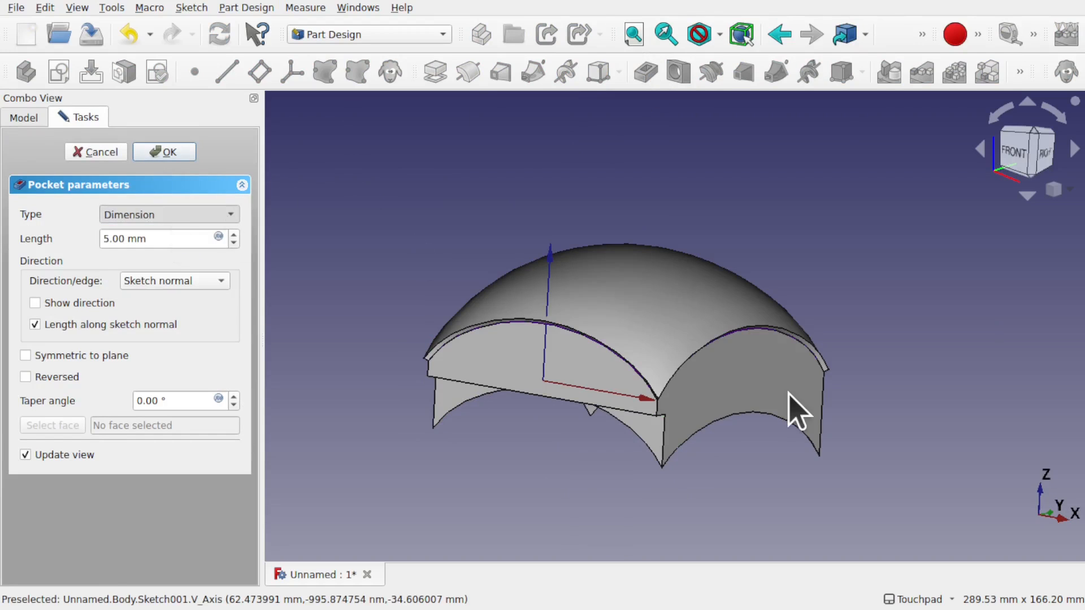
{"action": "left_click", "coordinate": [169, 213]}
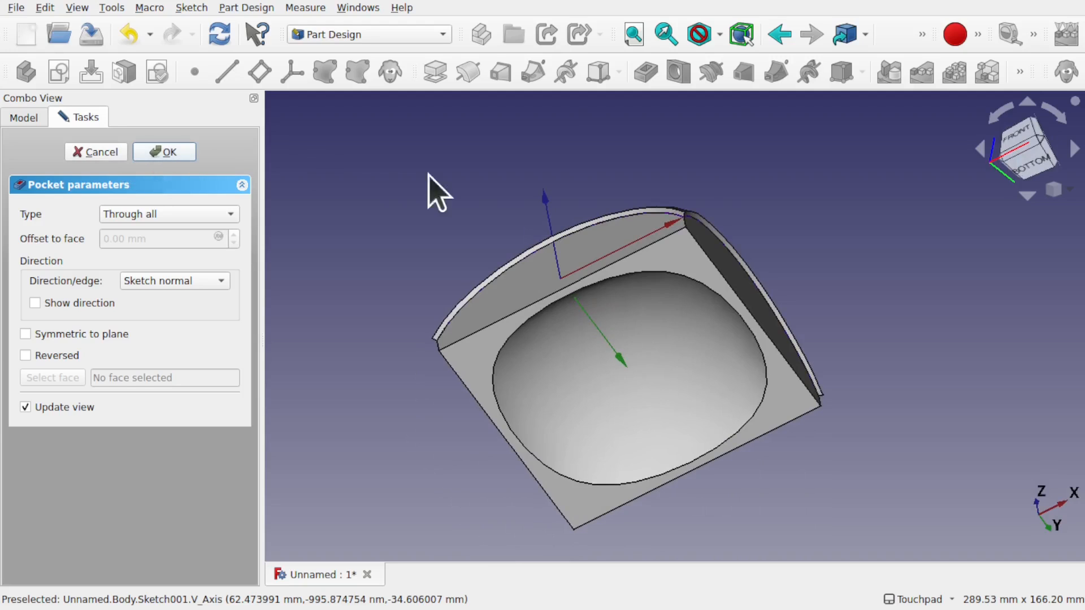
{"action": "left_click", "coordinate": [163, 152]}
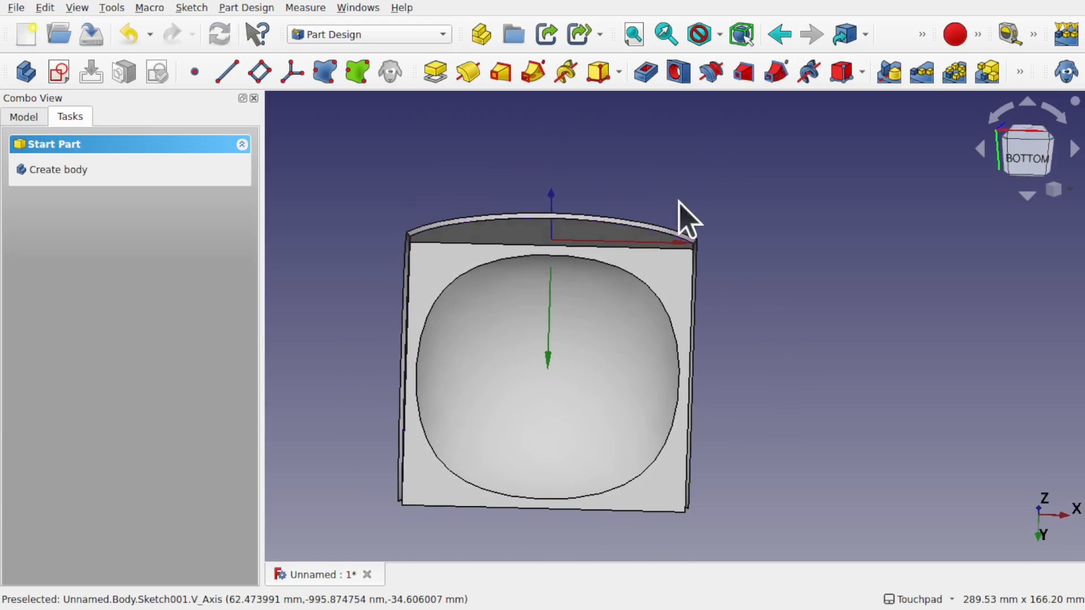
Orbit to inspect the trimmed roof, then expand Fusion in the model tree
{"action": "left_click_drag", "start_coordinate": [688, 222], "coordinate": [700, 358]}
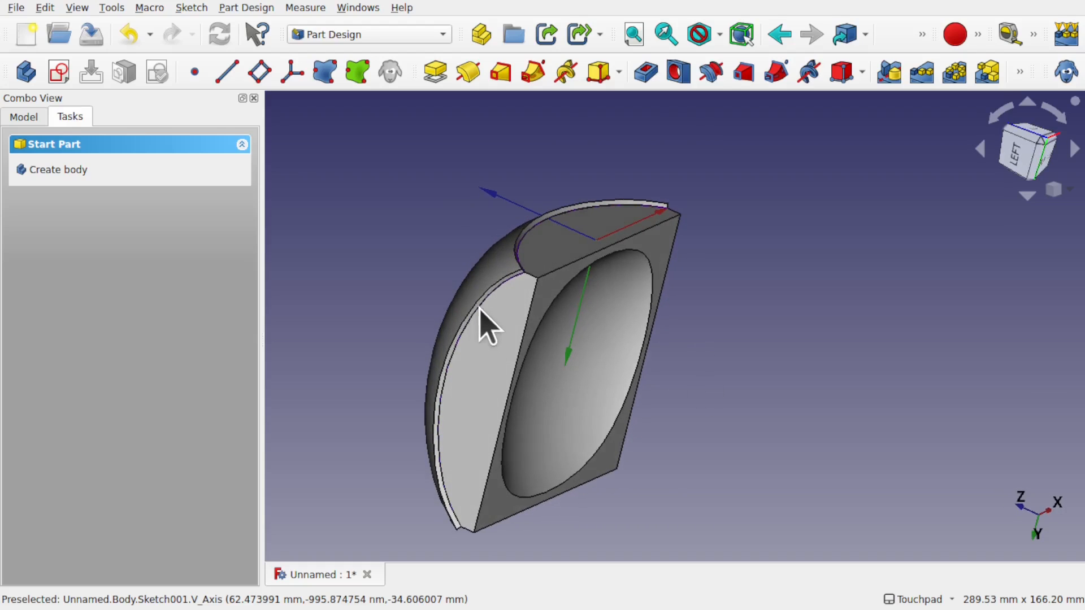
{"action": "mouse_move", "coordinate": [457, 325]}
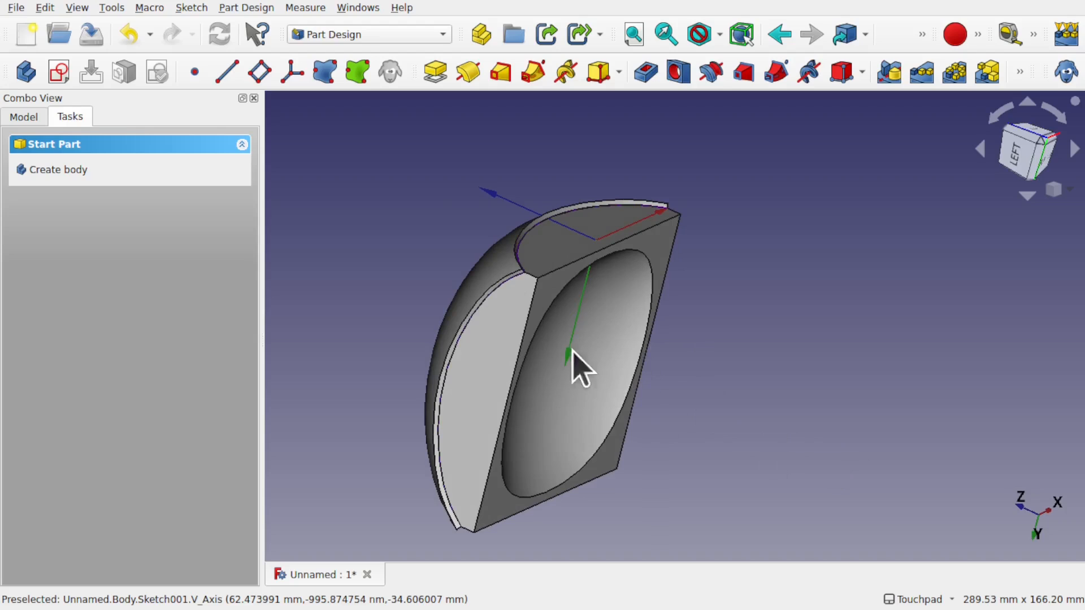
{"action": "left_click", "coordinate": [24, 116]}
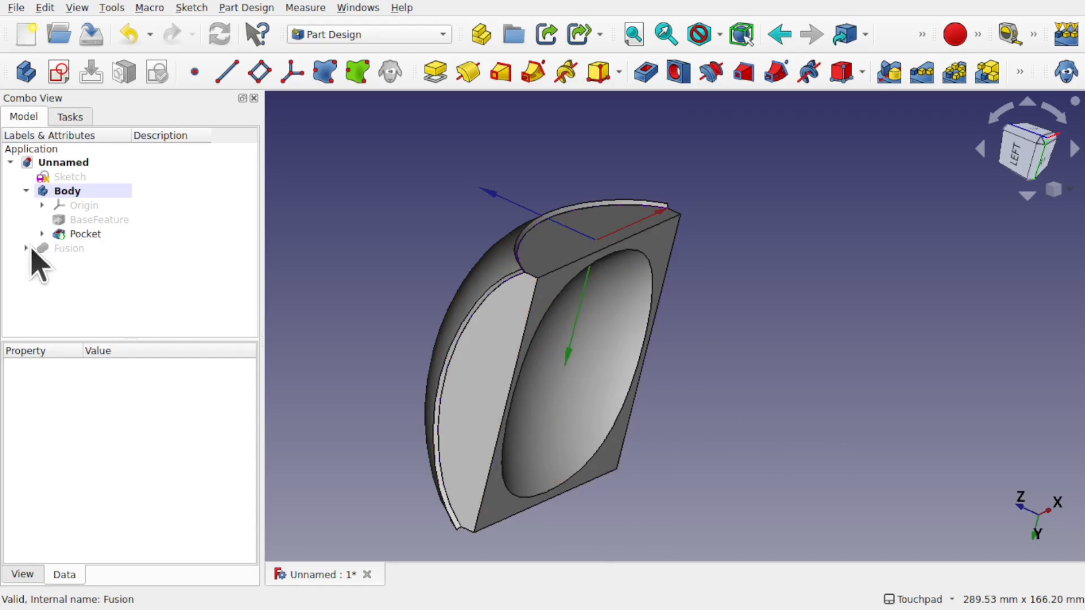
{"action": "left_click", "coordinate": [26, 248]}
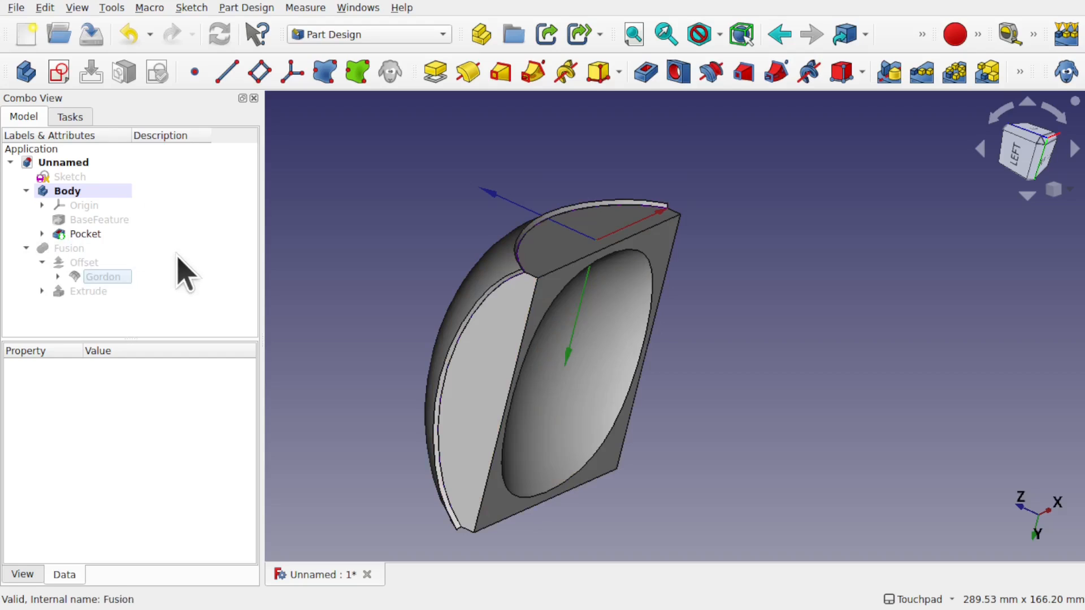
Raise the Extrude's Length Fwd from 30 mm to 80 mm, causing a failed recompute
{"action": "left_click", "coordinate": [88, 290]}
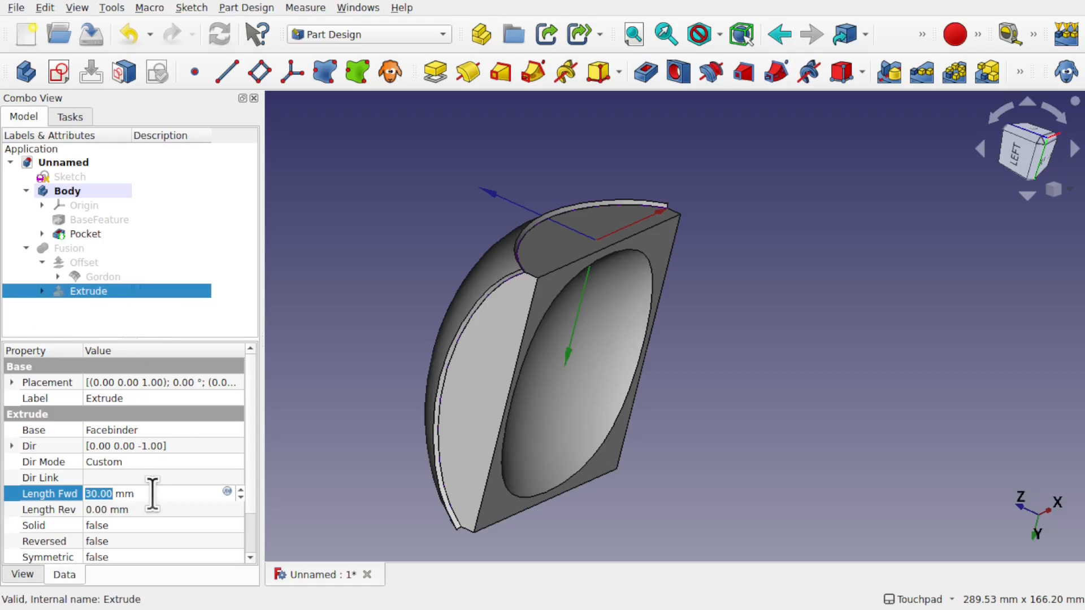
{"action": "type", "text": "80"}
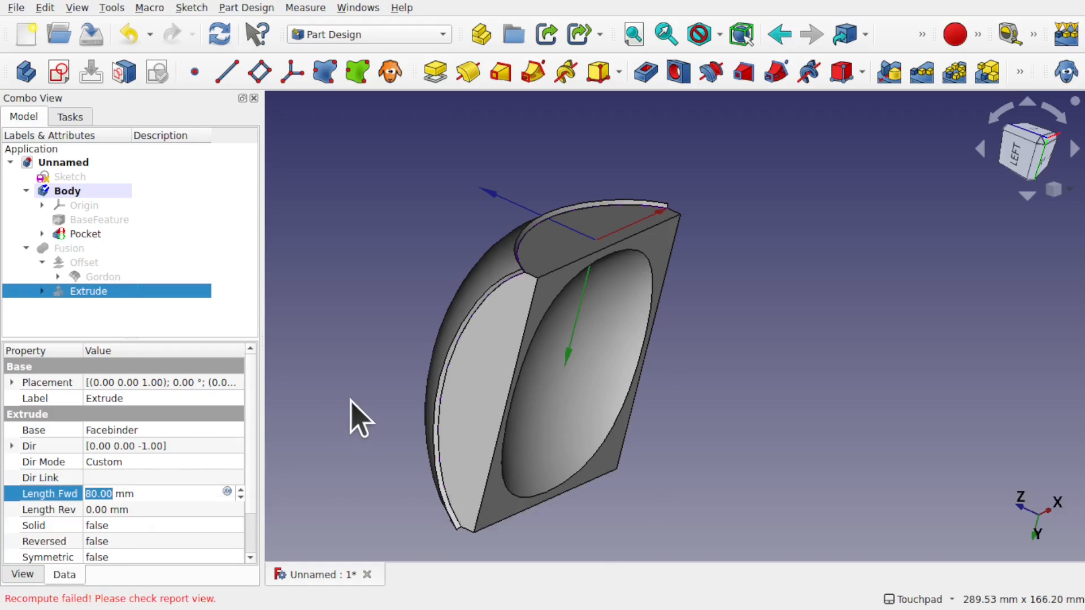
{"action": "left_click", "coordinate": [86, 234]}
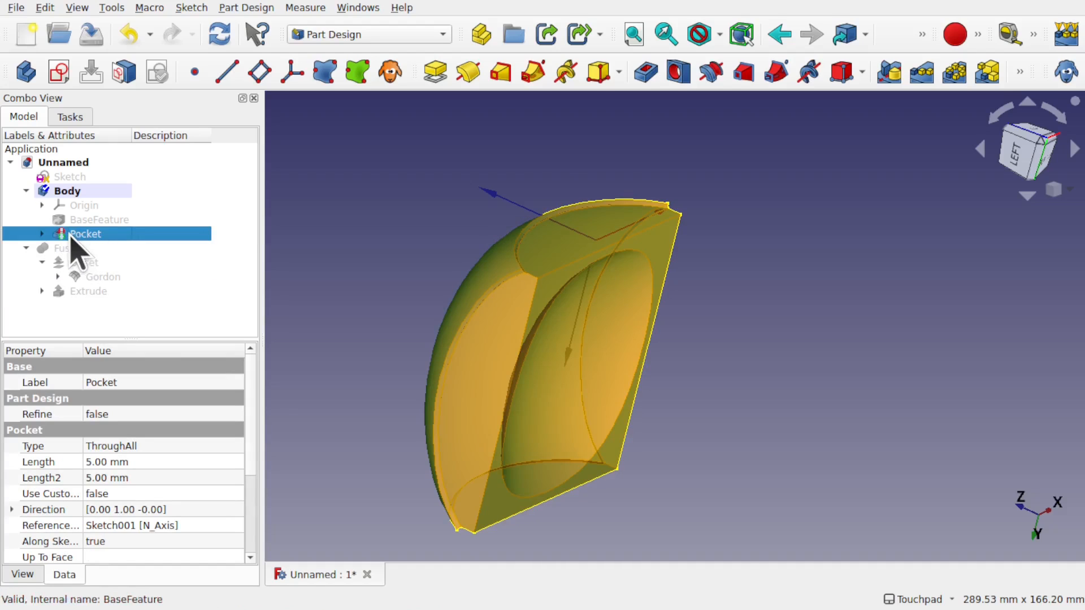
{"action": "left_click", "coordinate": [109, 247]}
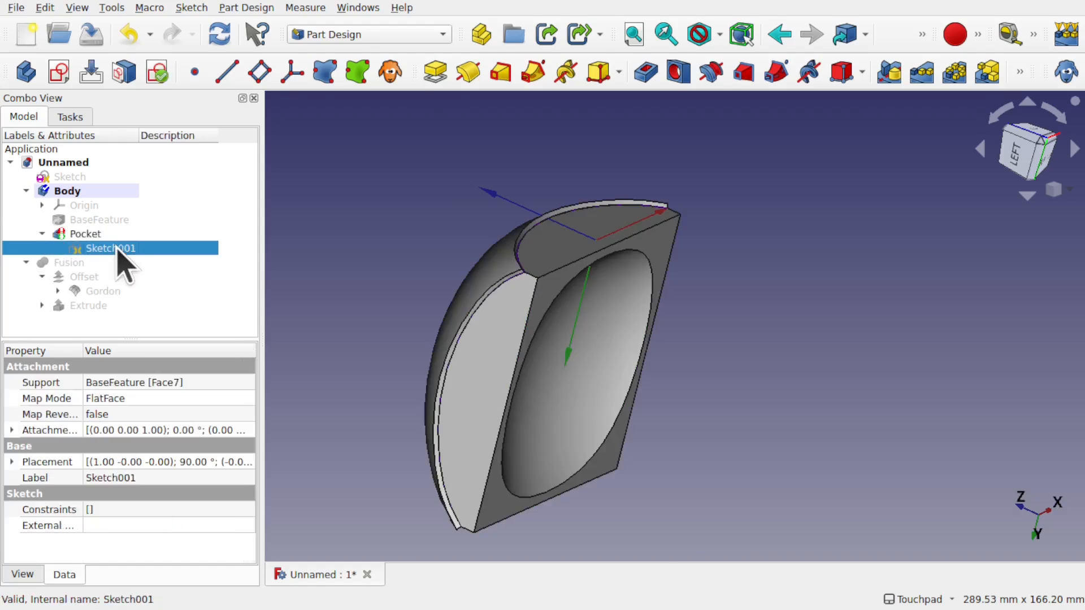
{"action": "double_click", "coordinate": [109, 247]}
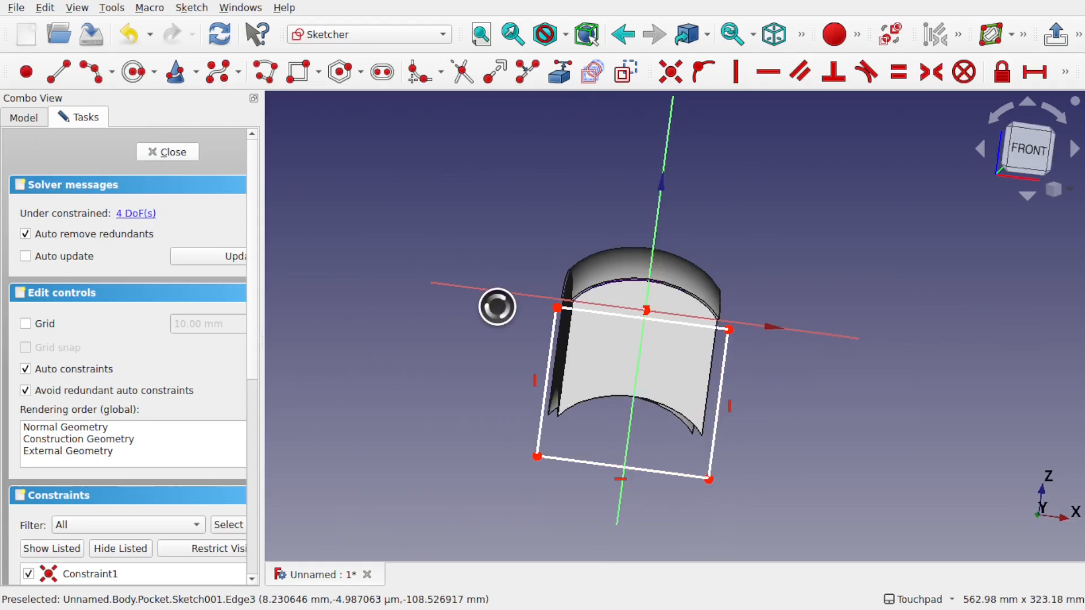
{"action": "left_click", "coordinate": [167, 152]}
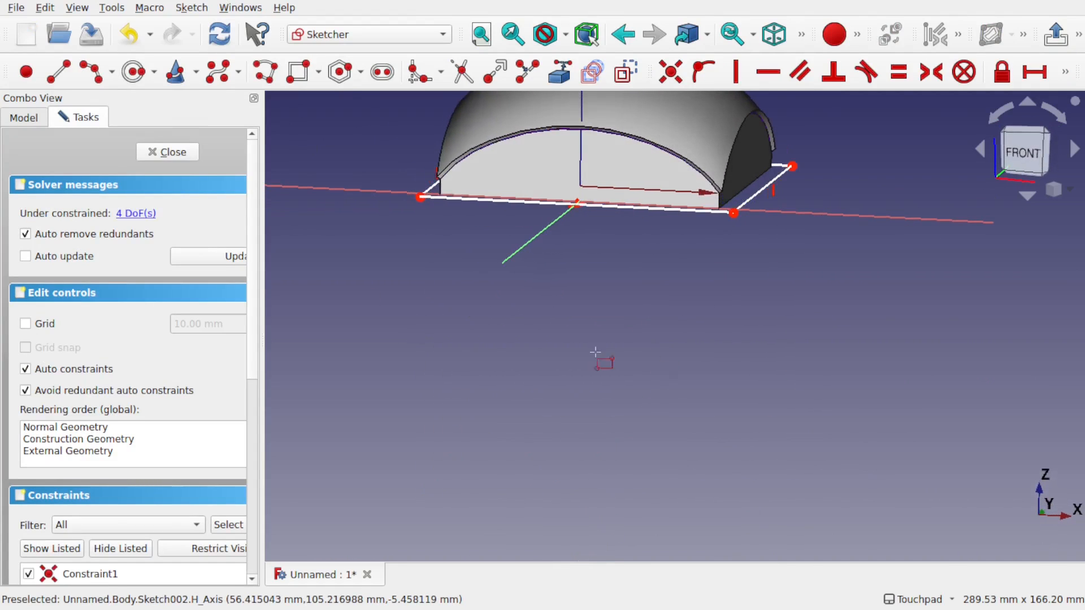
Leave FreeCAD's trimmed kiosk roof model for the creator's PayPal donation page
{"action": "left_click", "coordinate": [167, 152]}
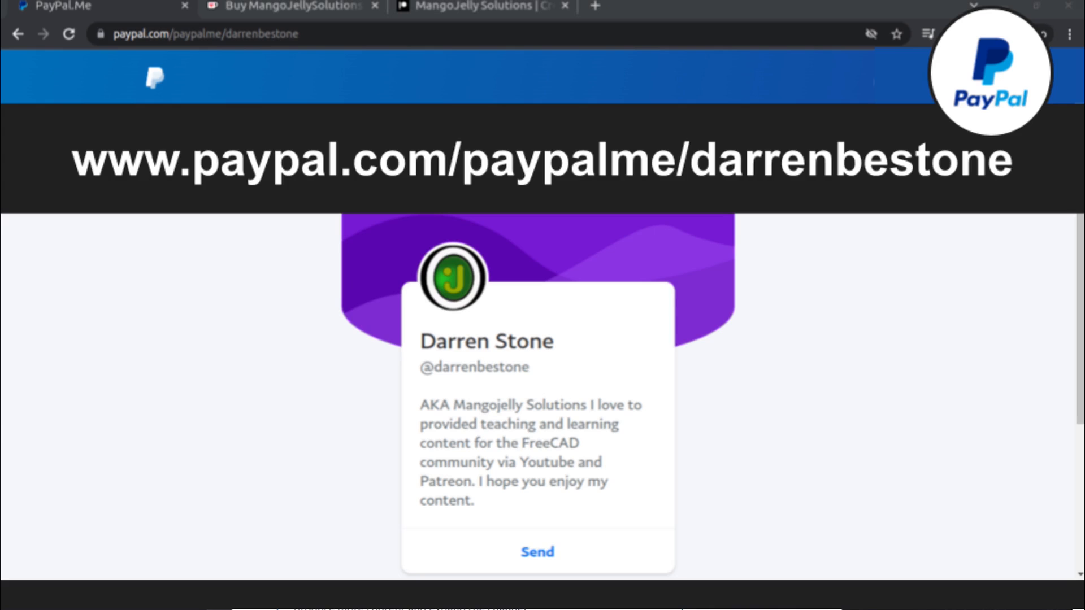
Switch from the PayPal donation page to the MangoJelly Solutions YouTube channel
{"action": "left_click", "coordinate": [482, 16]}
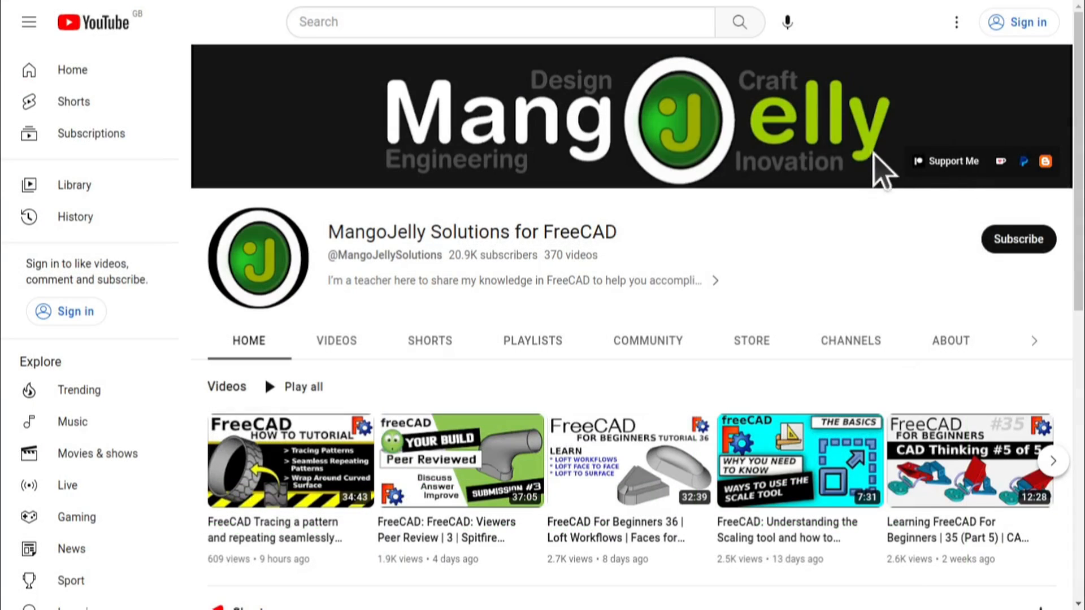
{"action": "mouse_move", "coordinate": [953, 349]}
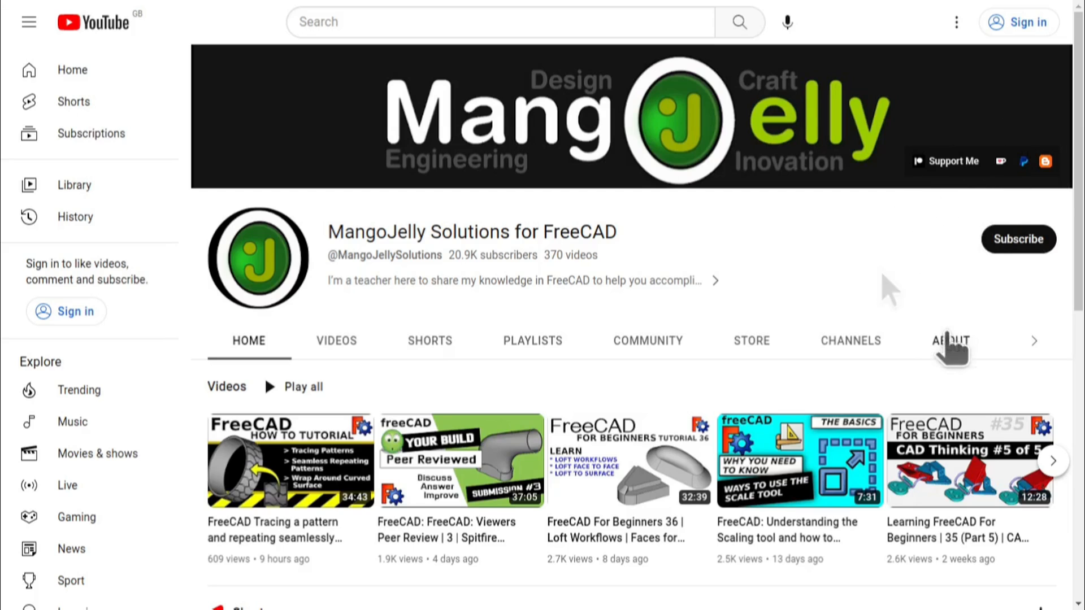
Show the MangoJelly Solutions channel's About tab with description and donation links
{"action": "left_click", "coordinate": [950, 339]}
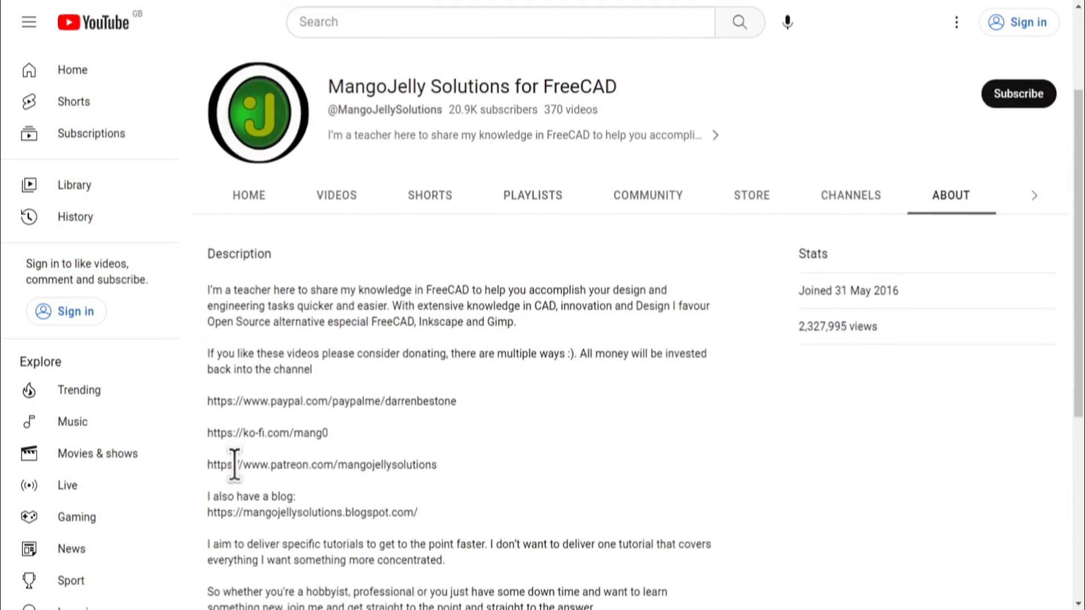